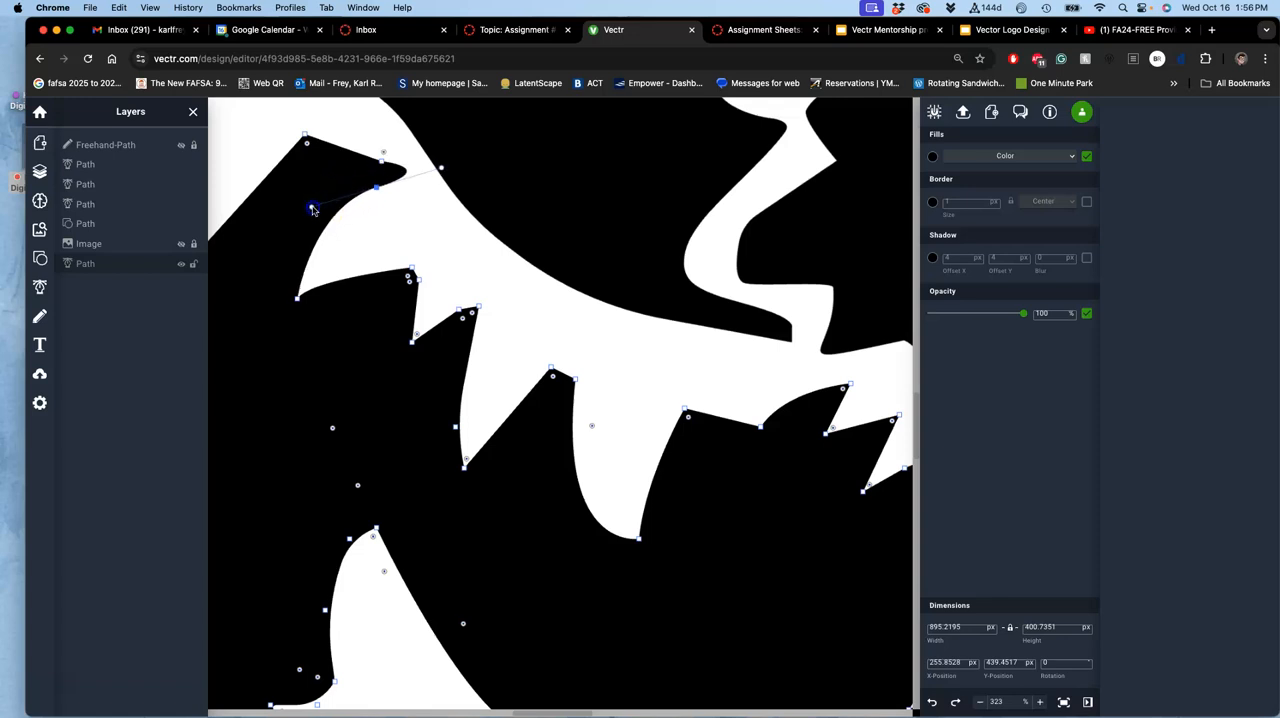
Step: Drag the feather-tip anchor points so the wing spikes fit the underlying image
left_click_drag(312, 206, 324, 198)
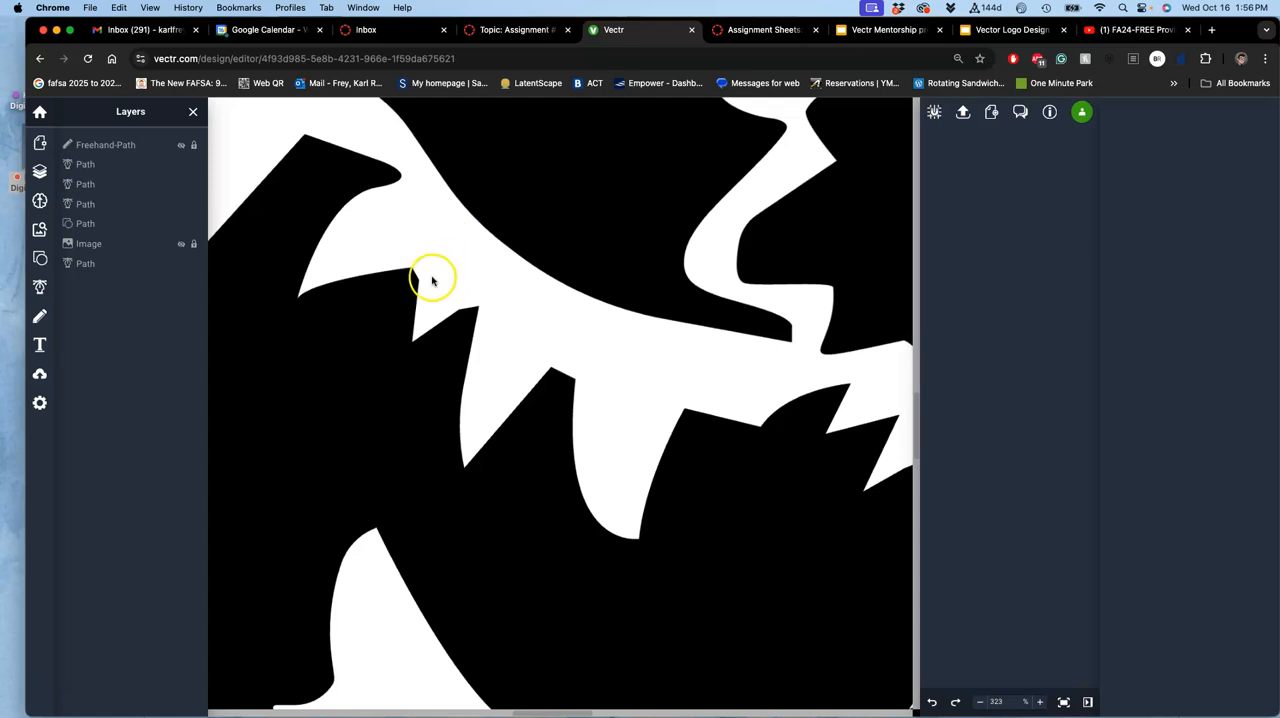
left_click(432, 278)
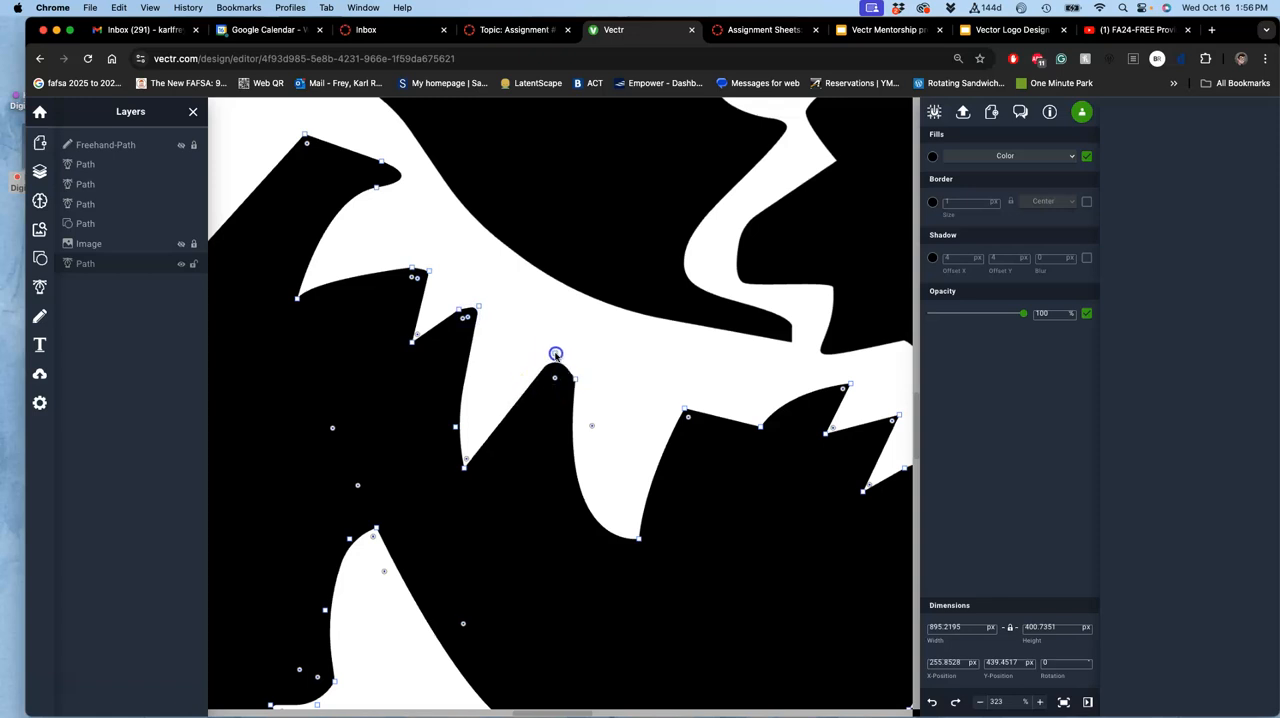
left_click_drag(556, 352, 564, 358)
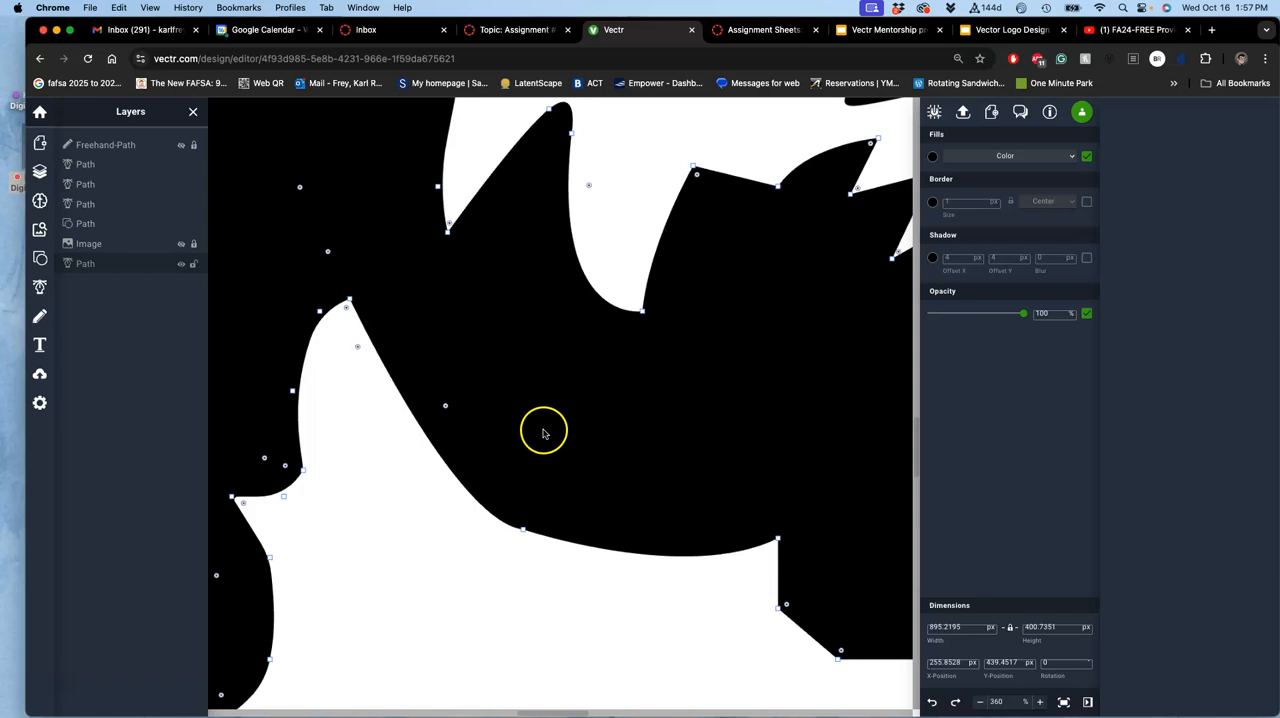
mouse_move(524, 524)
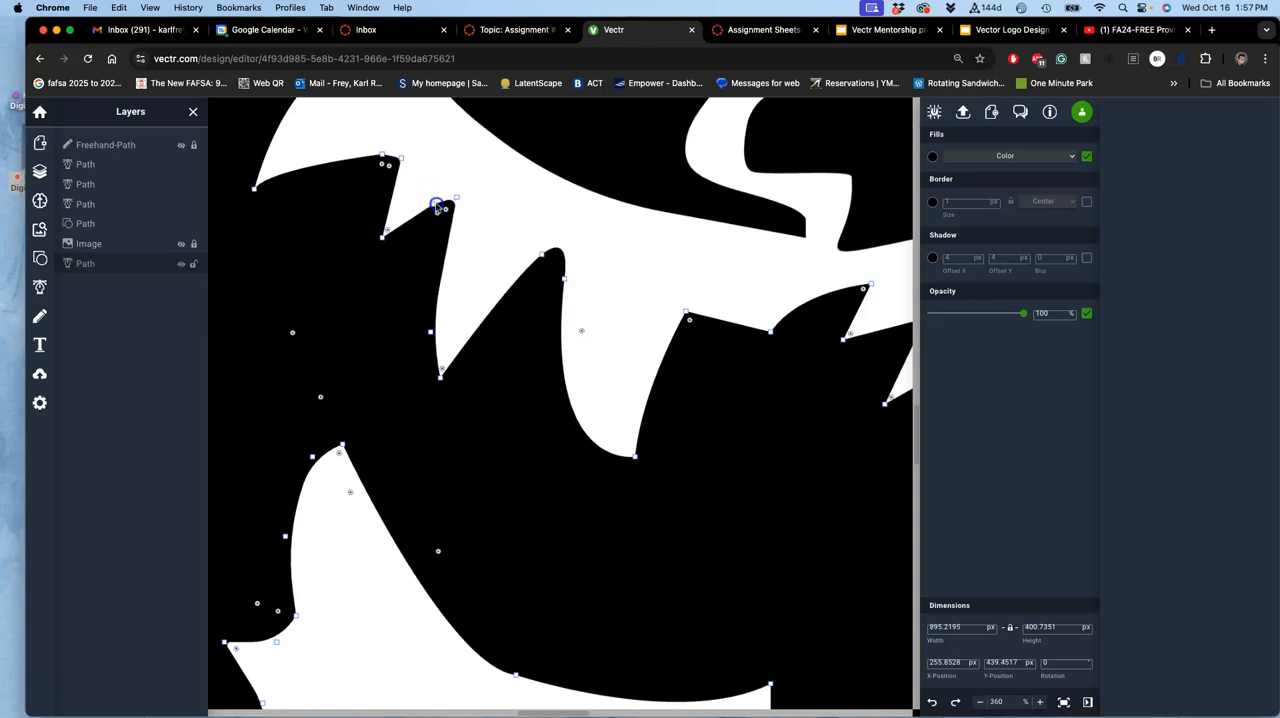
mouse_move(556, 292)
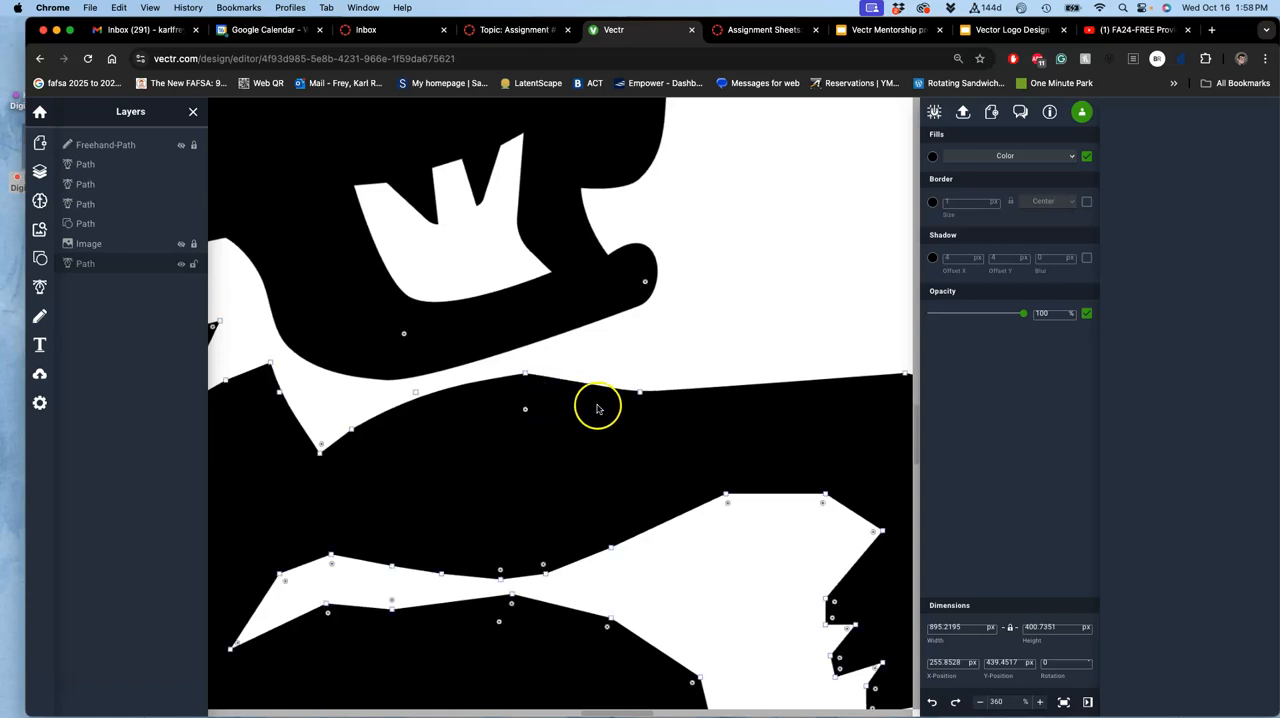
mouse_move(524, 412)
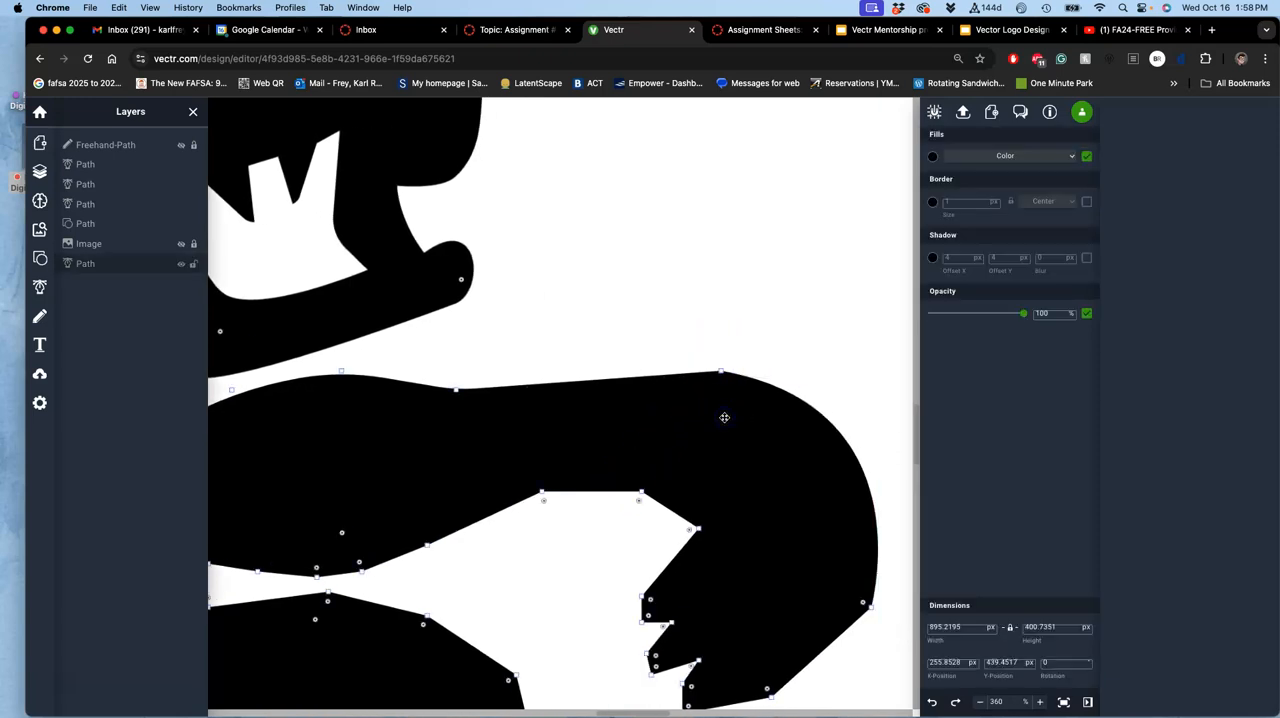
Step: Bend the leg's straight upper edge into a smooth curve with its bezier handles
left_click_drag(720, 376, 720, 376)
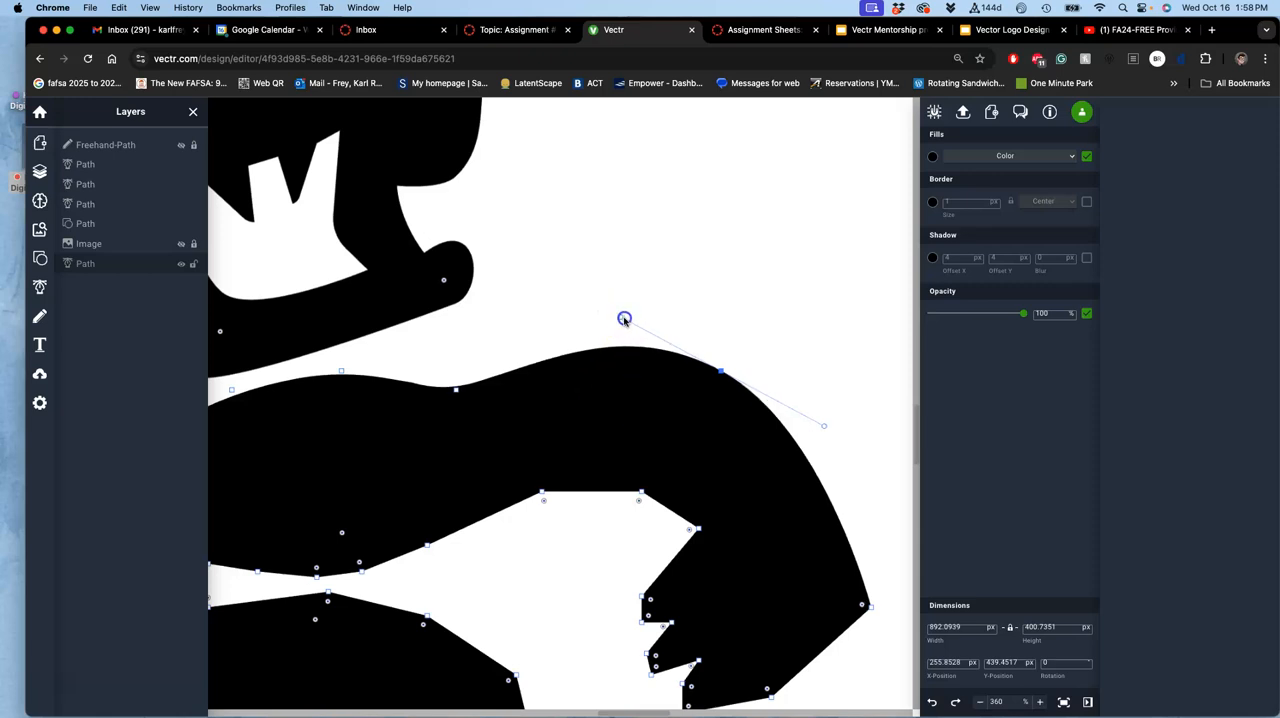
left_click_drag(624, 318, 650, 340)
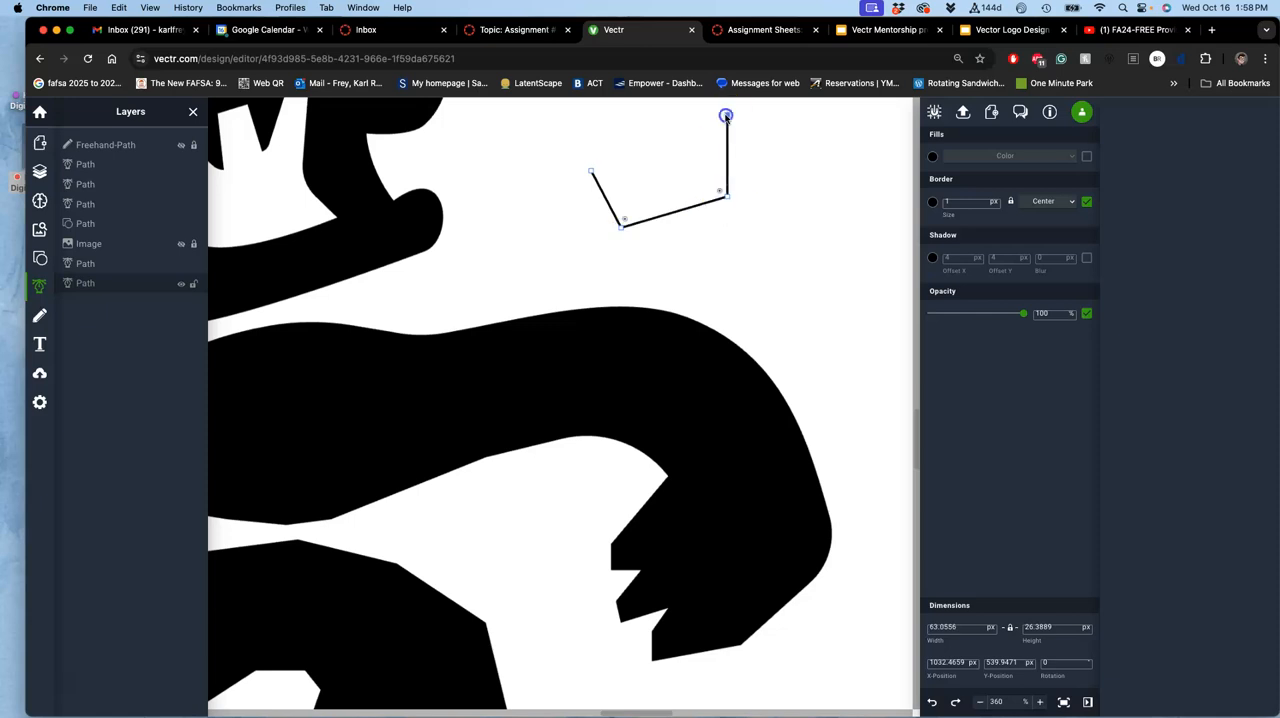
Step: Draw the crown outline with the Pen tool and fill it solid black
left_click_drag(724, 116, 648, 124)
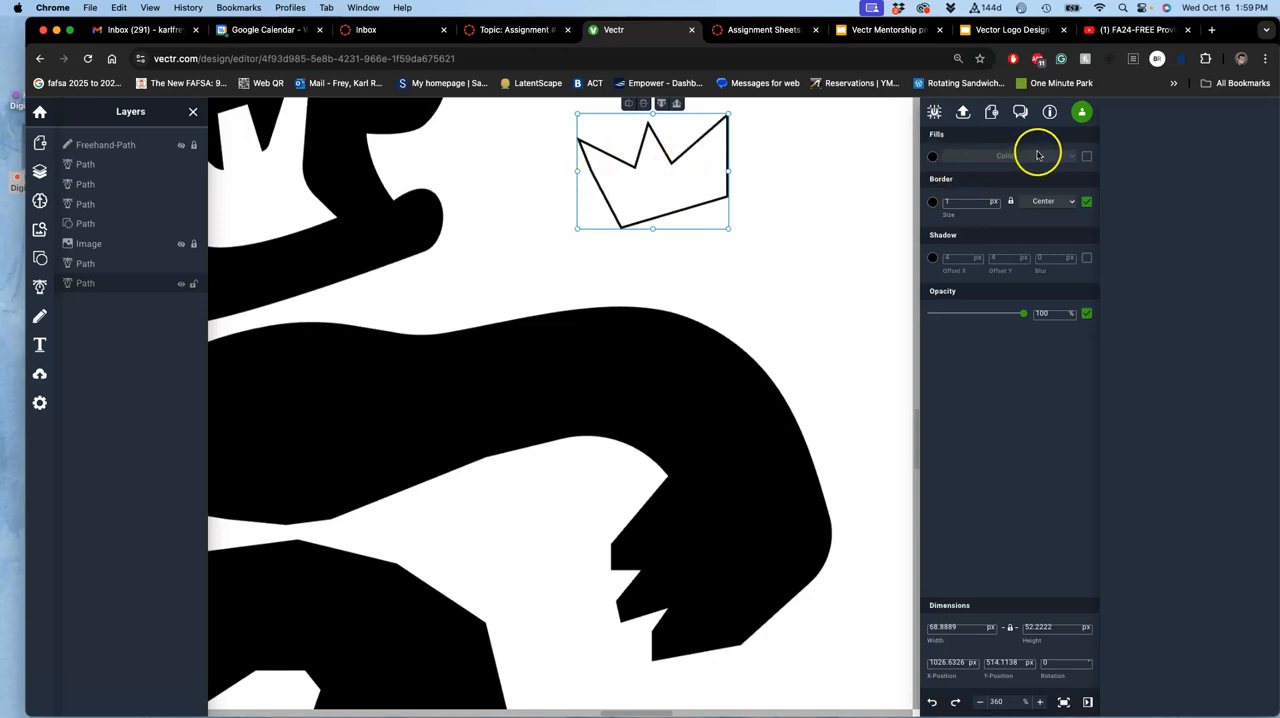
left_click(1086, 156)
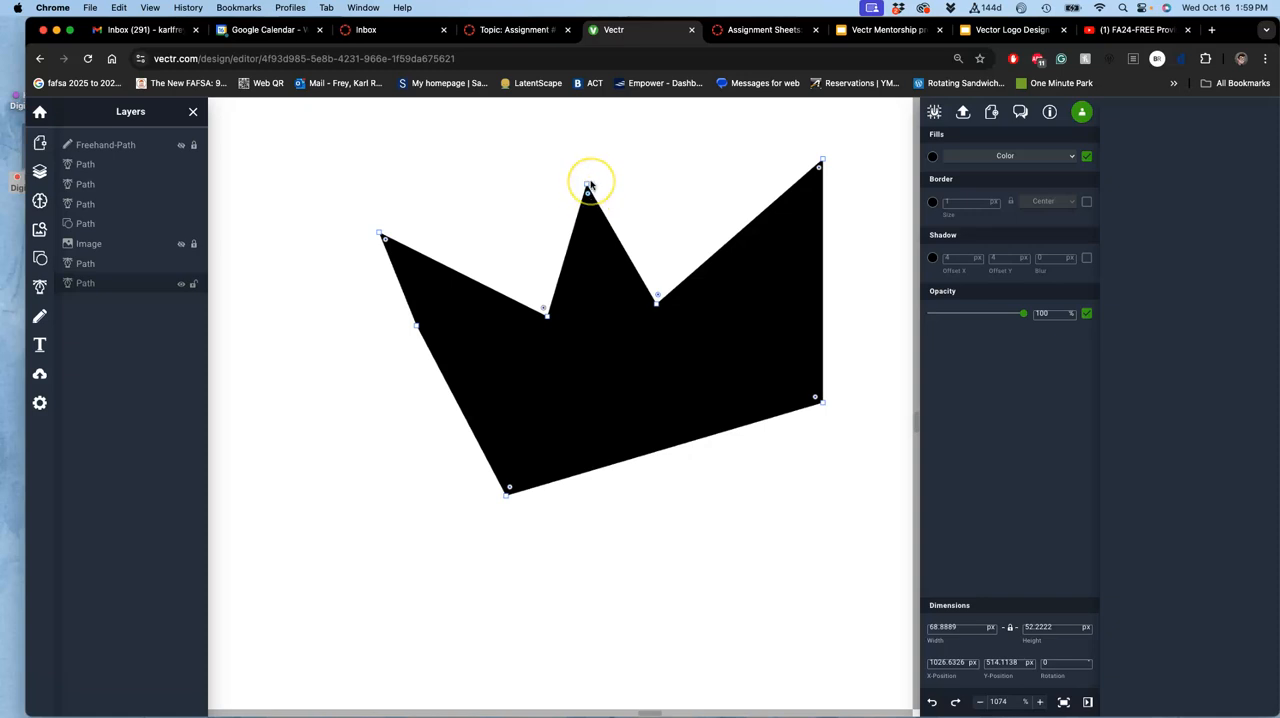
mouse_move(512, 474)
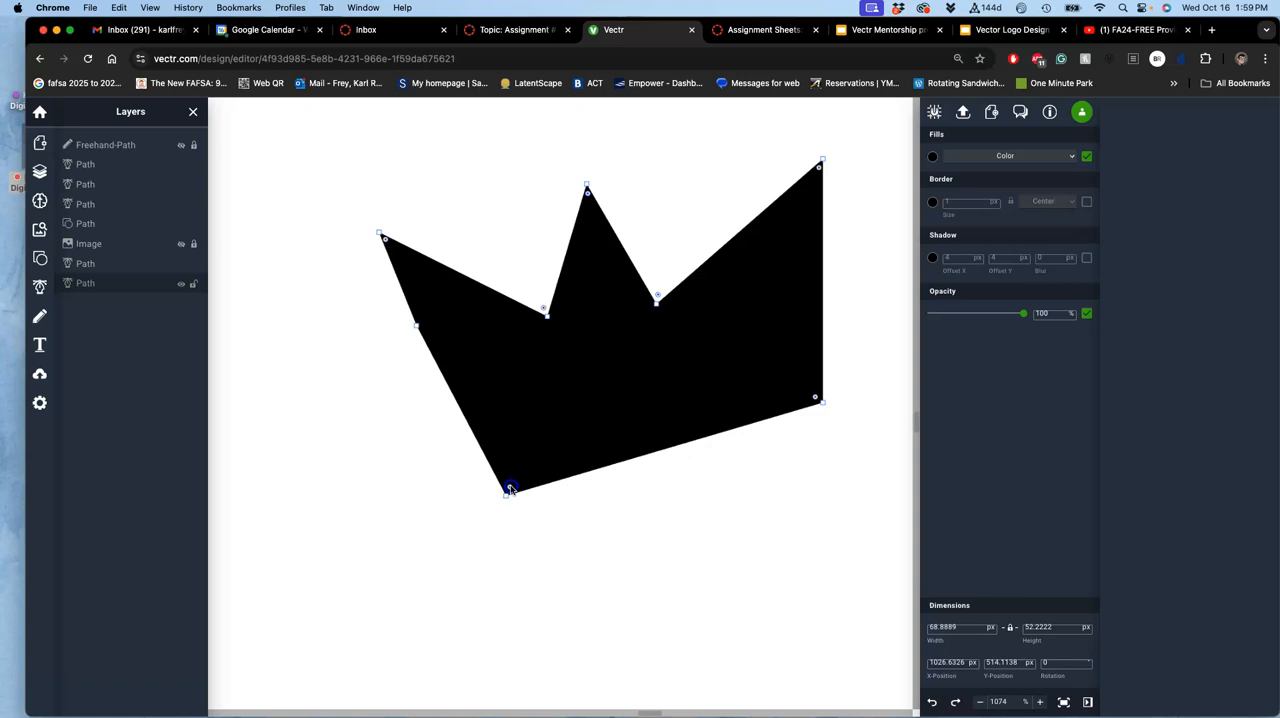
Step: Round off the crown's bottom edge and lower left side into curves
left_click_drag(510, 490, 508, 466)
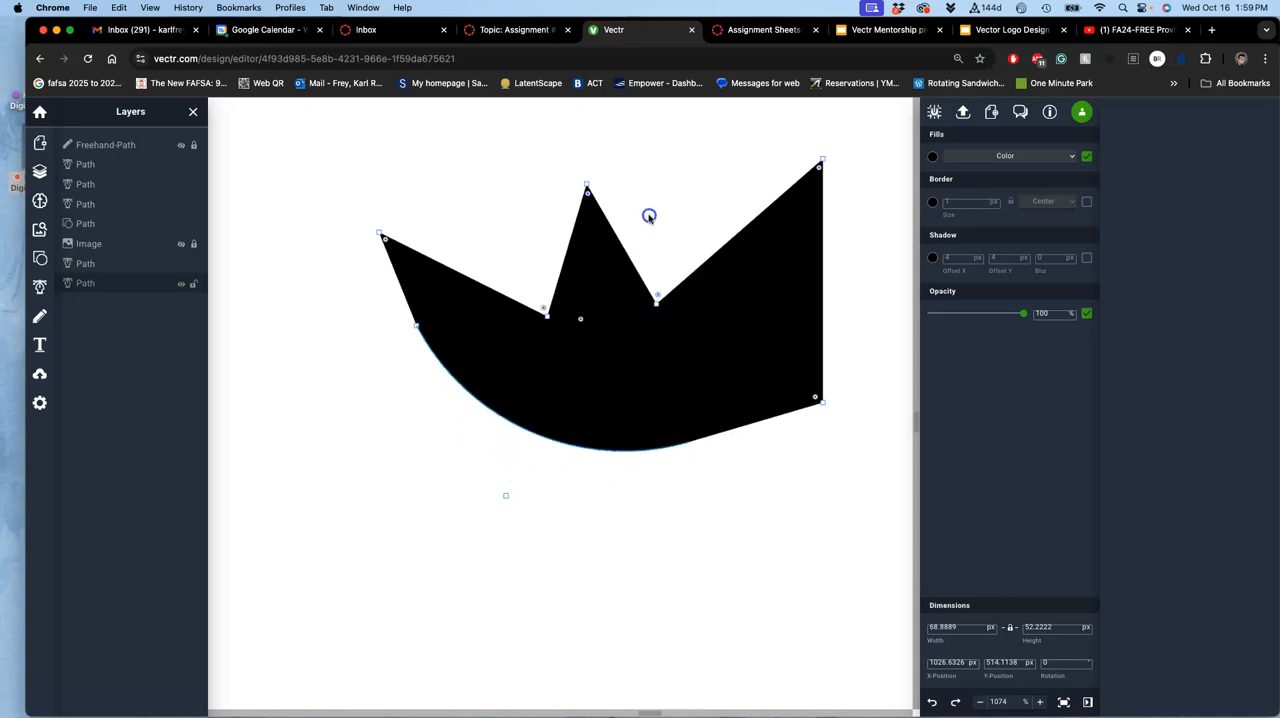
mouse_move(608, 276)
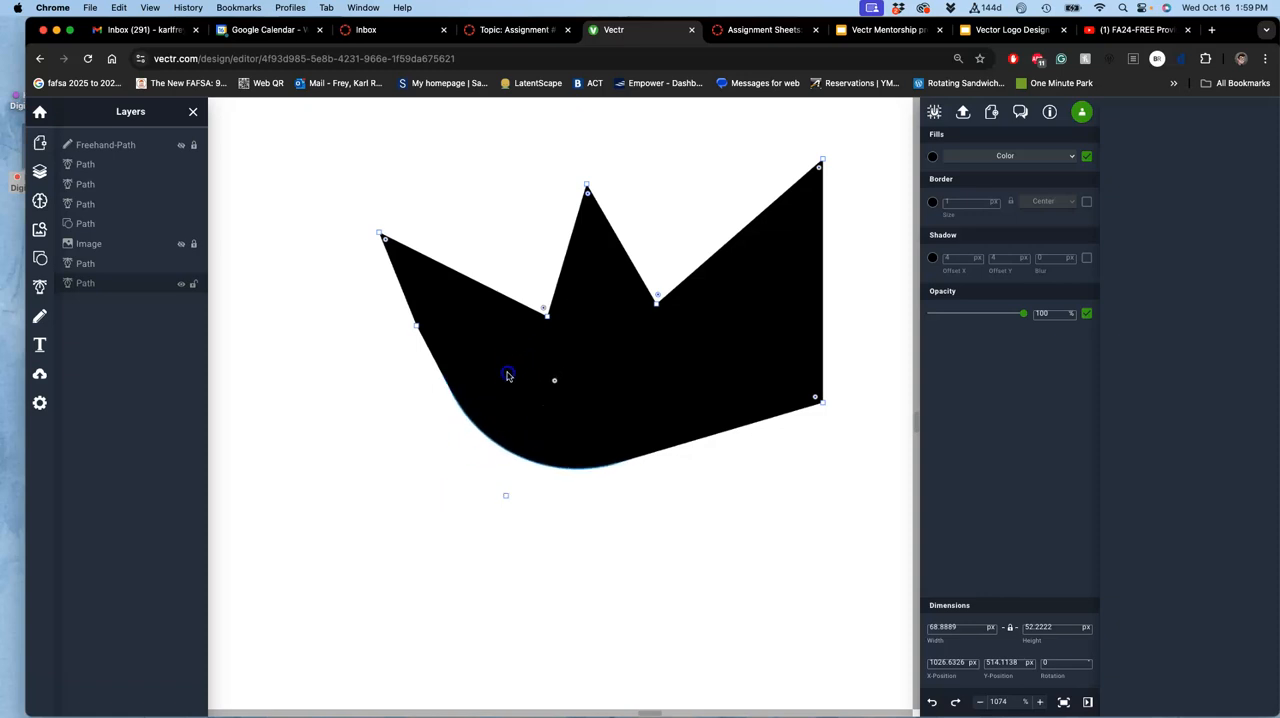
left_click_drag(508, 376, 816, 398)
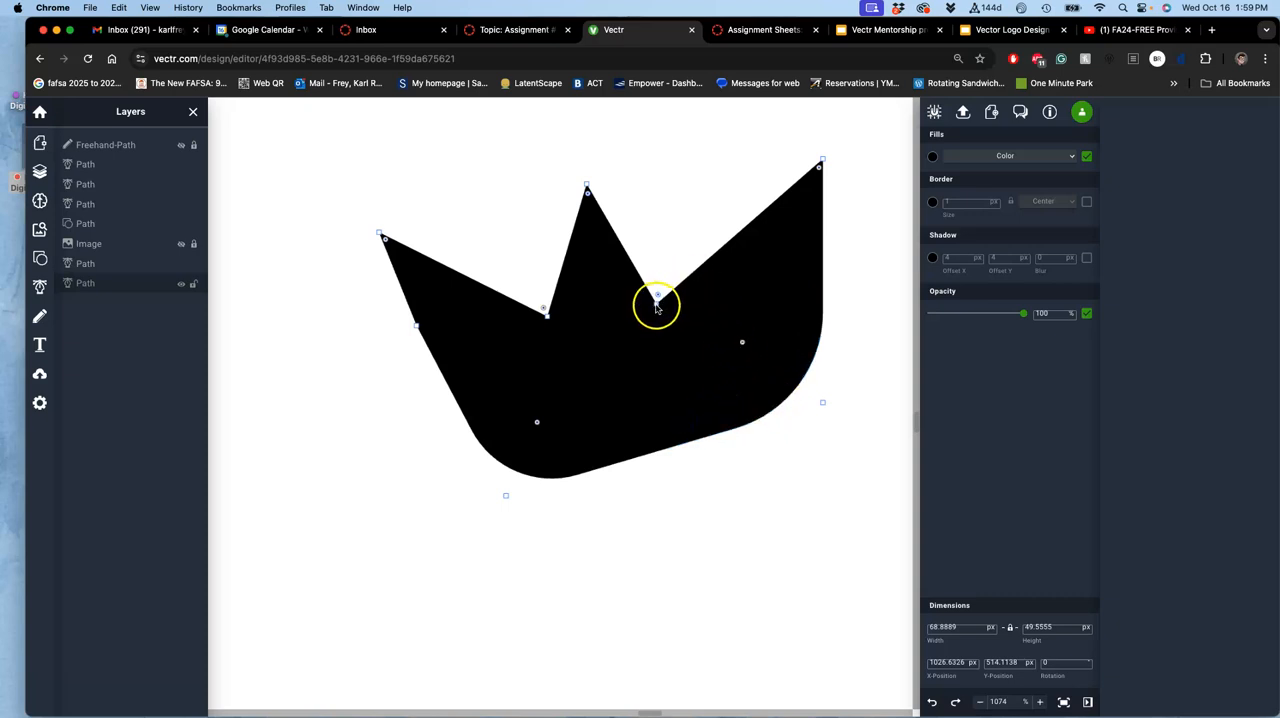
left_click_drag(656, 304, 656, 302)
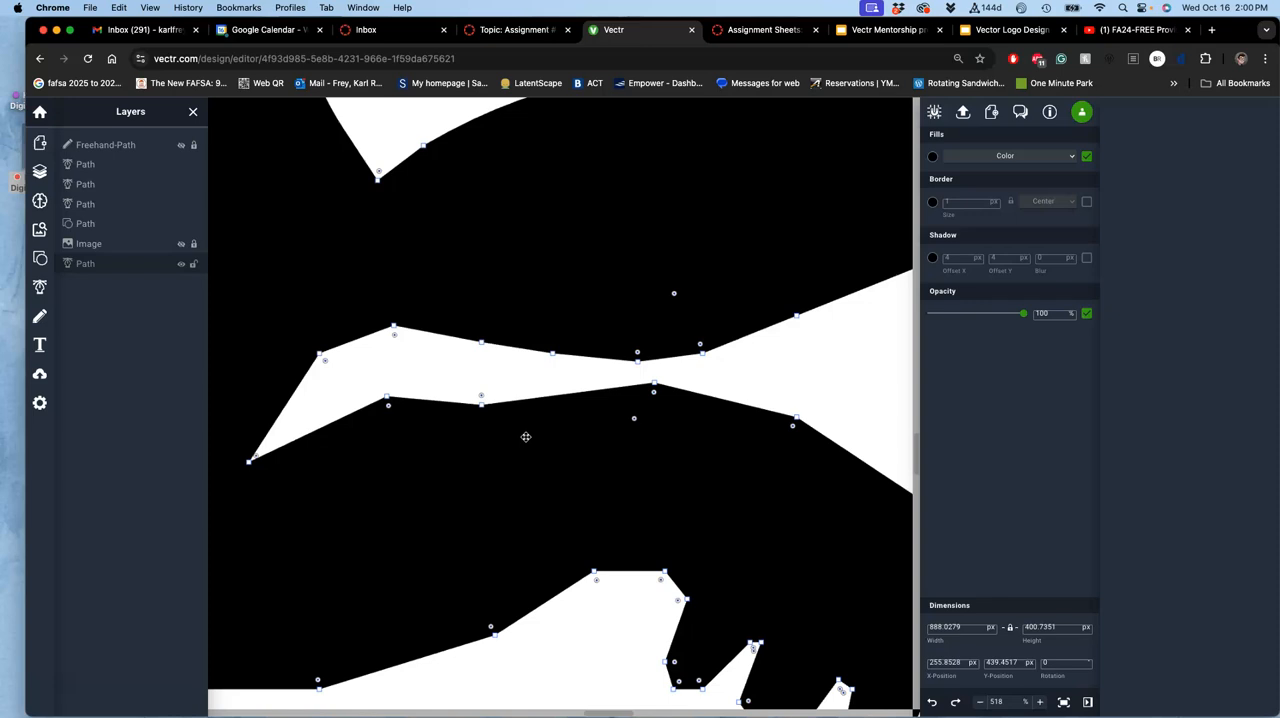
Step: Curve the straight upper edge of the white gap between body and leg
left_click(356, 384)
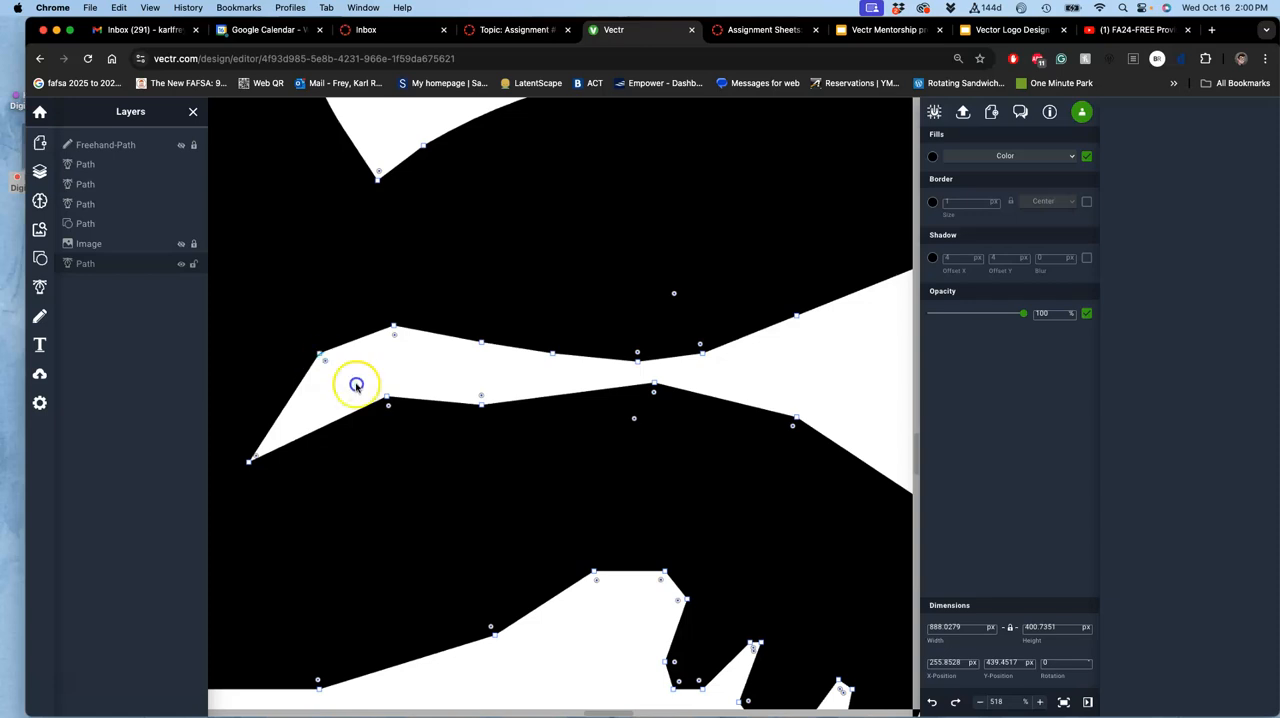
left_click_drag(356, 384, 396, 336)
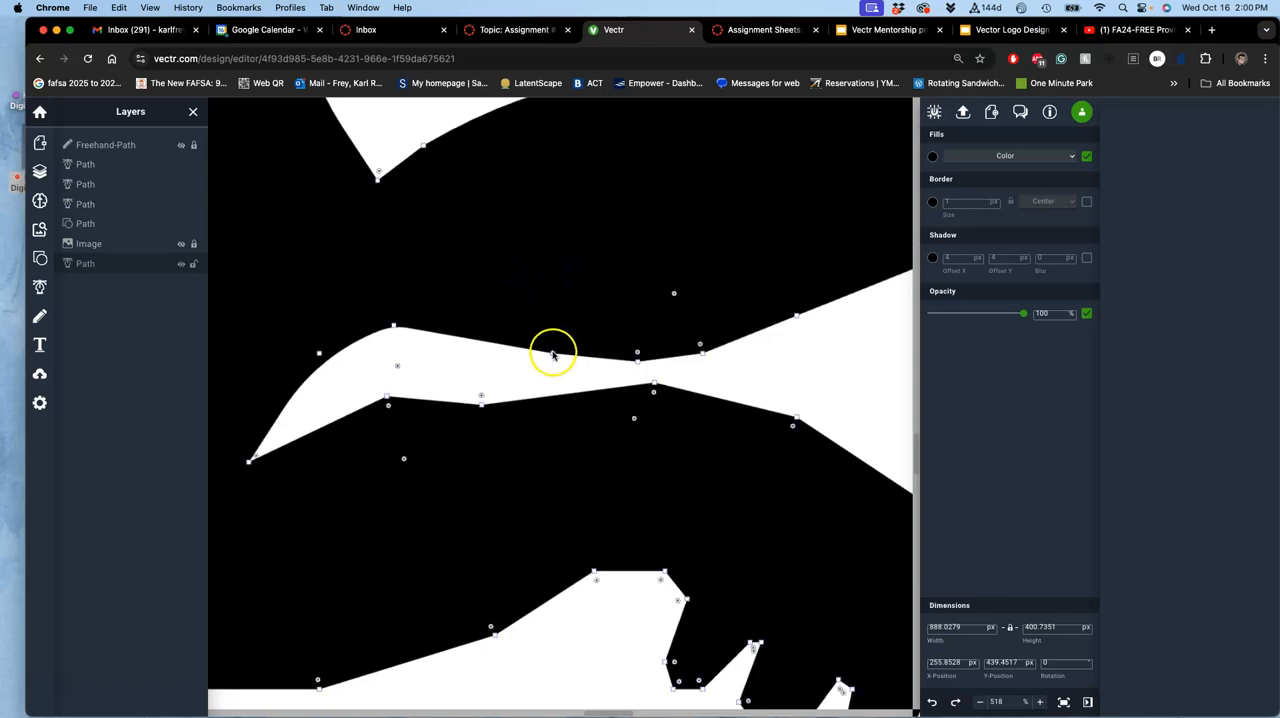
mouse_move(636, 344)
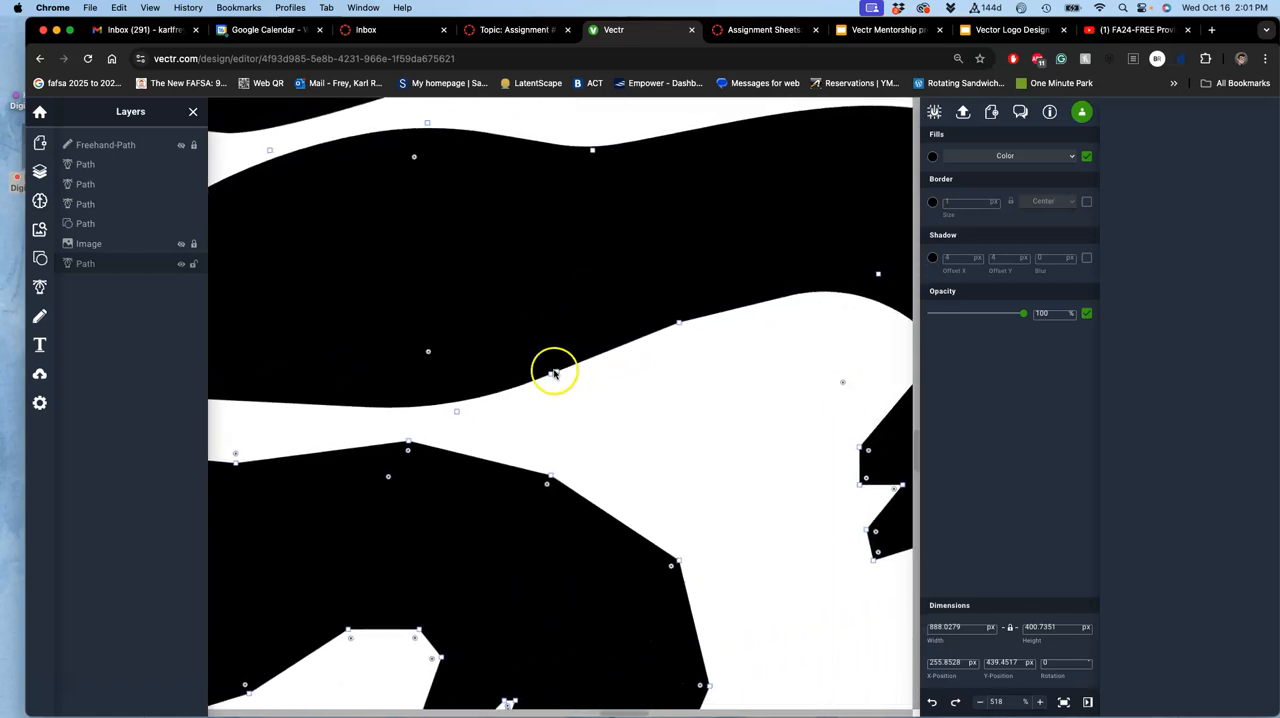
left_click(550, 376)
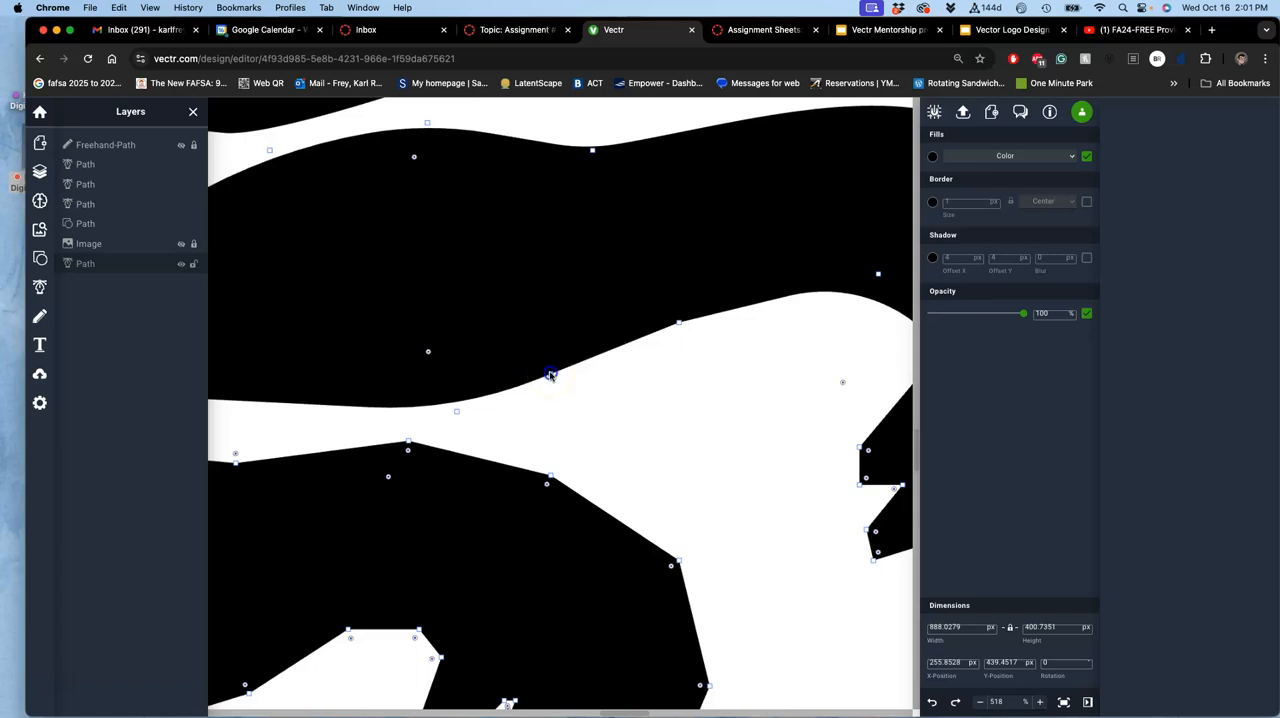
mouse_move(698, 328)
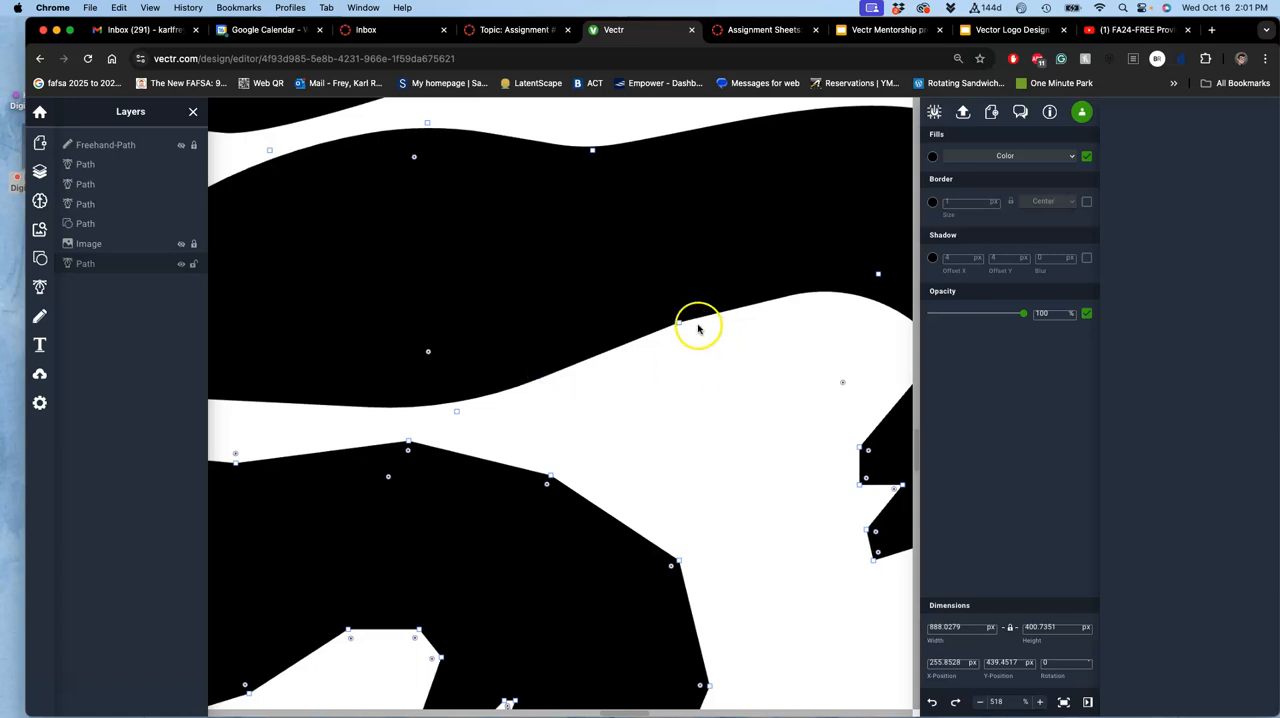
mouse_move(684, 324)
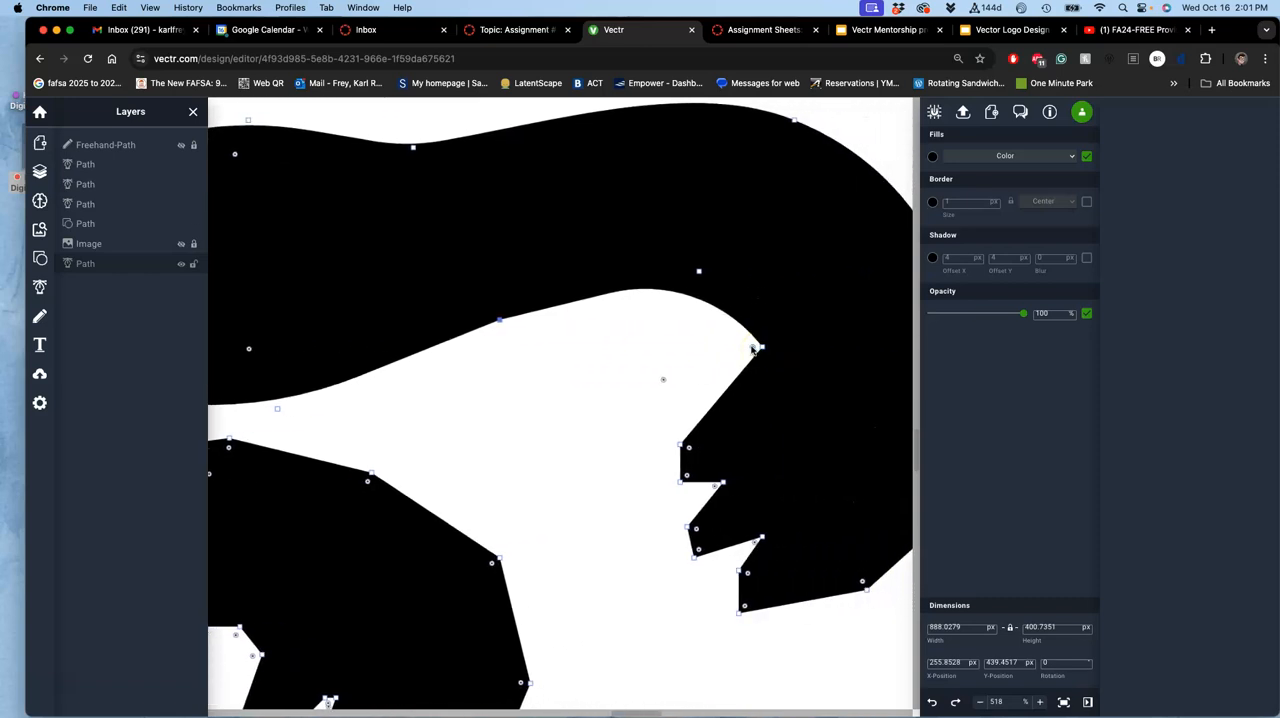
mouse_move(690, 448)
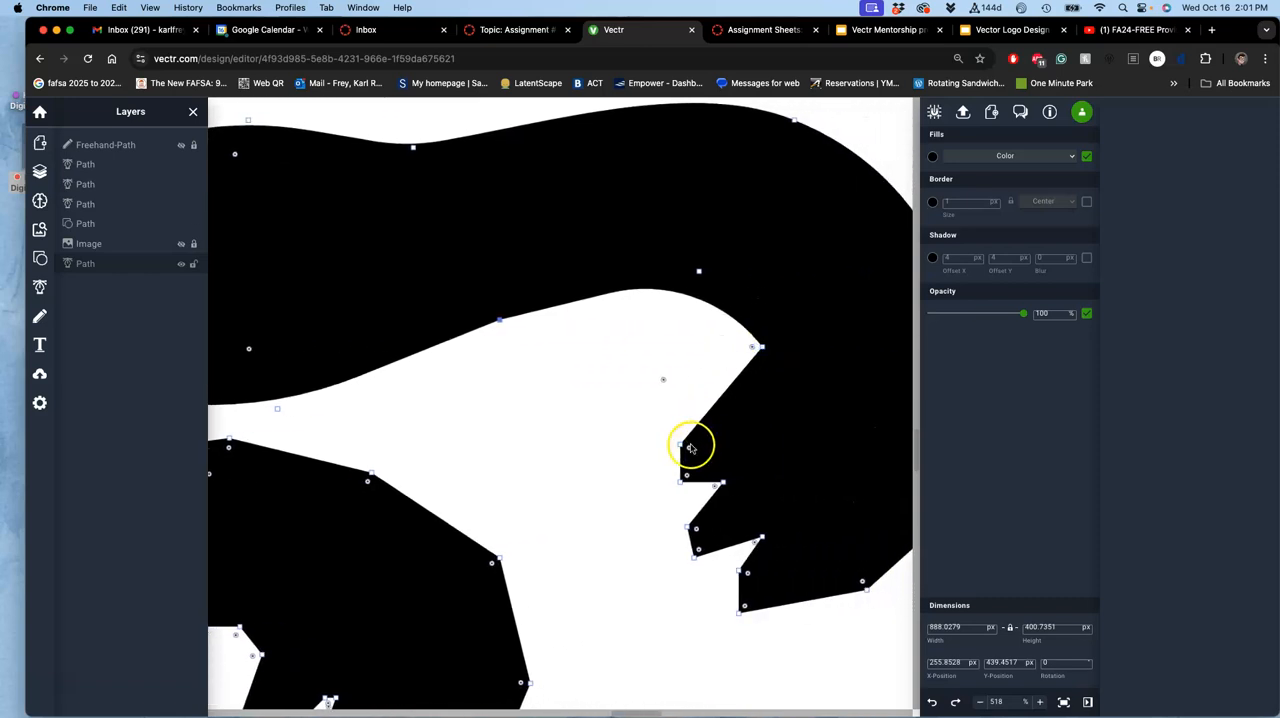
Step: Reshape the claw's toe points and curve the paw's outer edge
left_click_drag(698, 448, 684, 476)
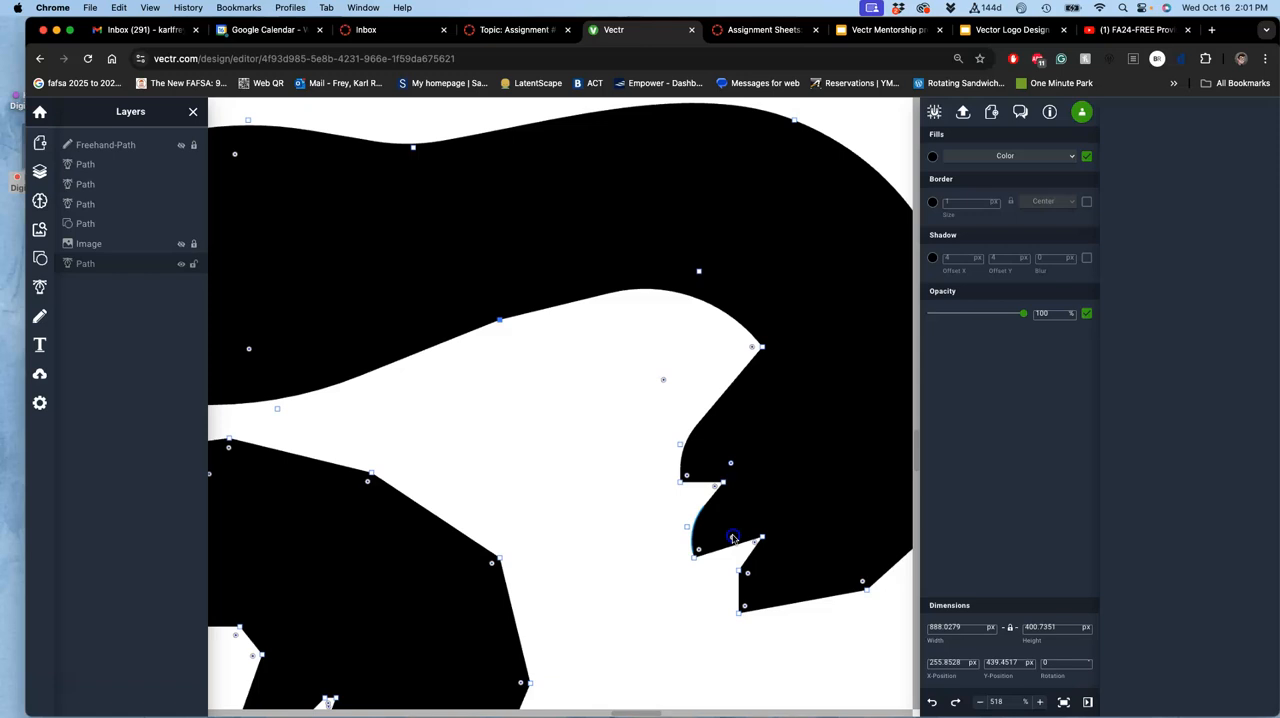
left_click_drag(732, 536, 748, 572)
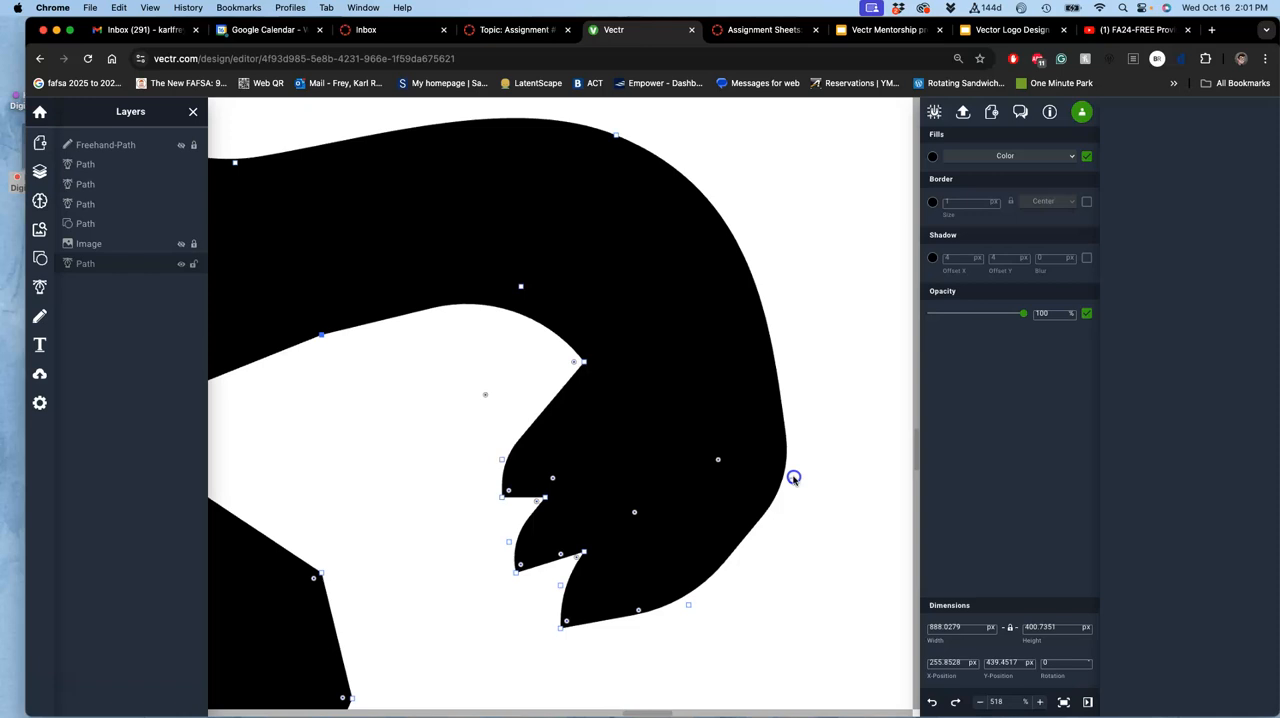
left_click_drag(792, 478, 792, 468)
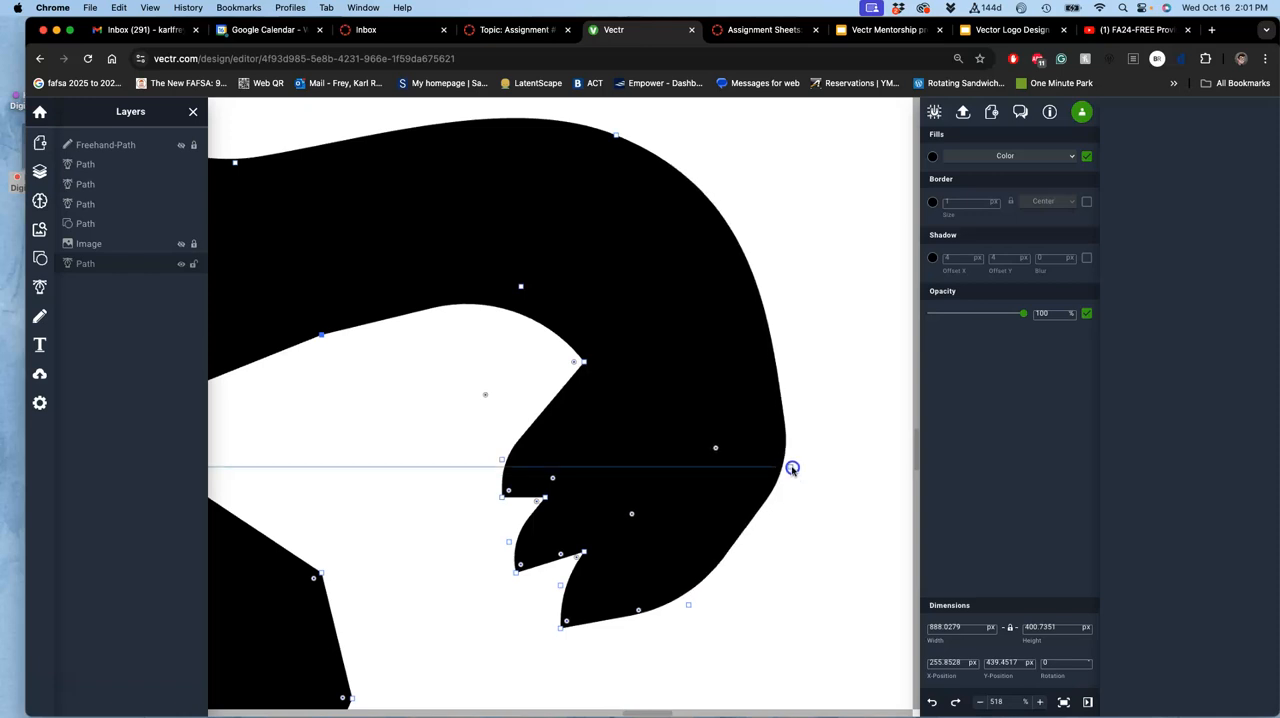
left_click_drag(792, 468, 748, 530)
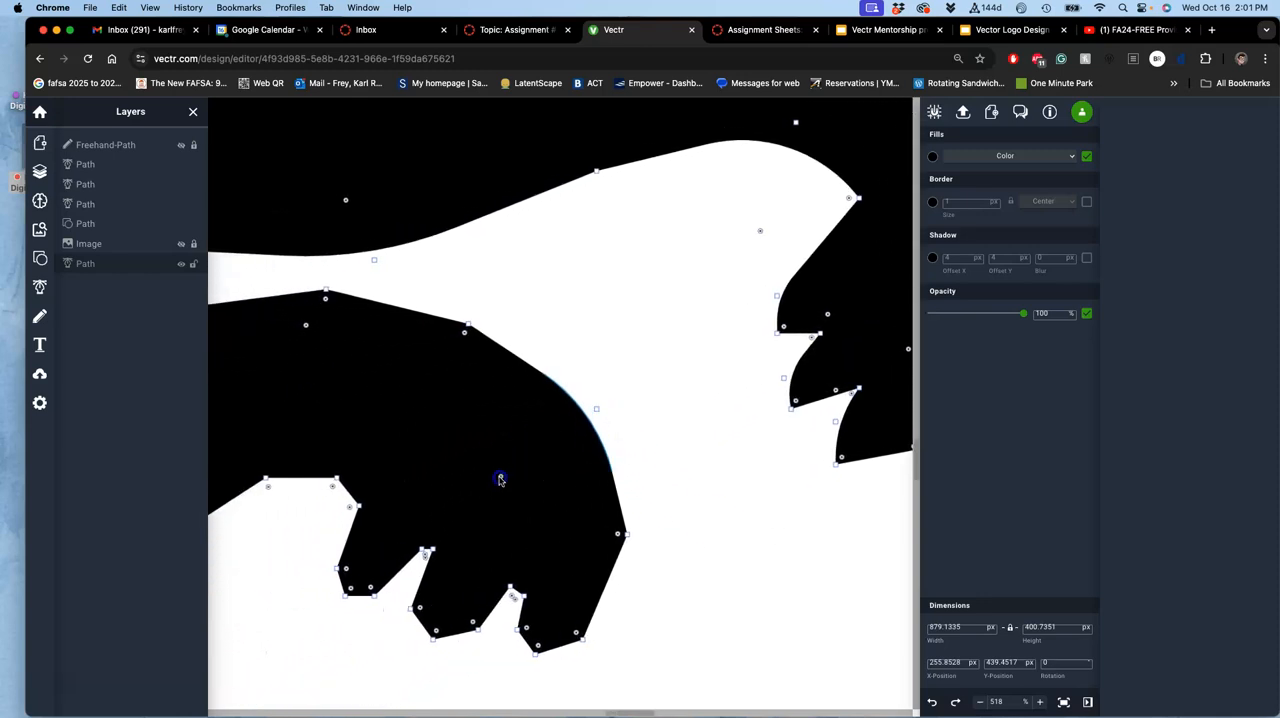
mouse_move(578, 536)
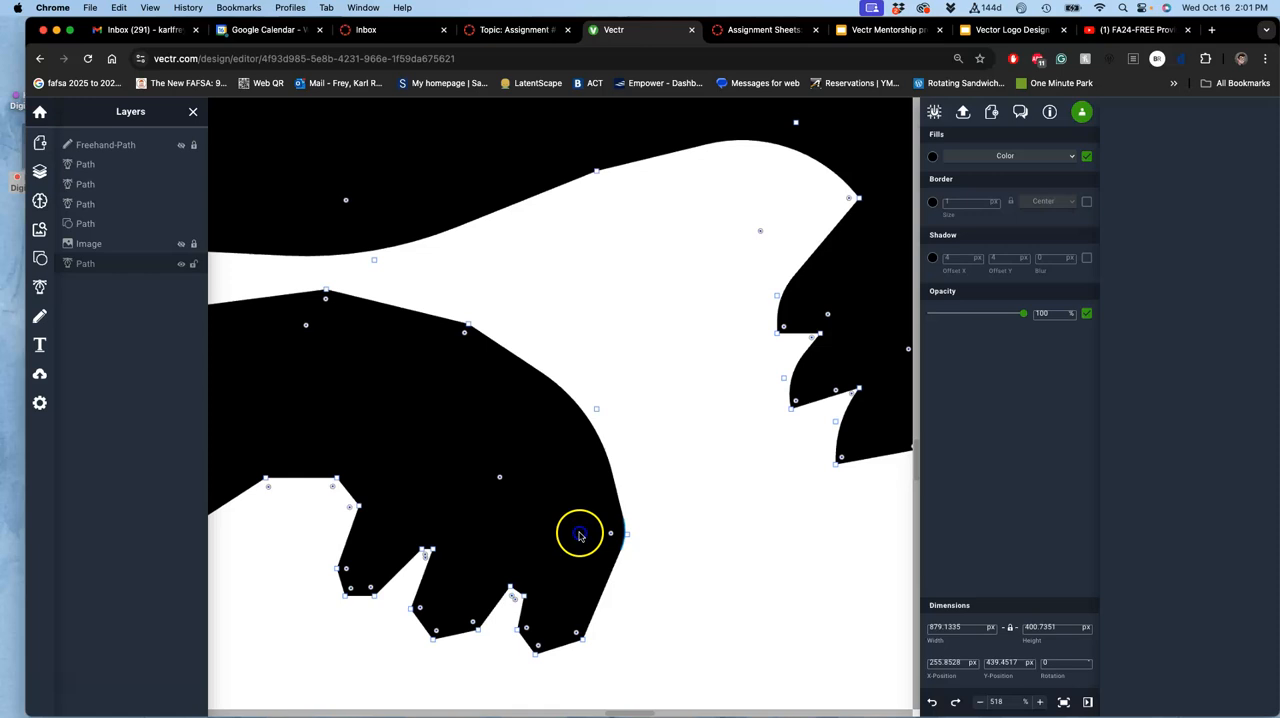
mouse_move(624, 536)
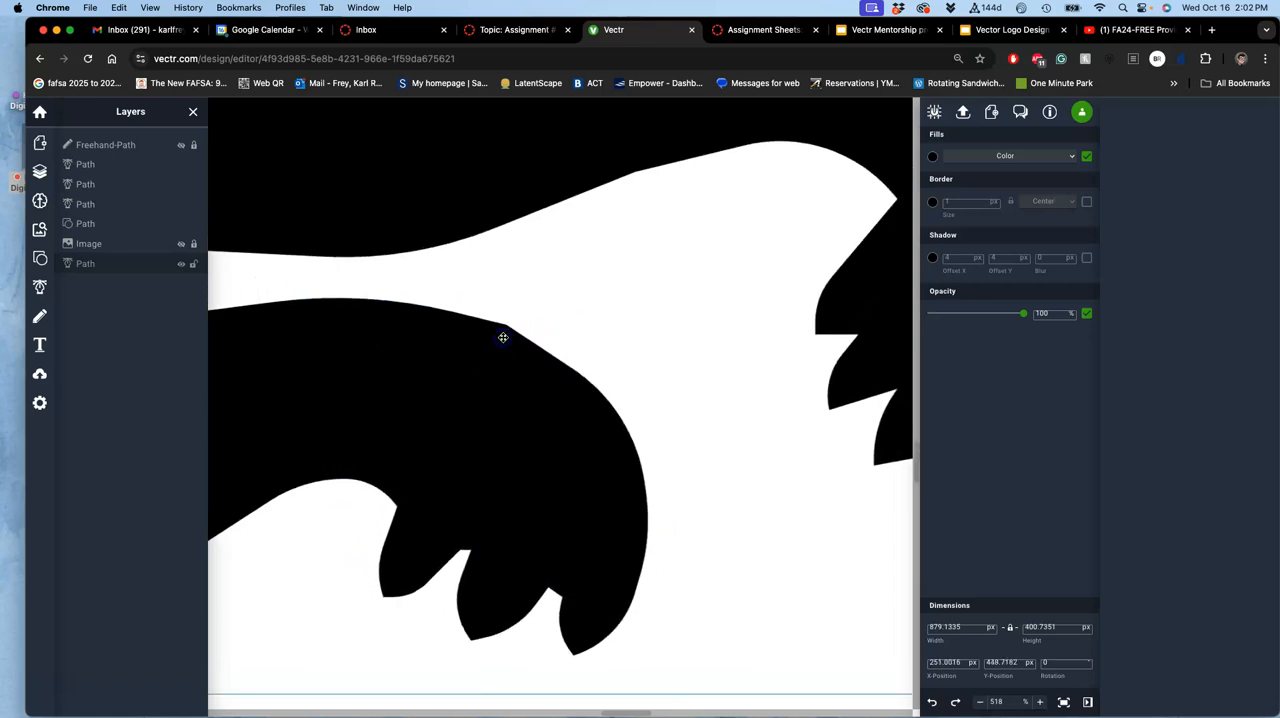
Step: Adjust the second paw's outline and finish editing it
left_click_drag(504, 336, 508, 326)
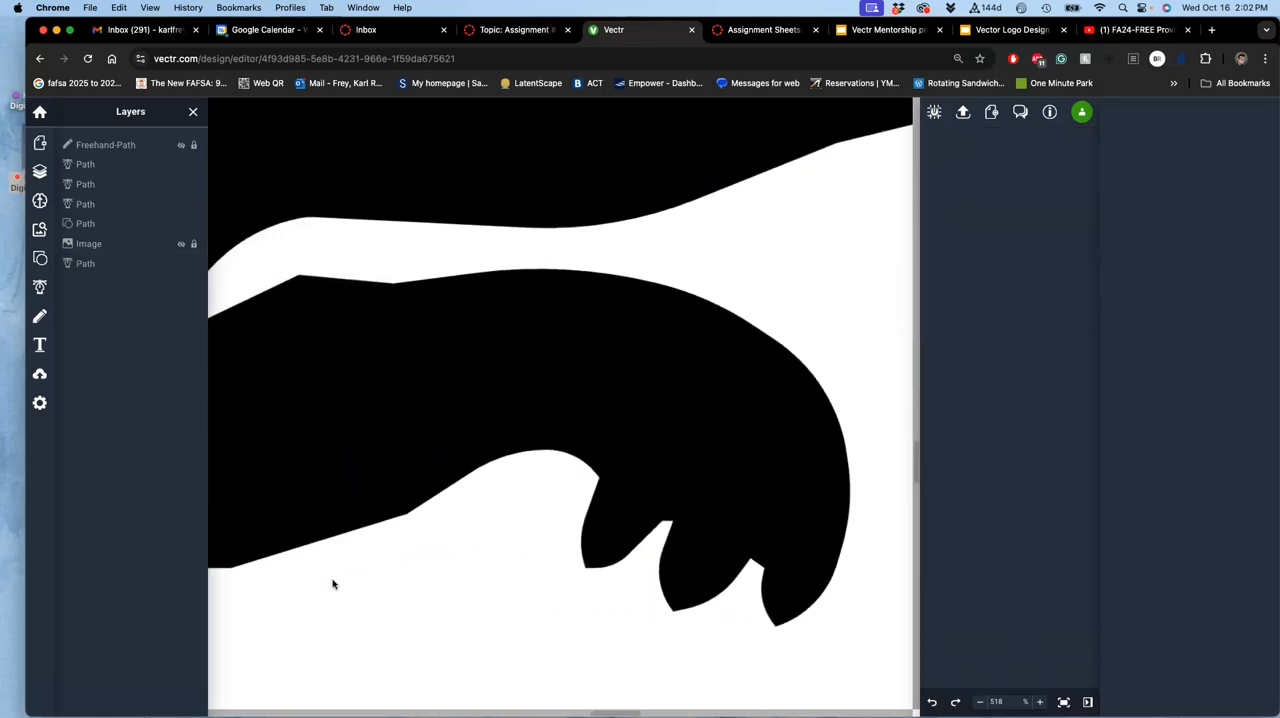
left_click(84, 264)
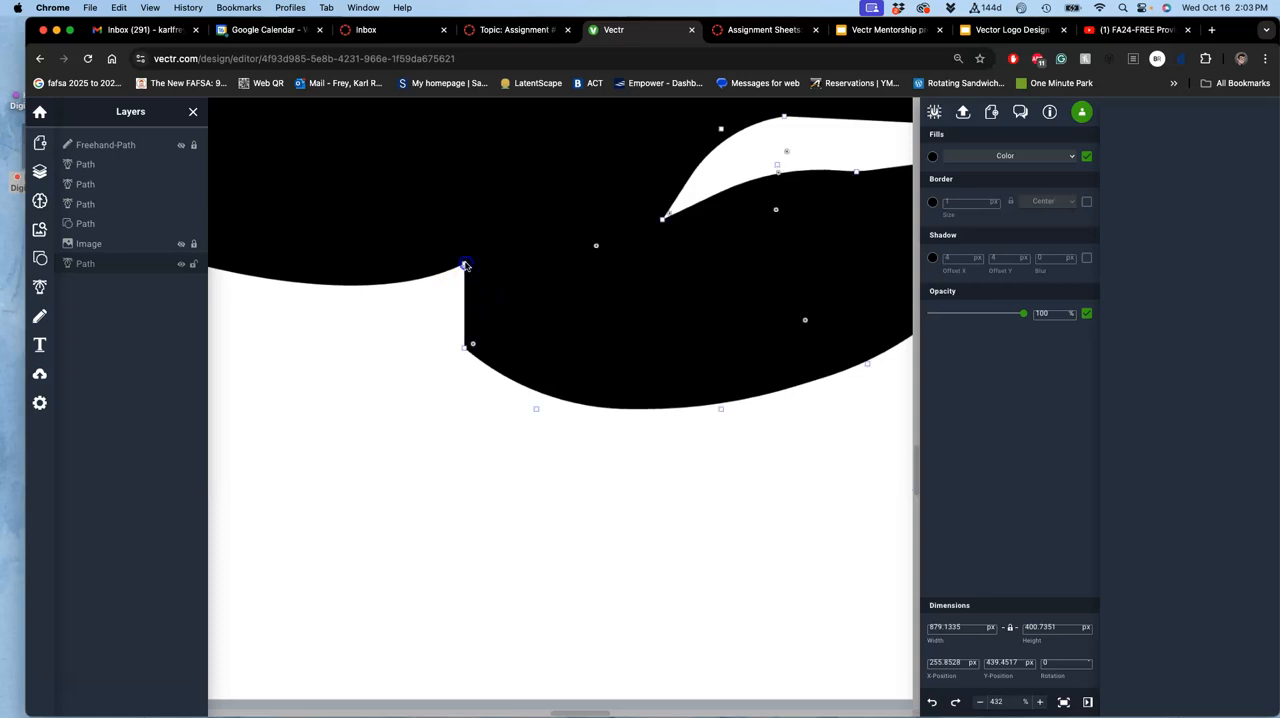
Step: Move a body outline point and bend the sharp corner into a gentle curve
left_click_drag(464, 264, 496, 244)
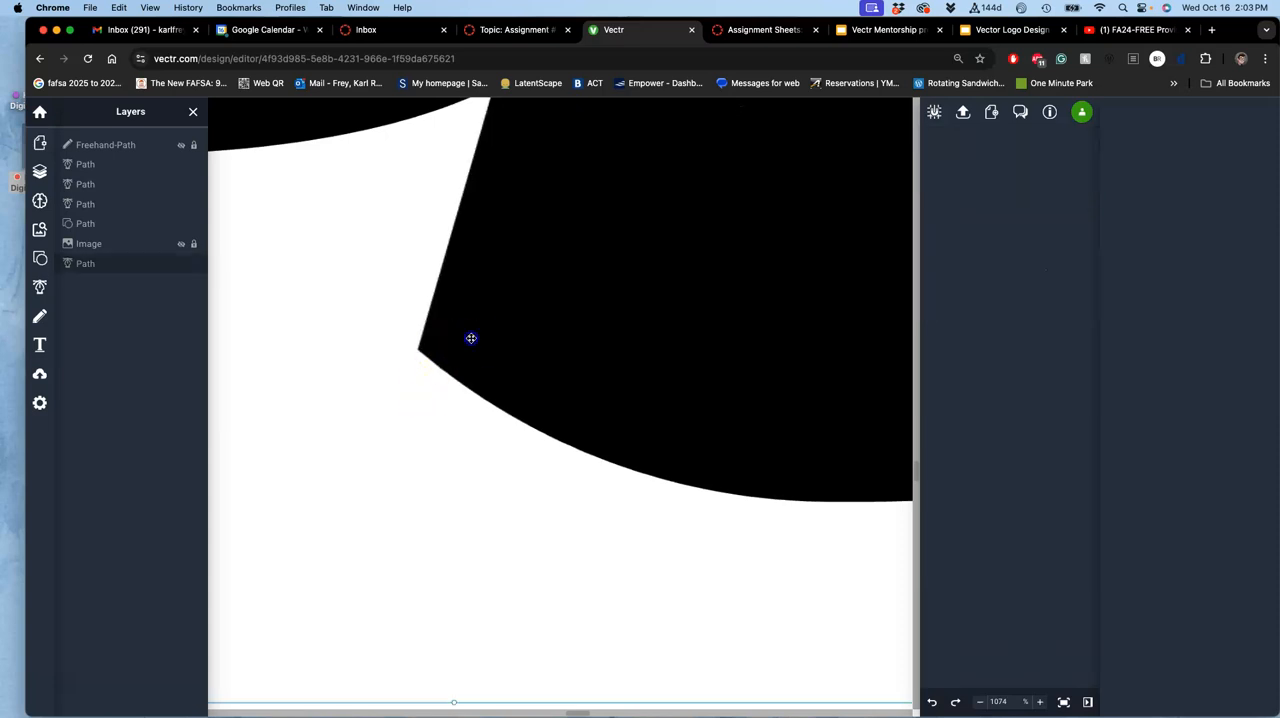
left_click(472, 338)
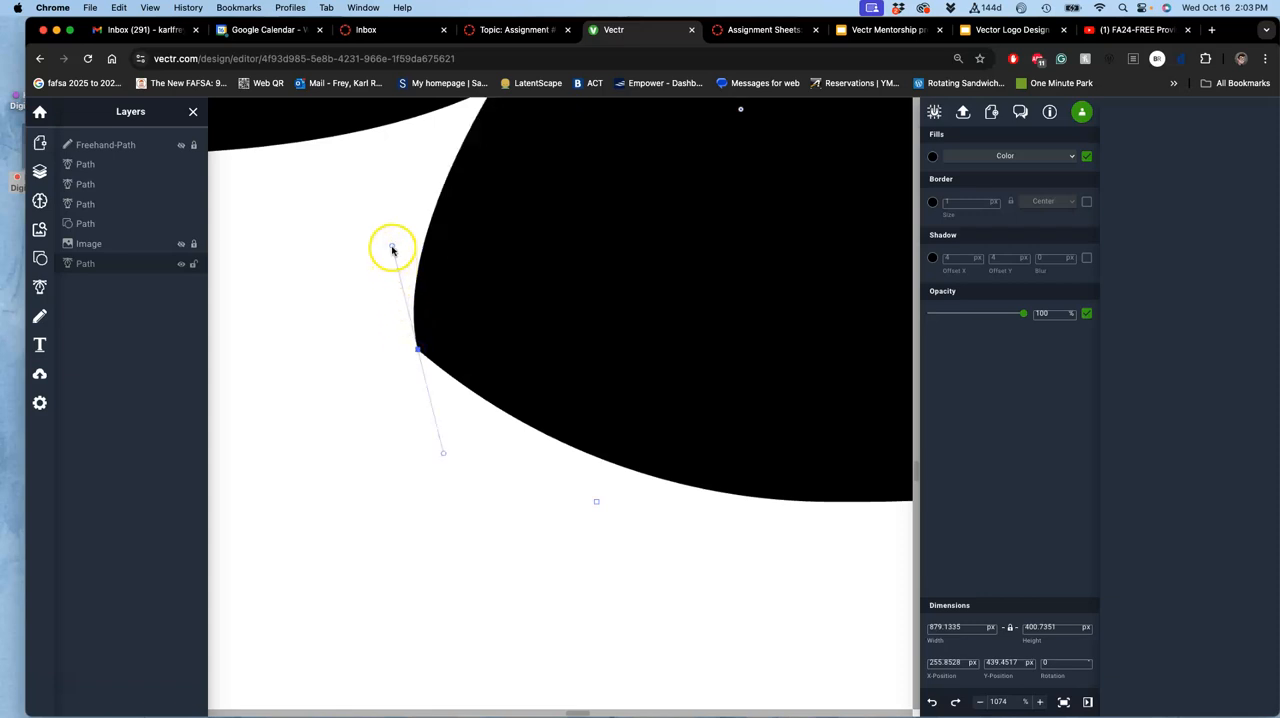
left_click_drag(392, 248, 400, 296)
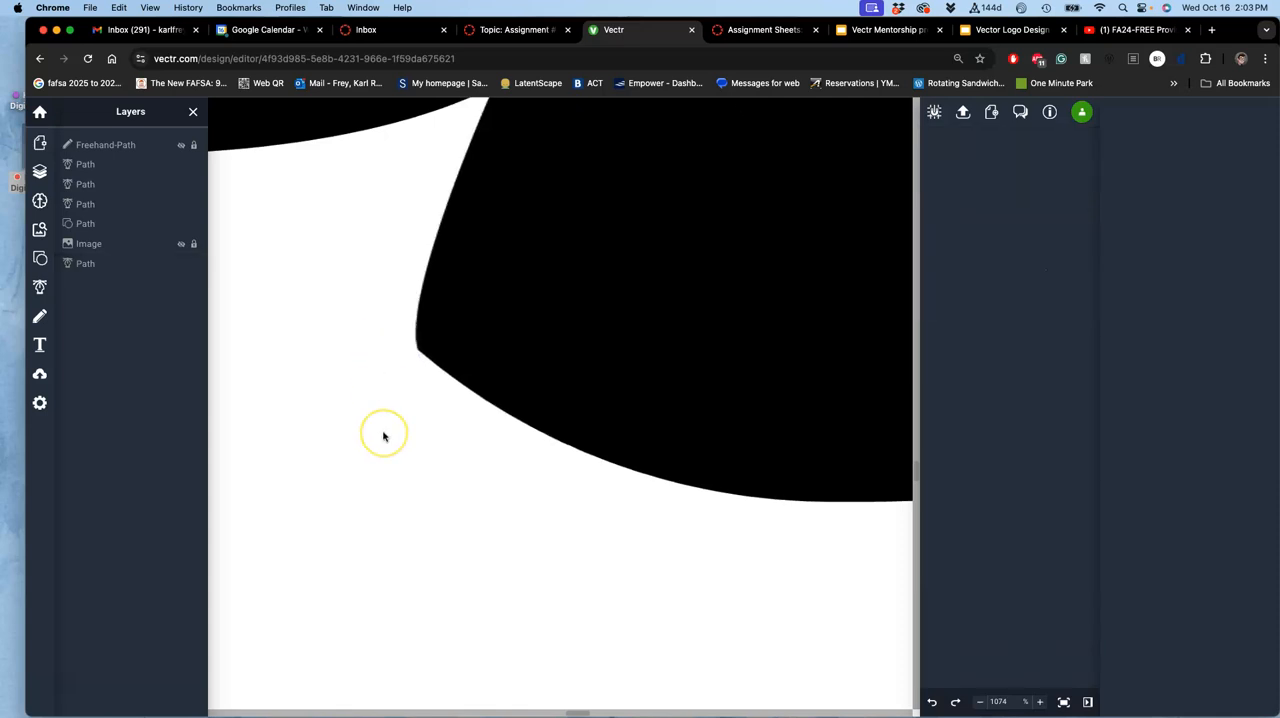
scroll("down", 3)
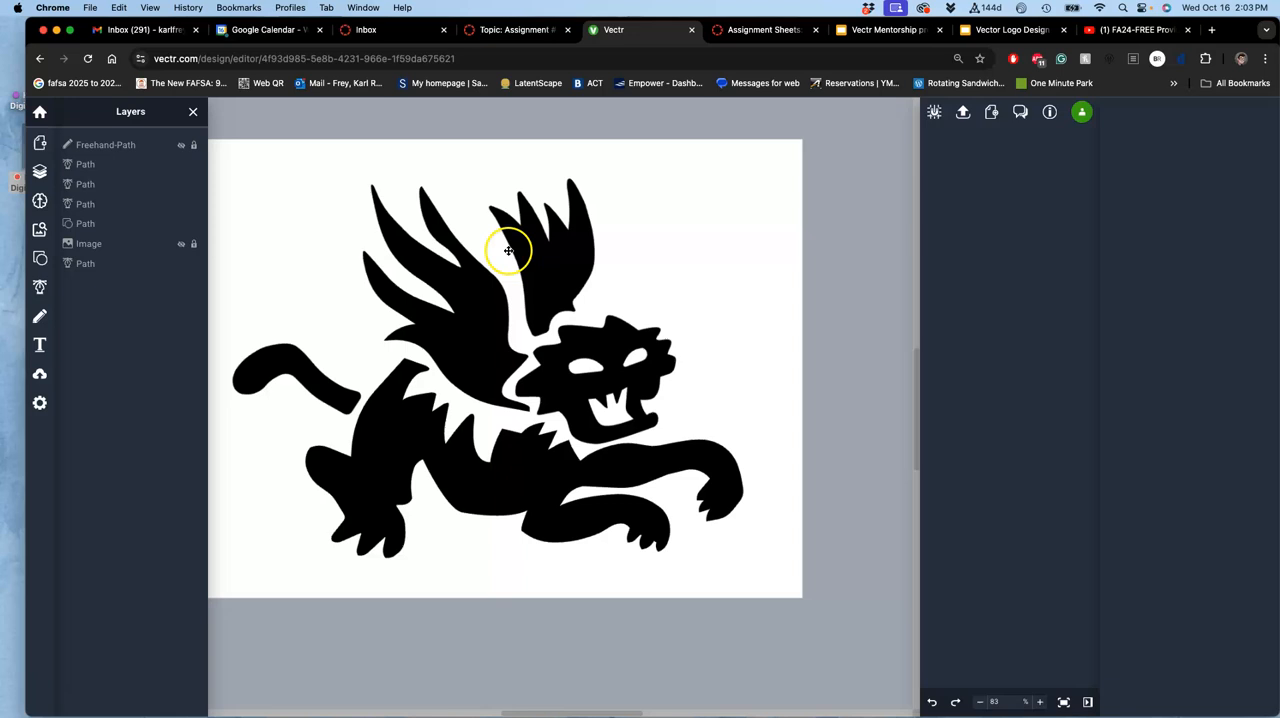
mouse_move(40, 288)
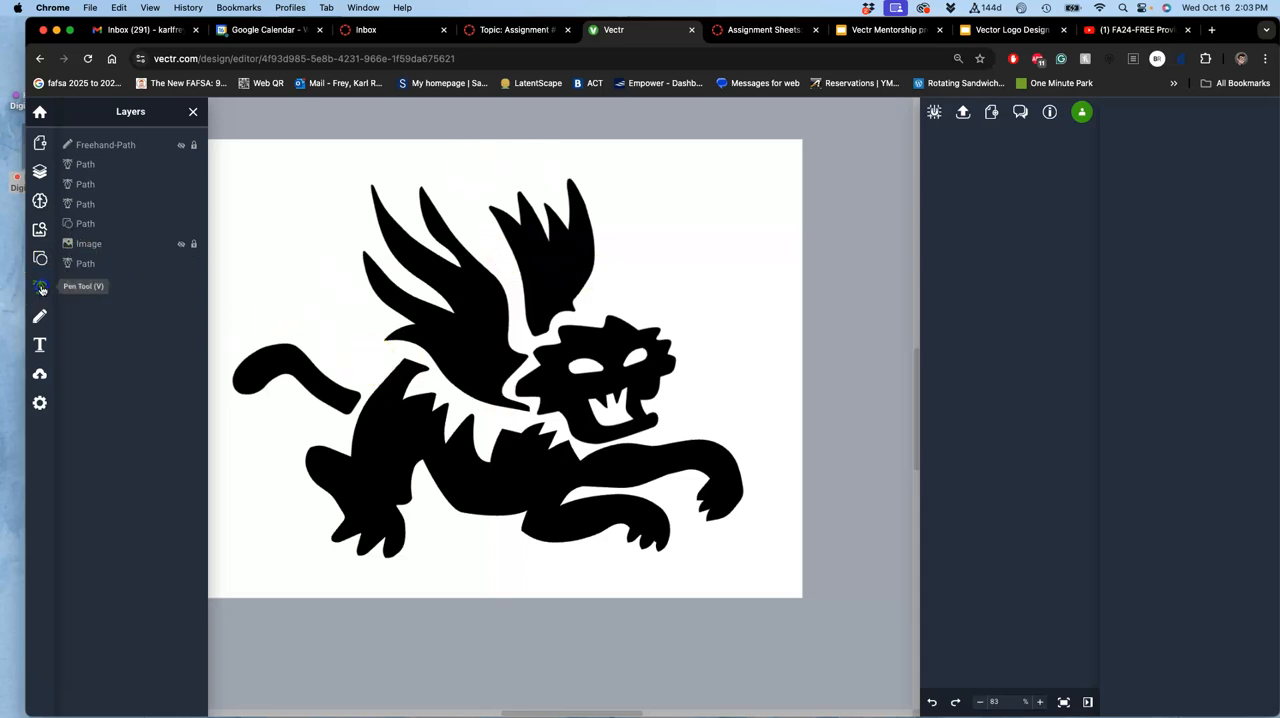
Step: Draw a zigzag crown above the tiger's head with the Pen tool and fill it solid black
left_click(656, 256)
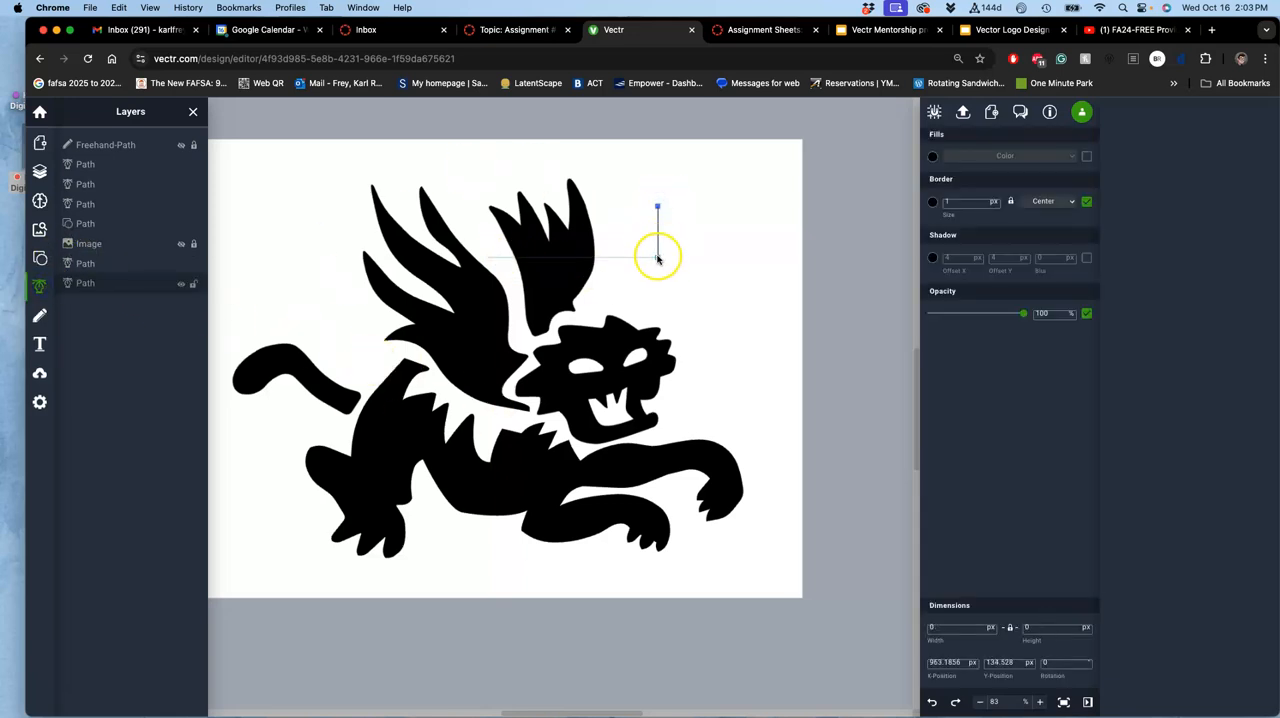
left_click_drag(656, 258, 766, 196)
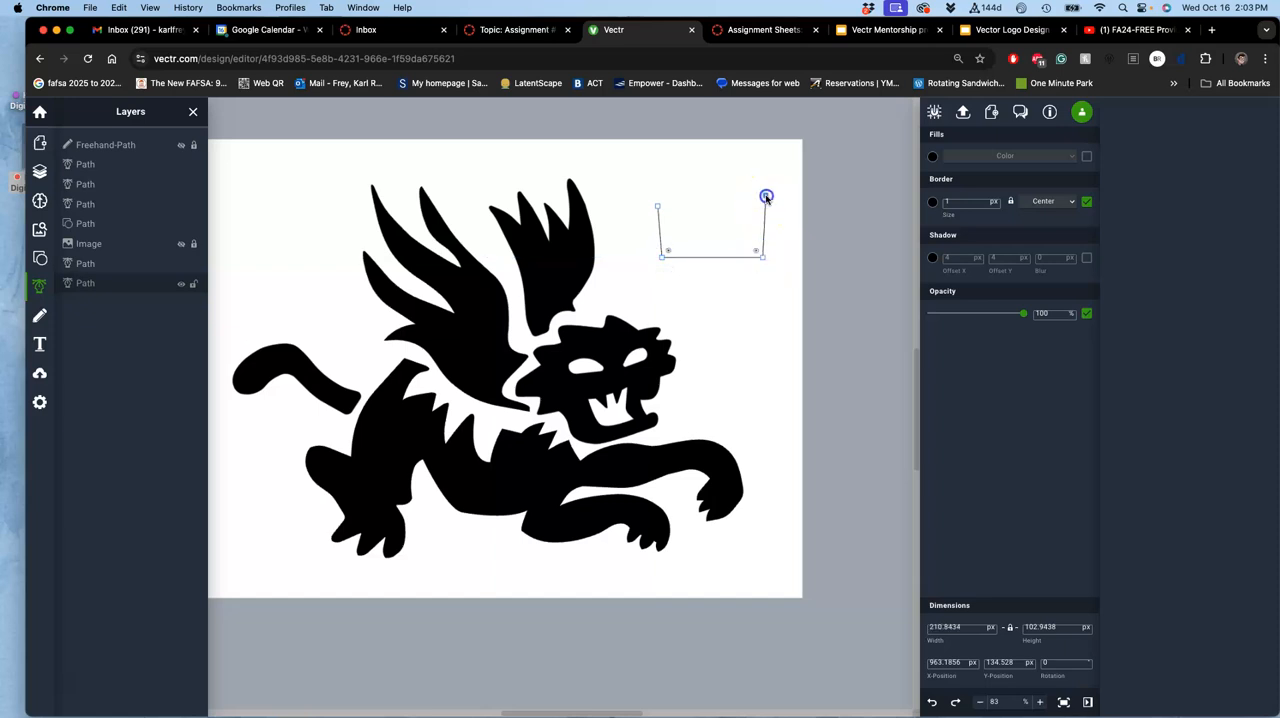
left_click_drag(766, 196, 736, 224)
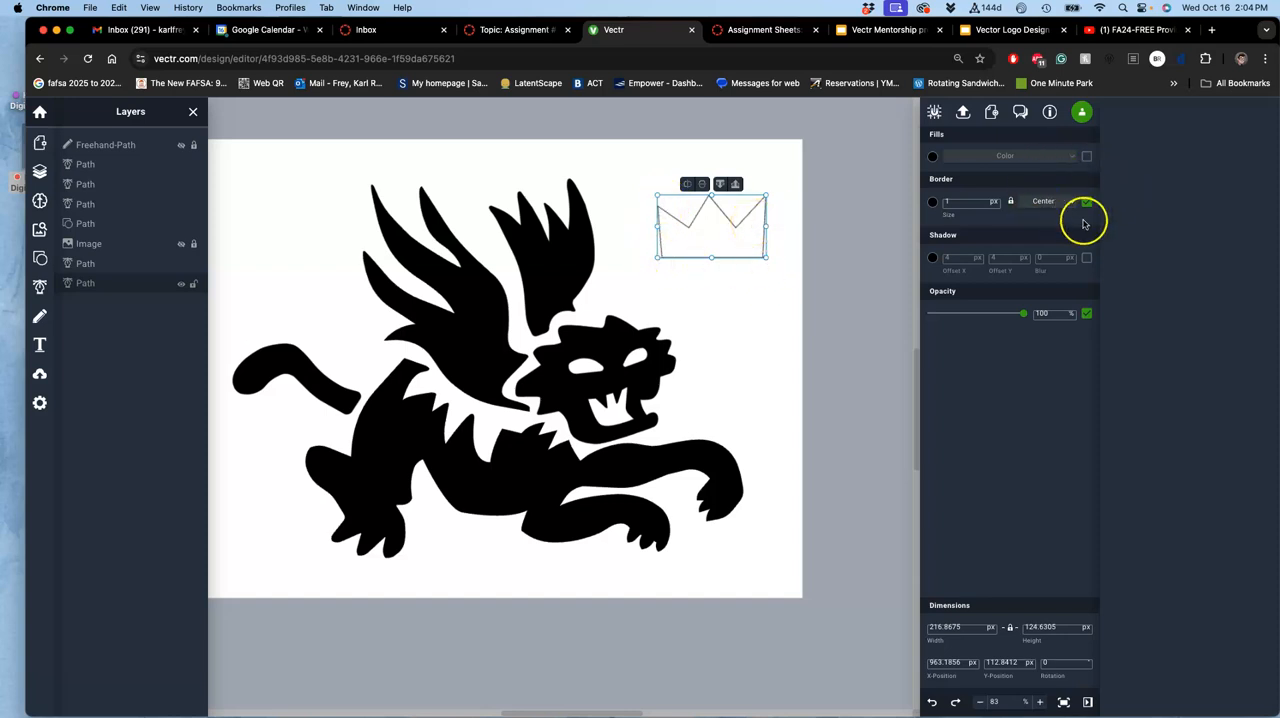
left_click(1088, 156)
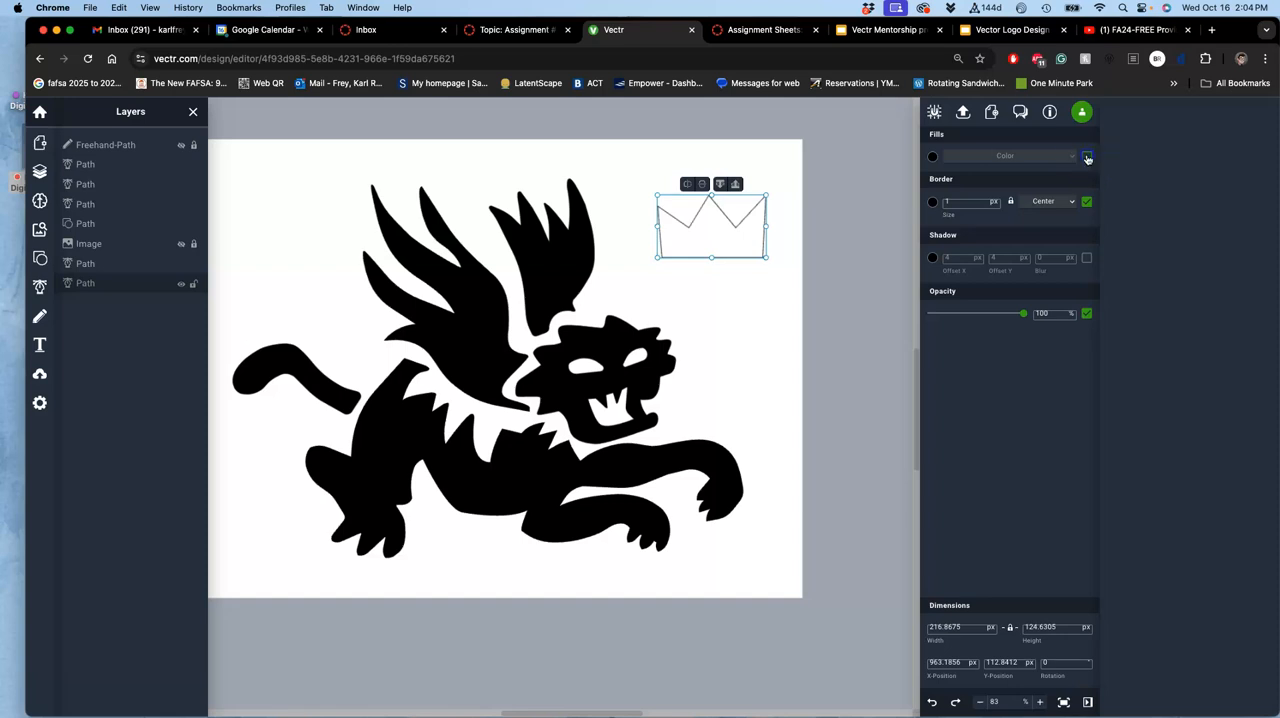
left_click(932, 156)
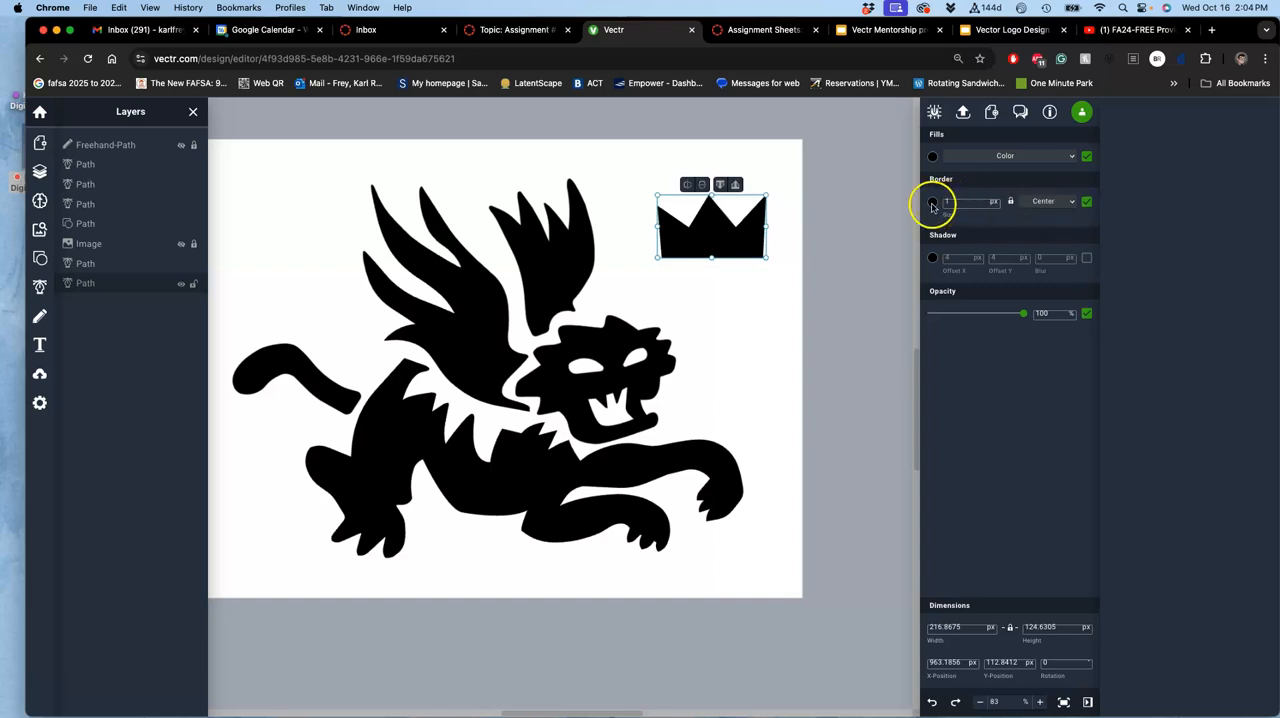
left_click(932, 200)
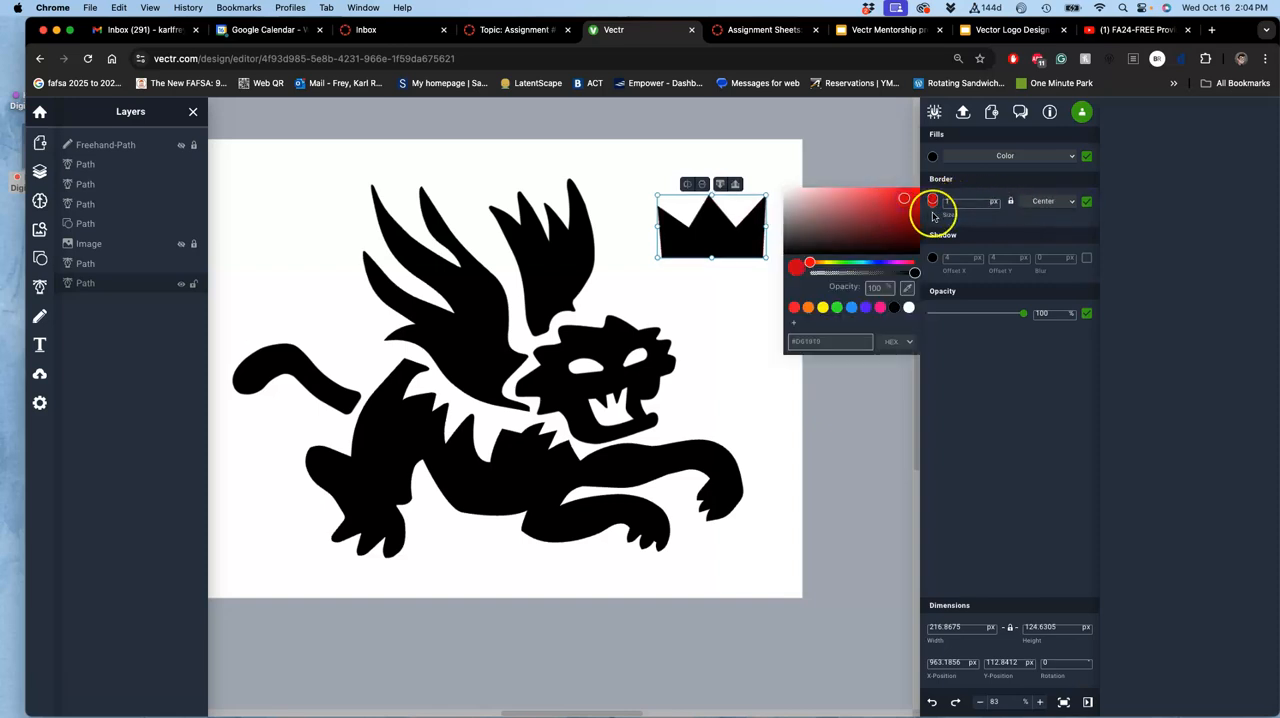
left_click(932, 198)
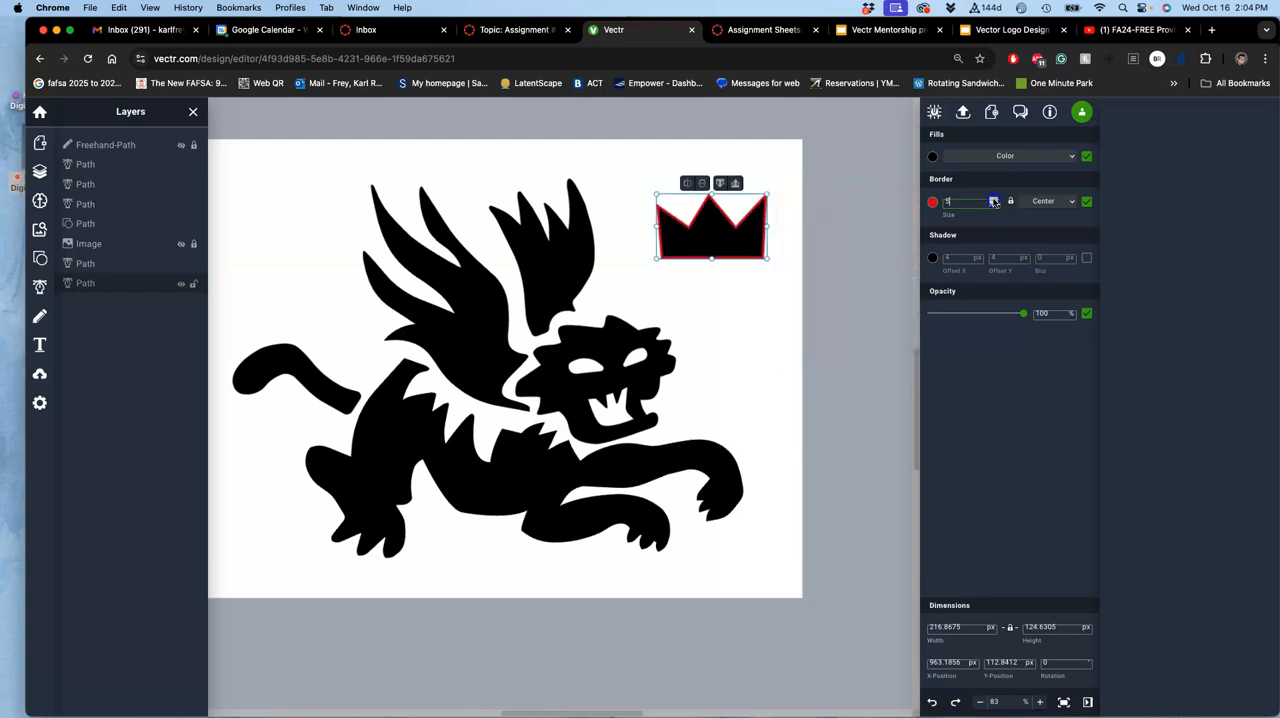
type("10")
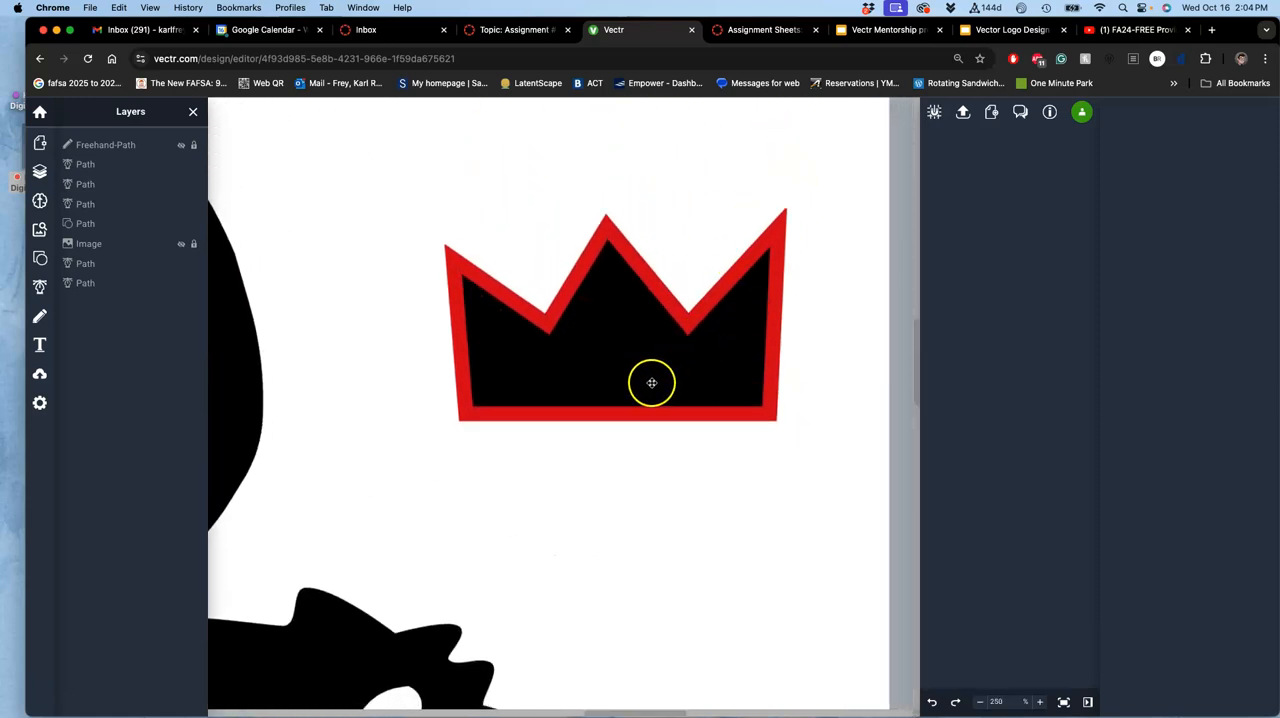
left_click(652, 382)
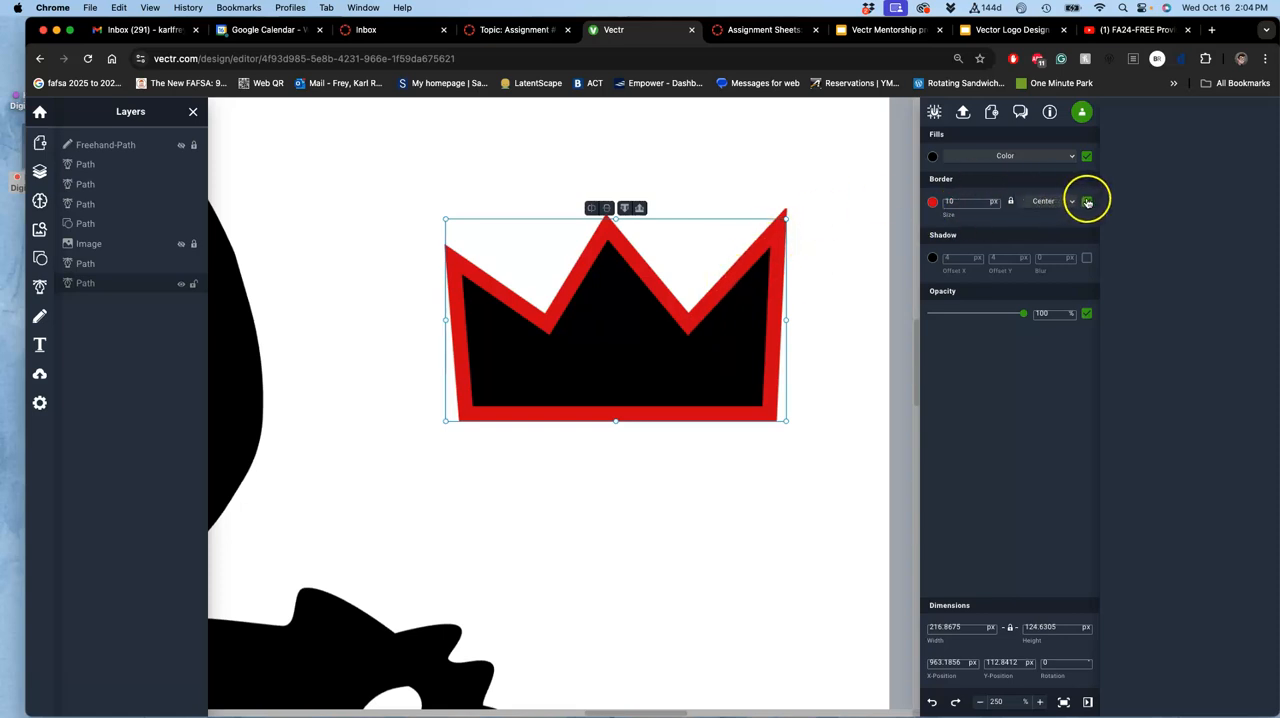
left_click(1088, 200)
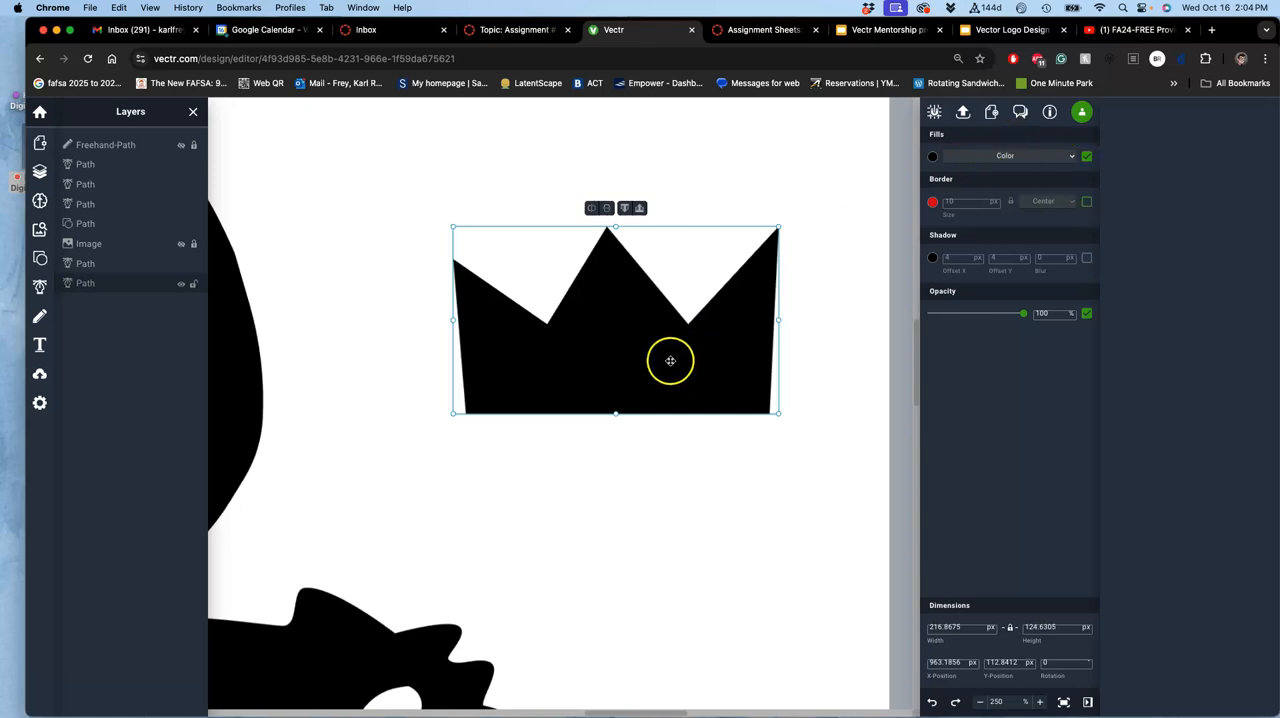
mouse_move(568, 516)
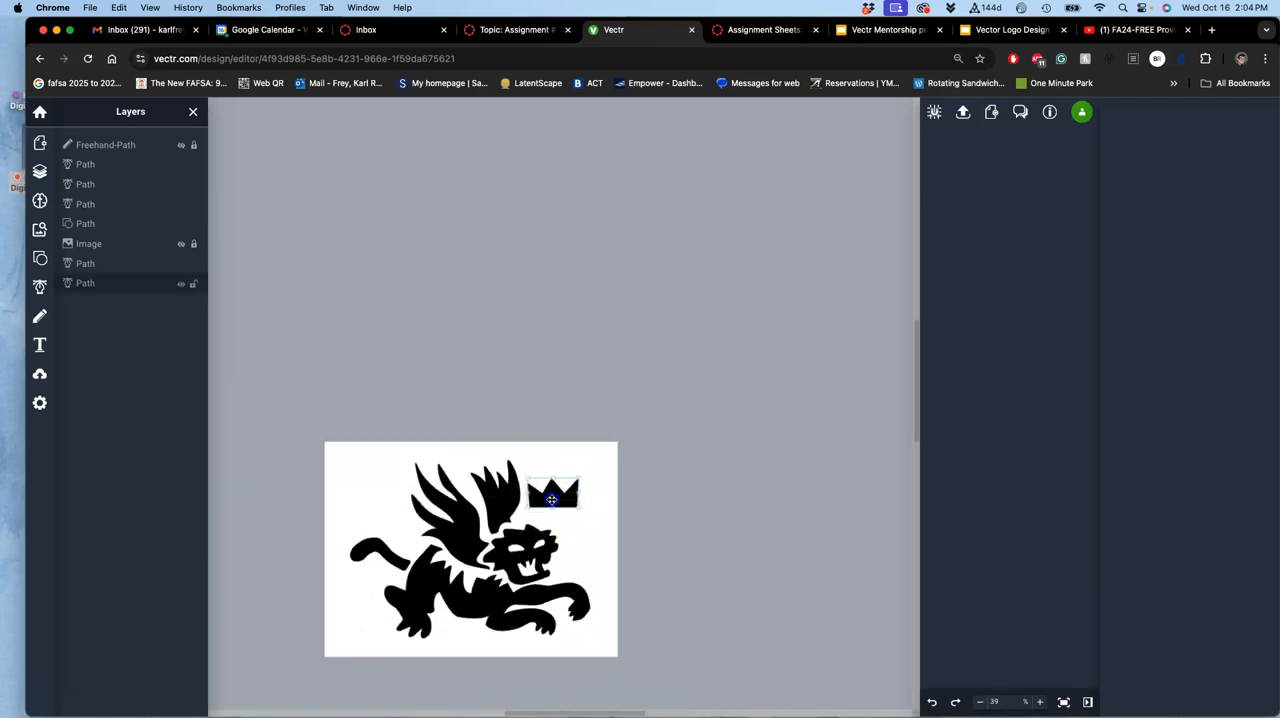
Step: Move the crown down onto the tiger's head and tilt it at an angle
left_click_drag(552, 496, 552, 510)
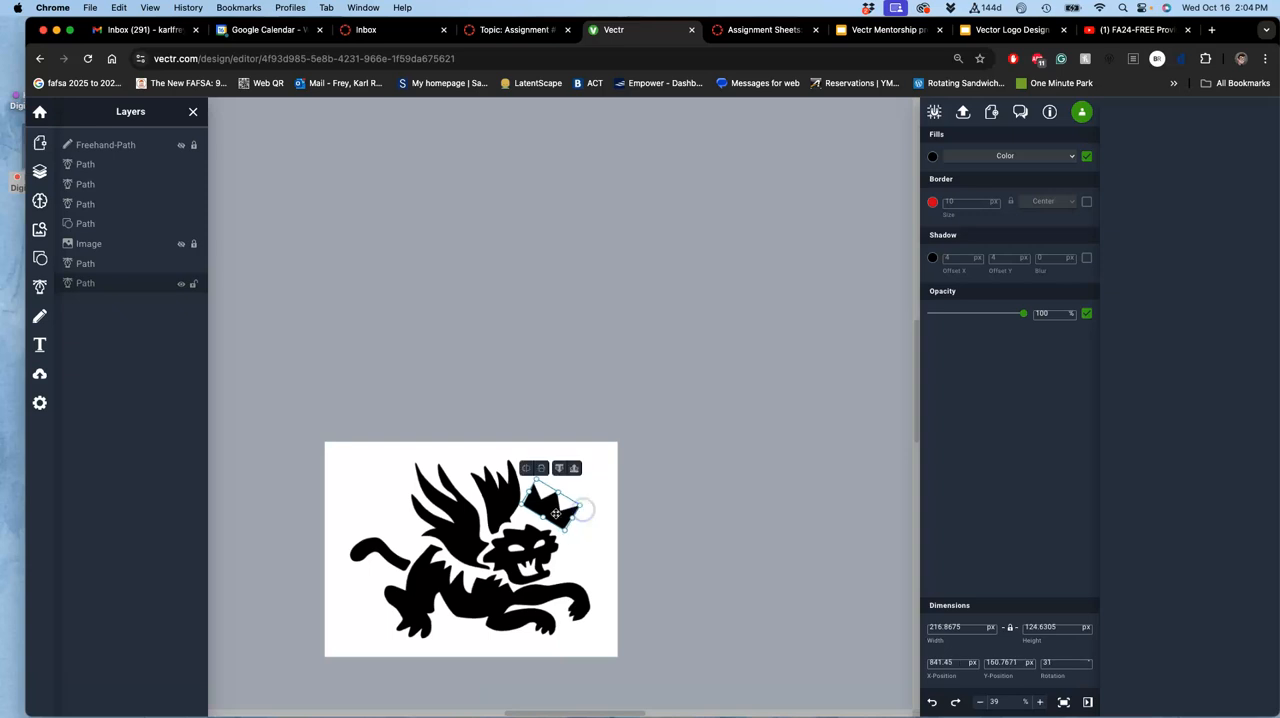
left_click_drag(558, 504, 558, 520)
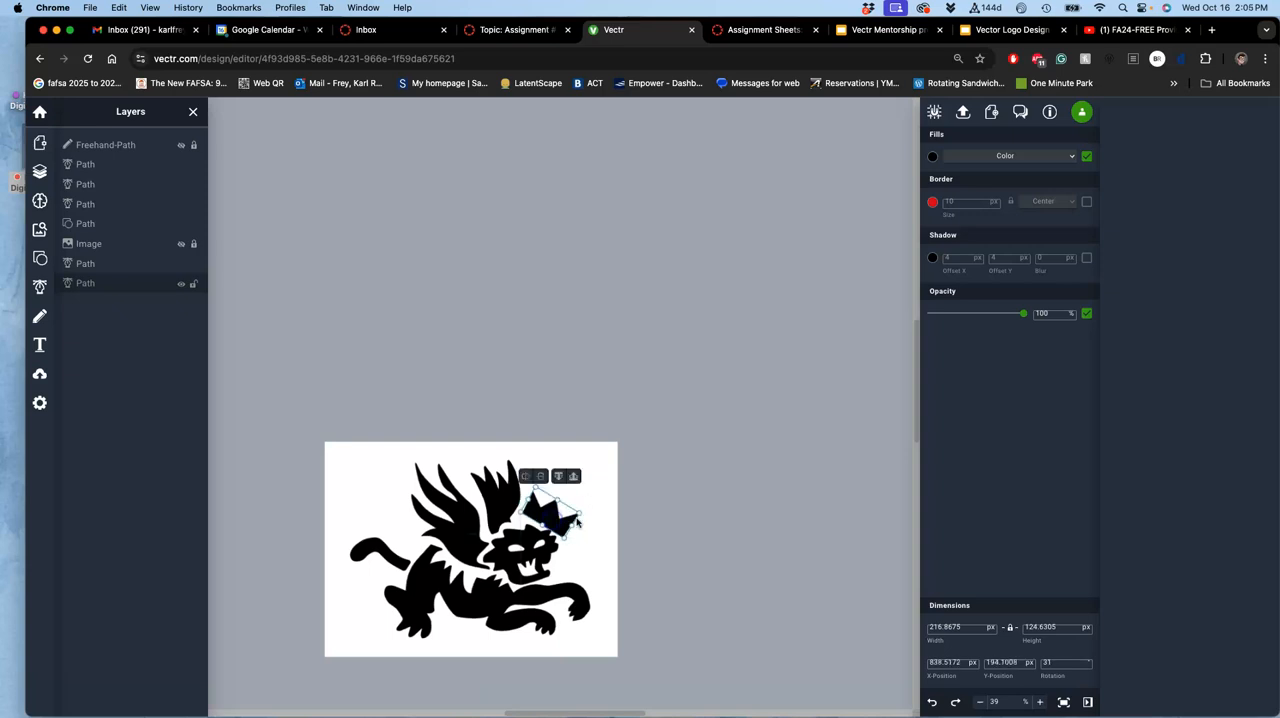
left_click_drag(568, 522, 586, 508)
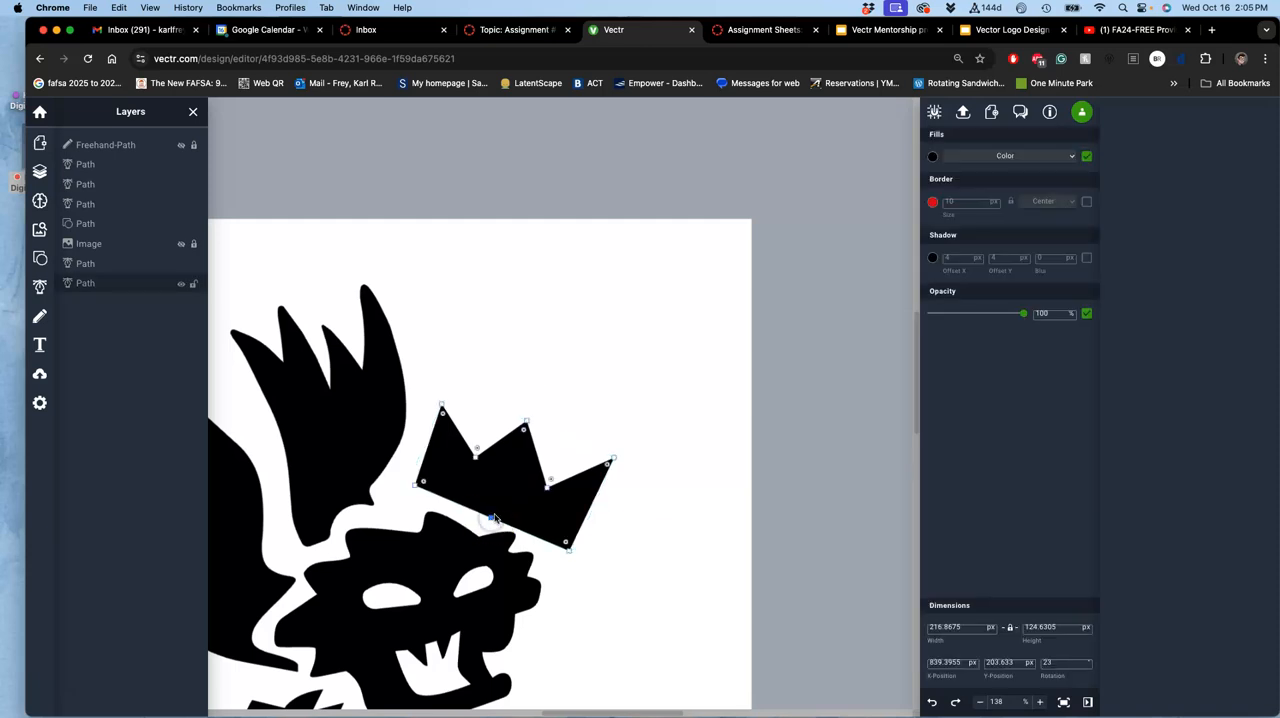
left_click_drag(490, 520, 496, 500)
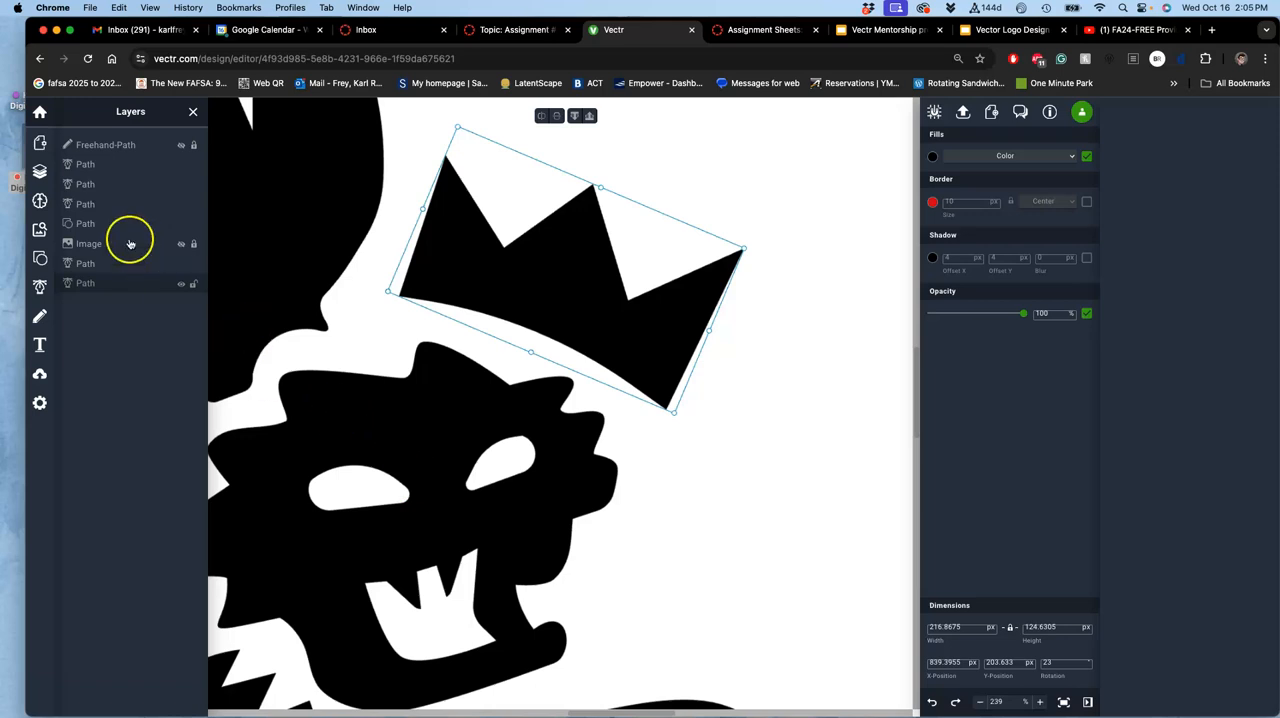
mouse_move(40, 200)
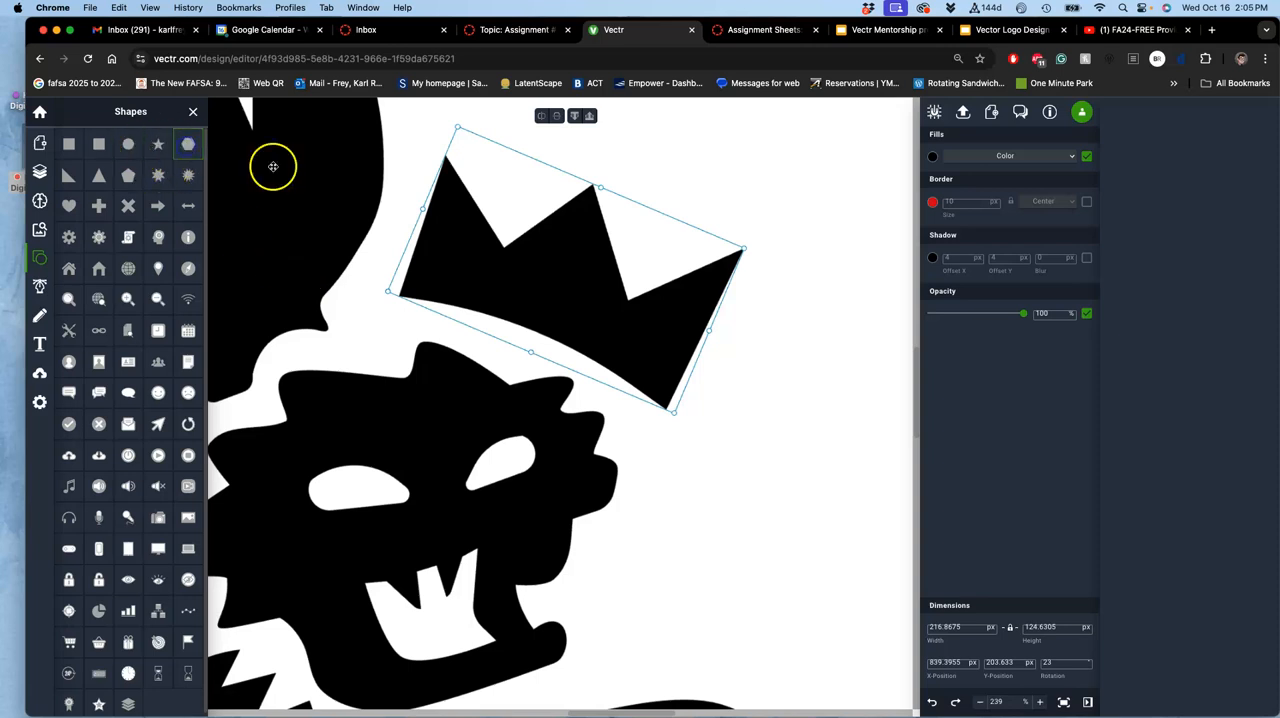
mouse_move(444, 260)
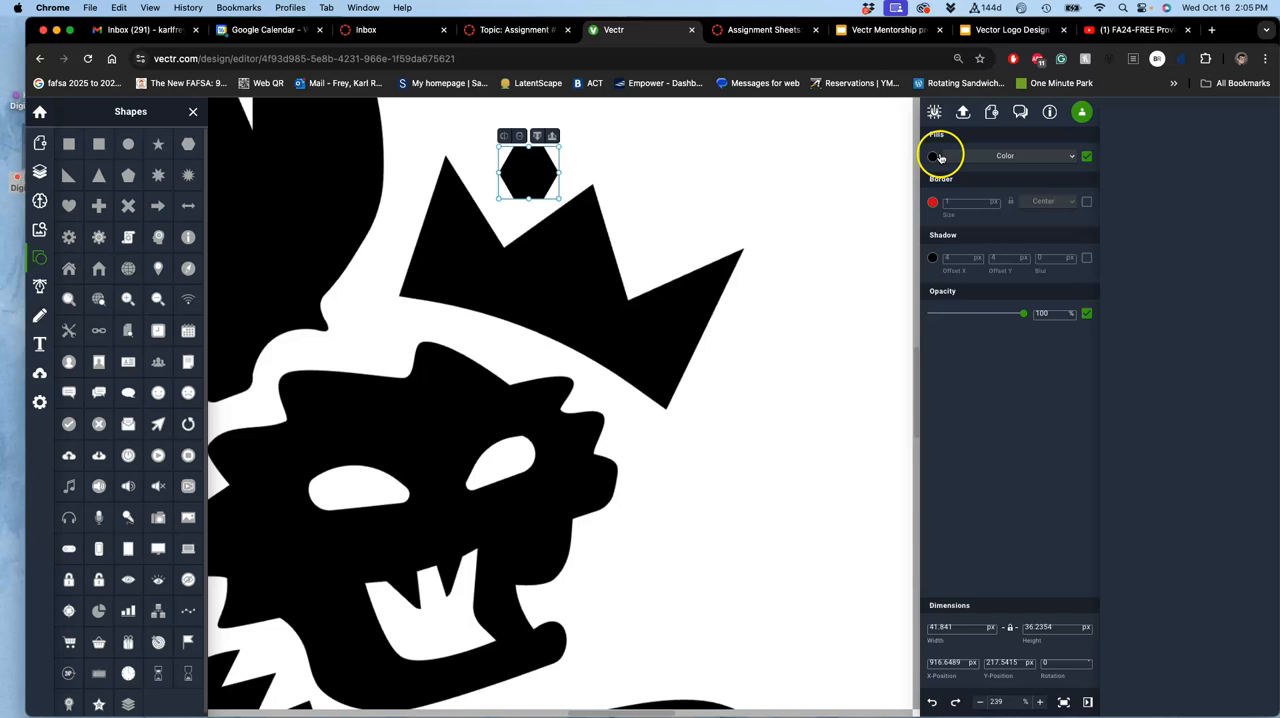
Step: Fill the hexagon red, shrink it and place it as the first gem on the crown
left_click(932, 156)
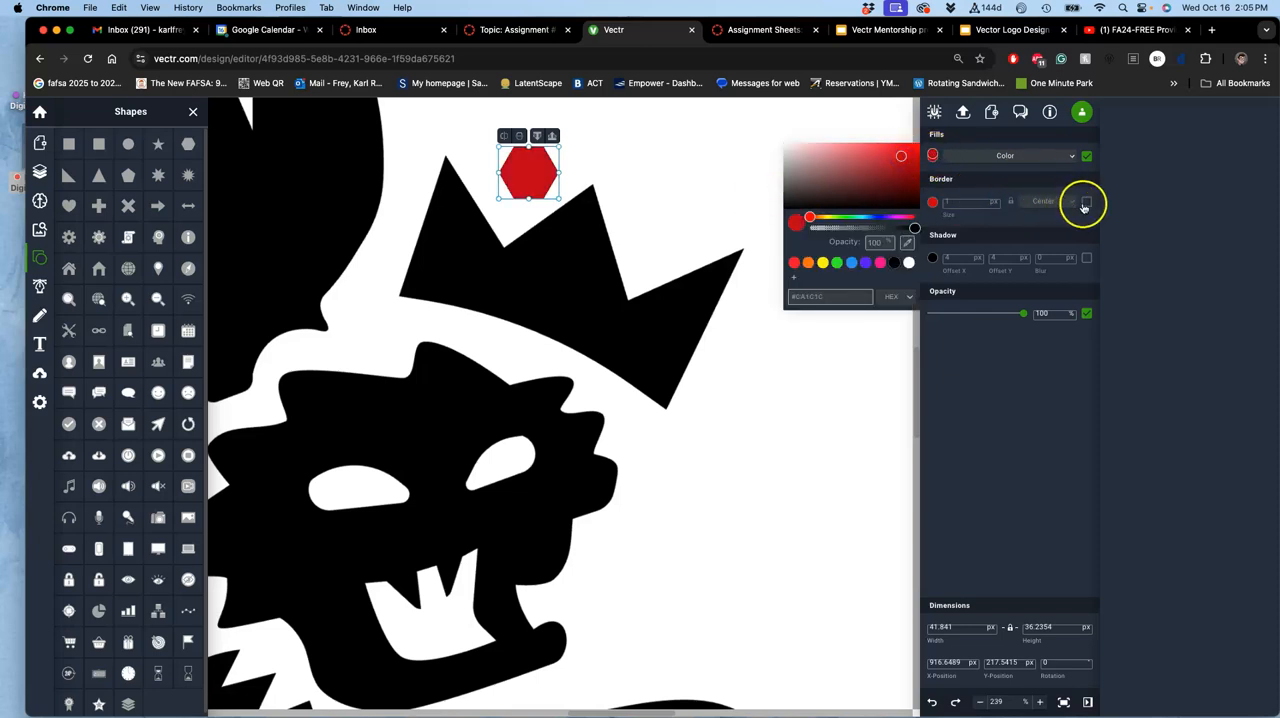
left_click_drag(530, 172, 460, 256)
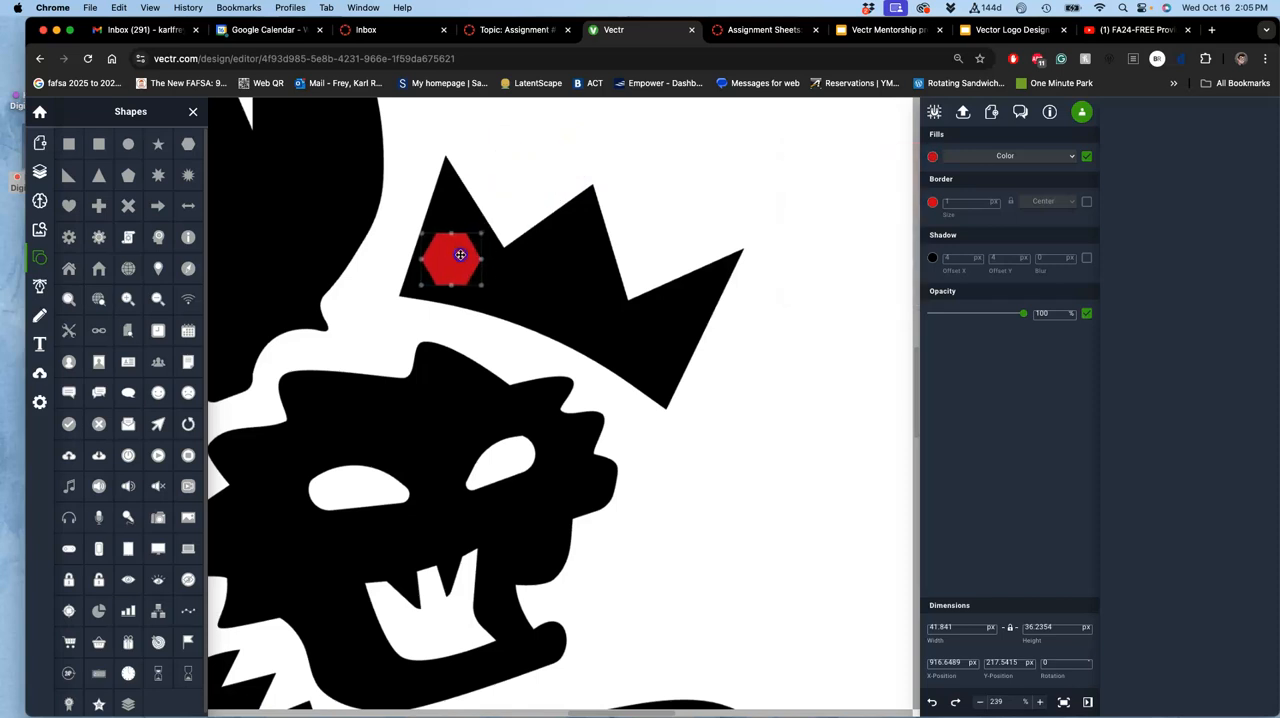
left_click_drag(460, 256, 464, 268)
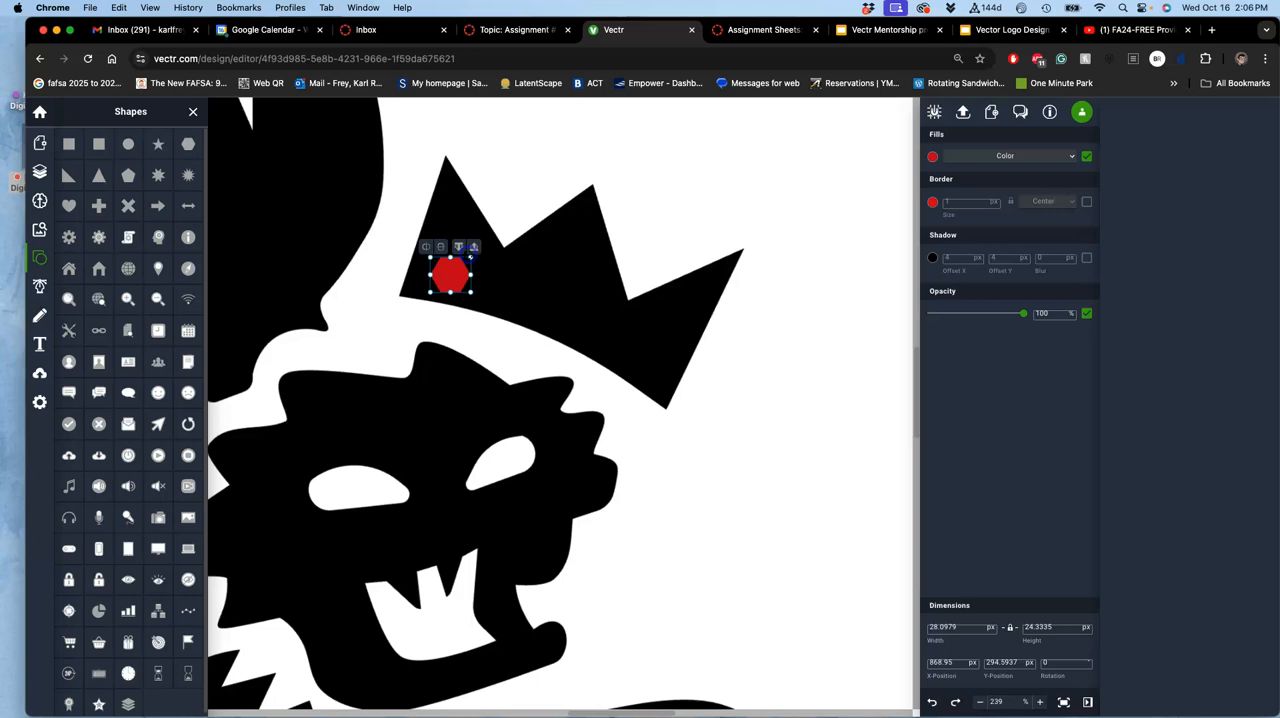
left_click_drag(450, 278, 450, 264)
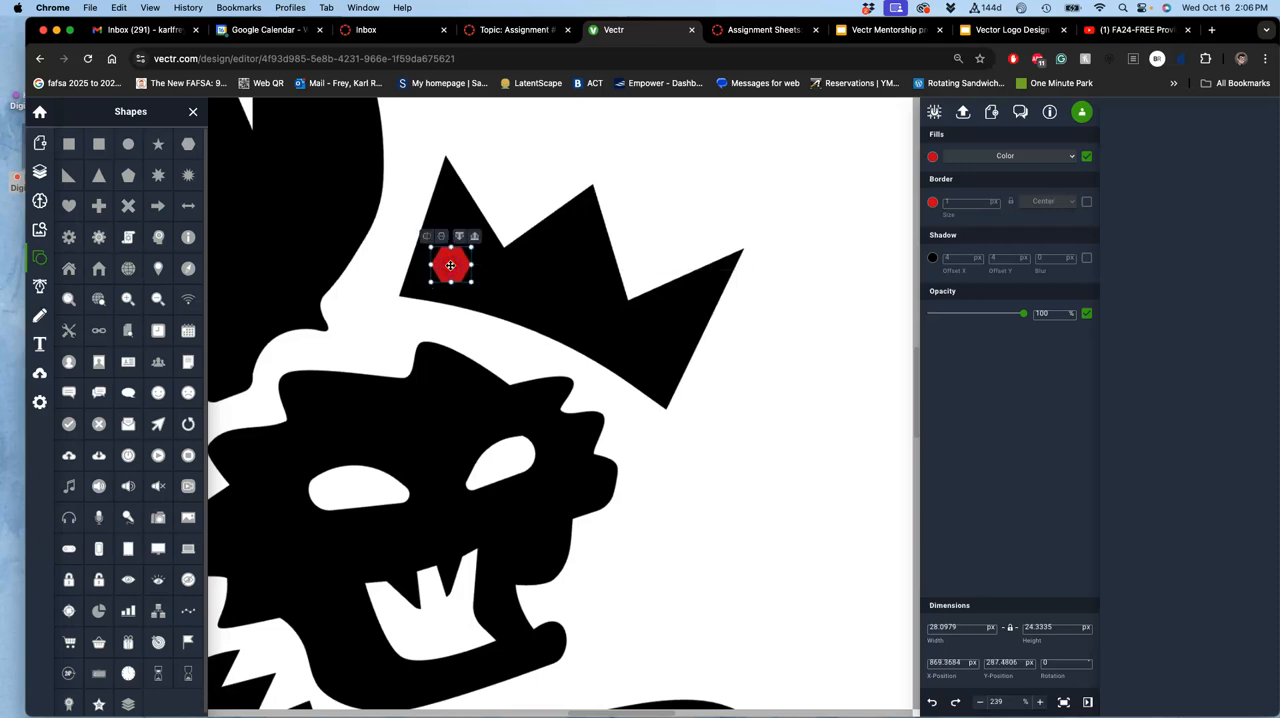
left_click_drag(450, 264, 464, 268)
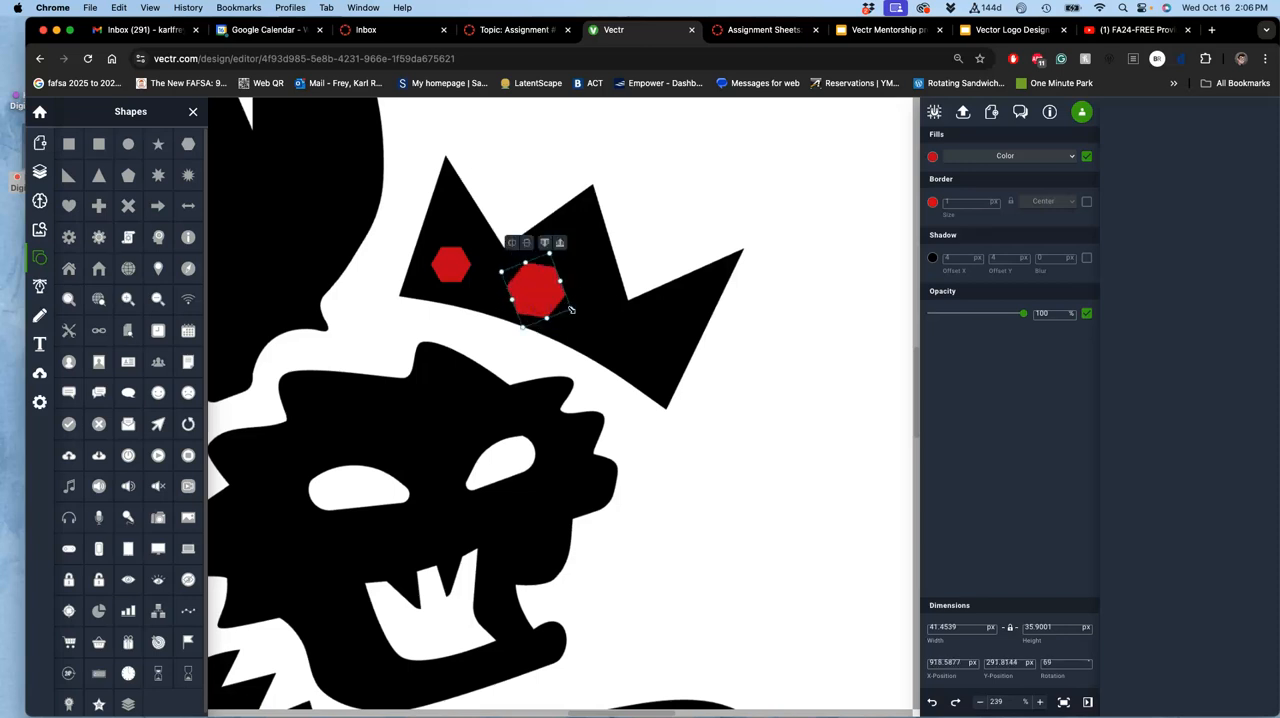
Step: Size and position the remaining red hexagon gems on the crown's sections
left_click_drag(538, 290, 530, 284)
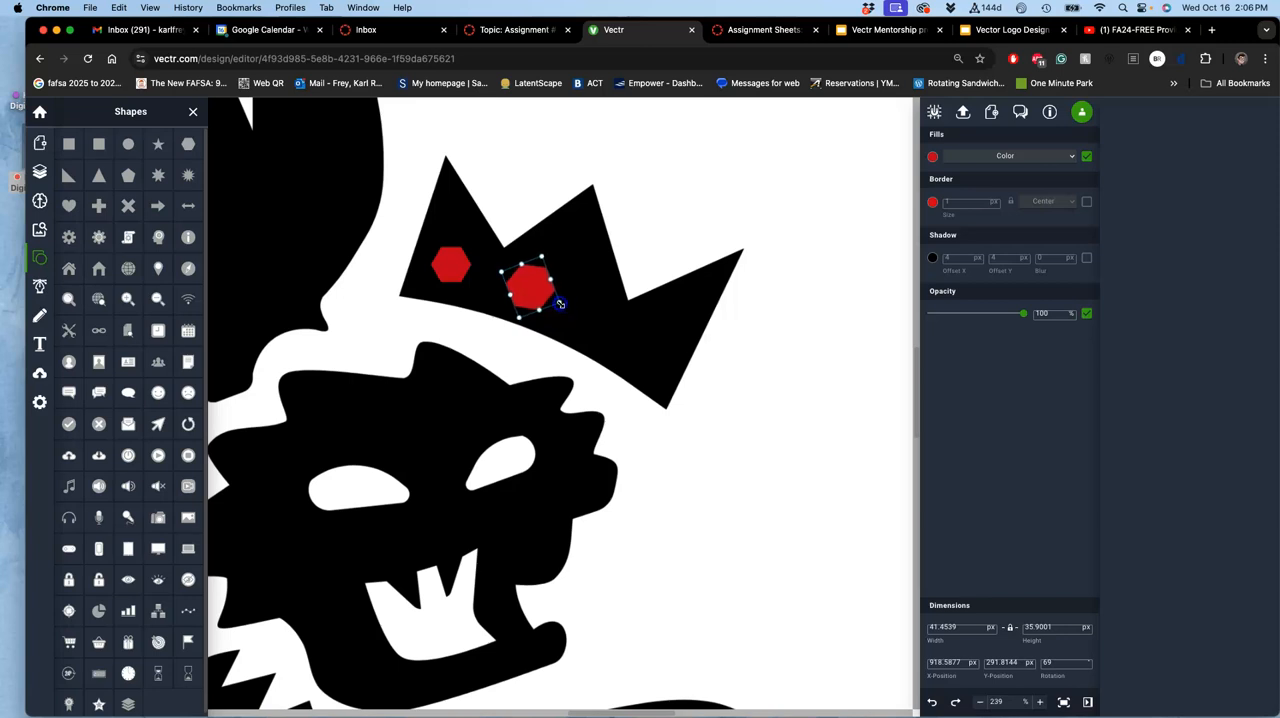
left_click_drag(530, 288, 558, 300)
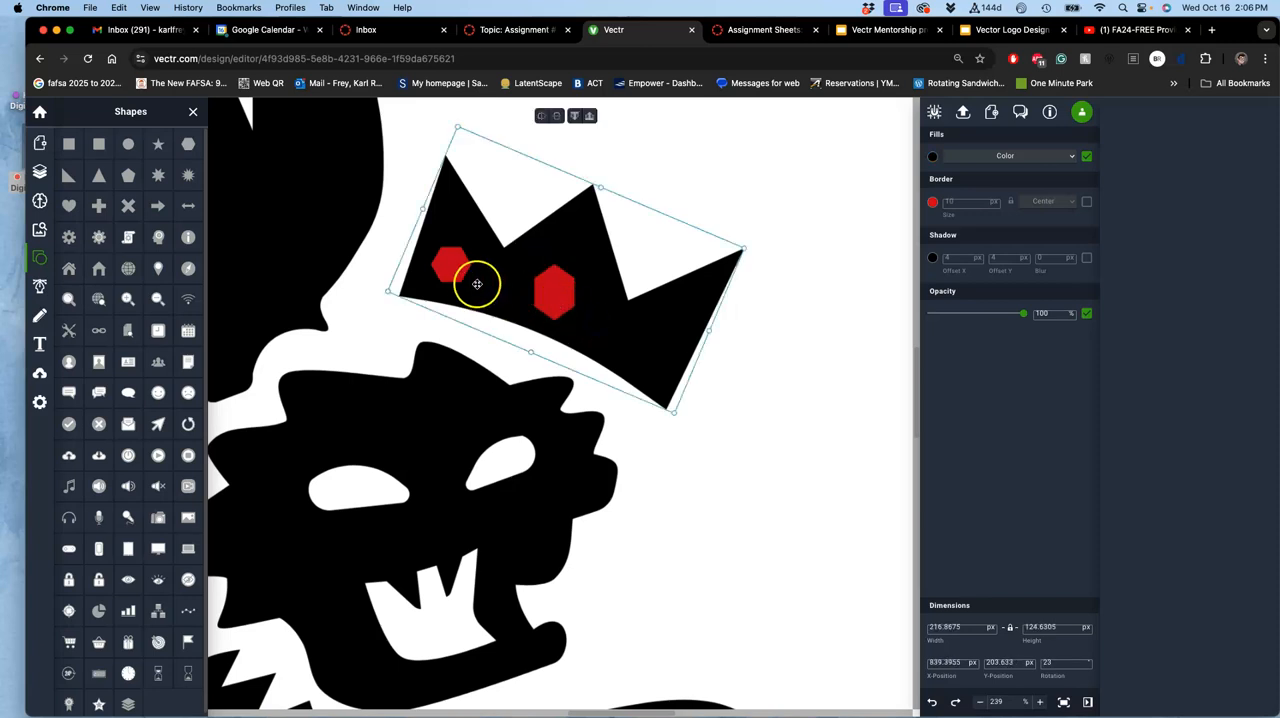
left_click(450, 264)
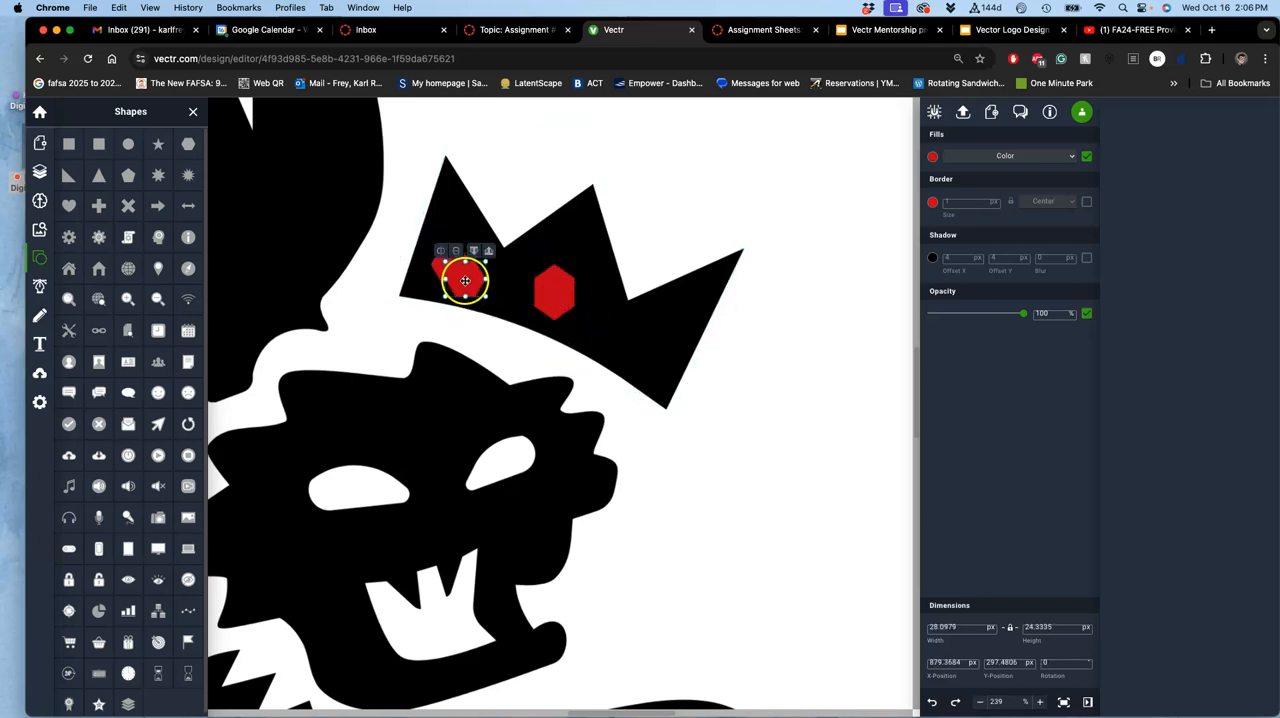
left_click_drag(464, 280, 652, 356)
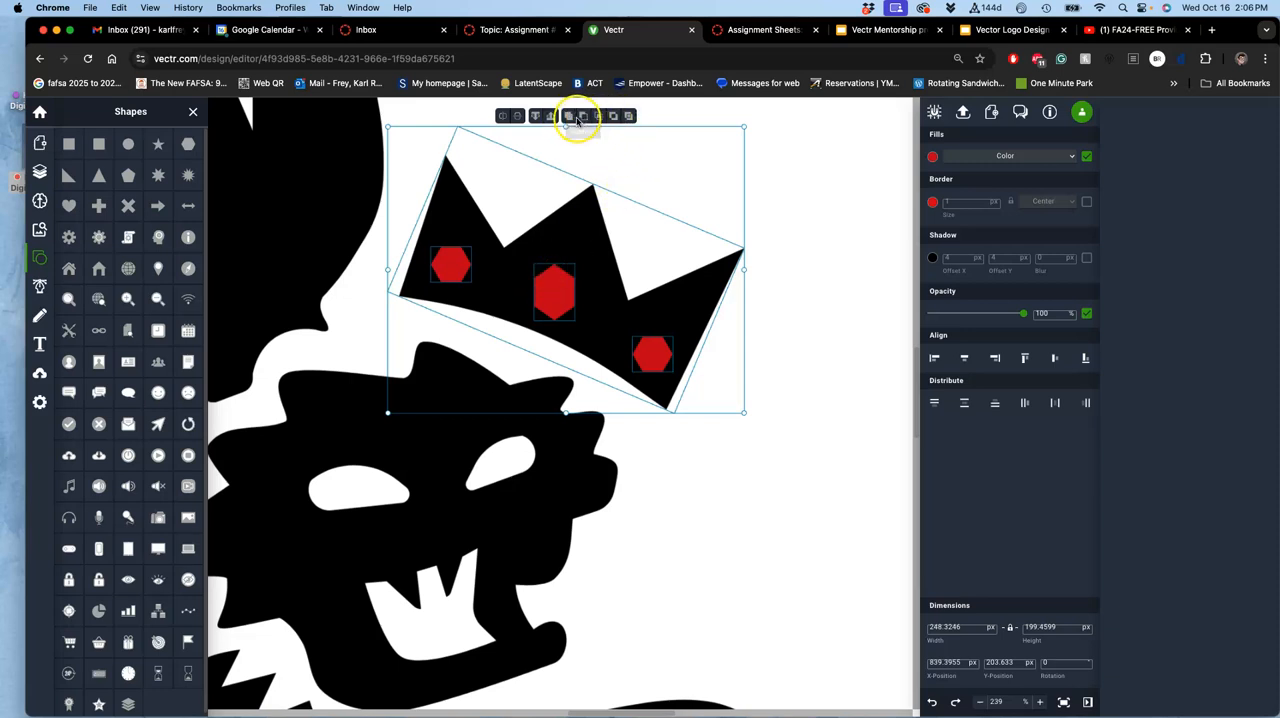
mouse_move(568, 116)
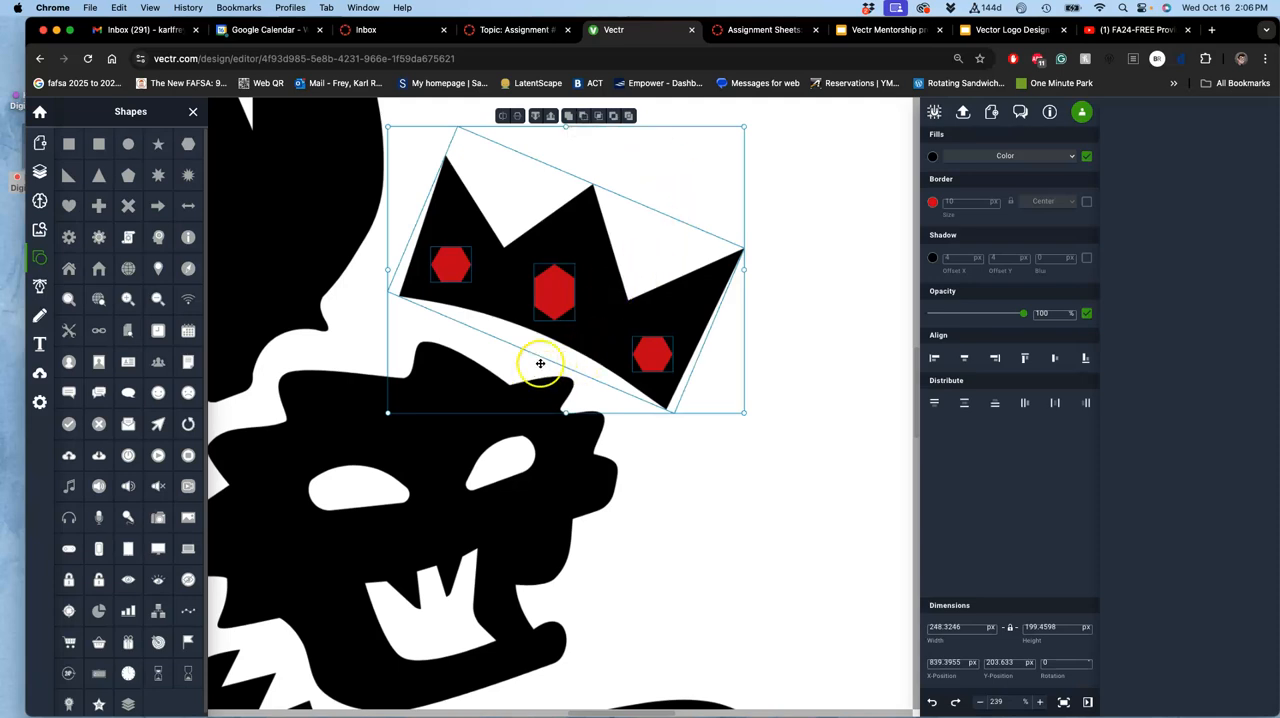
mouse_move(664, 444)
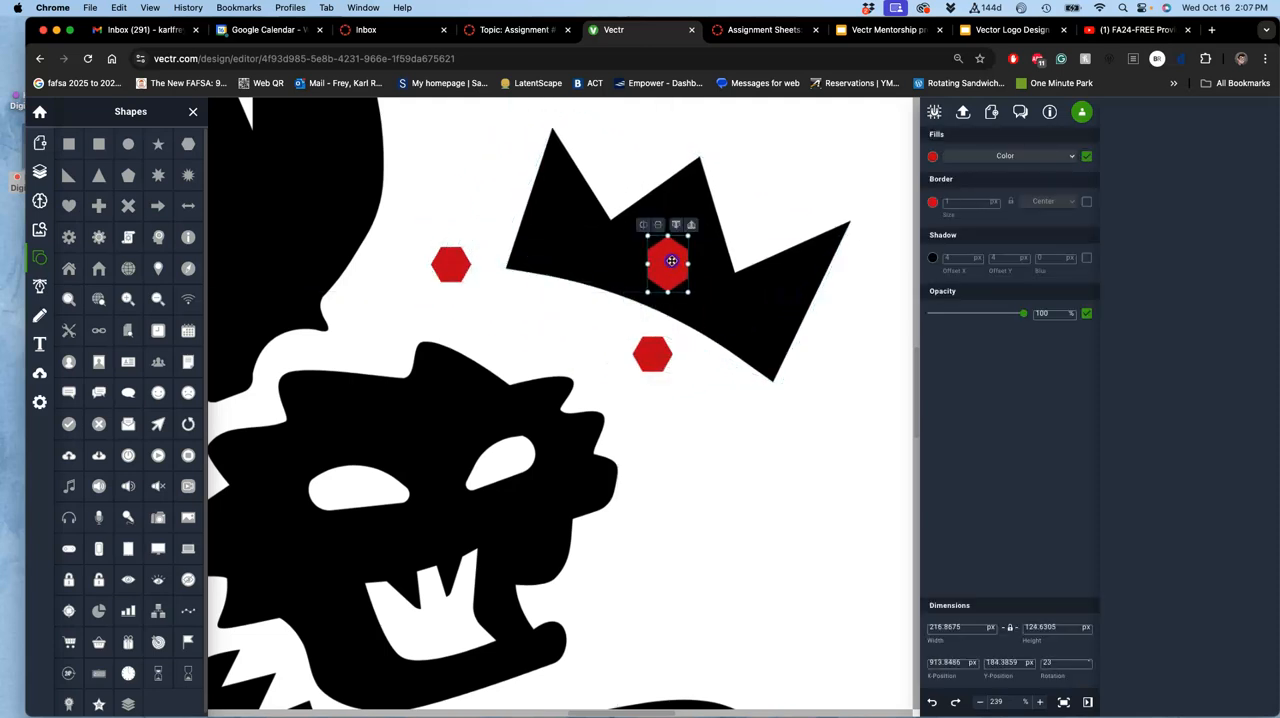
Step: Subtract the middle hexagon from the crown and select it with the lower hexagon
left_click(670, 260)
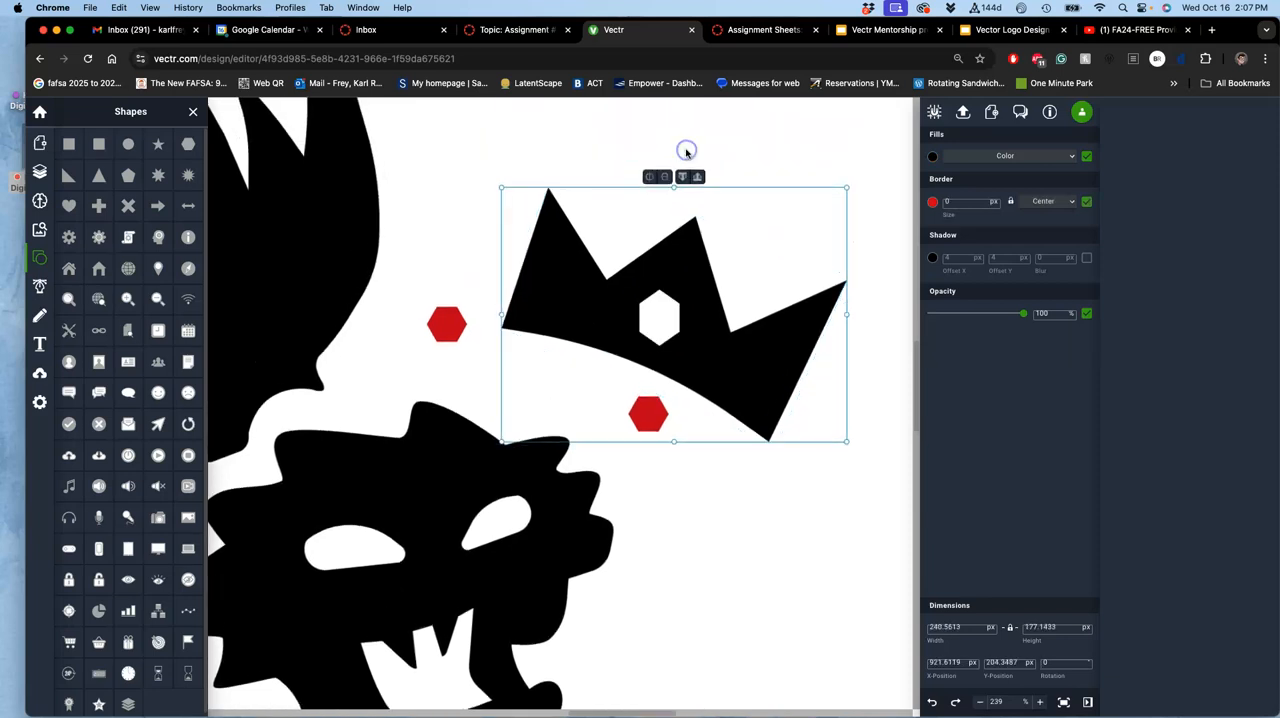
left_click_drag(684, 150, 696, 362)
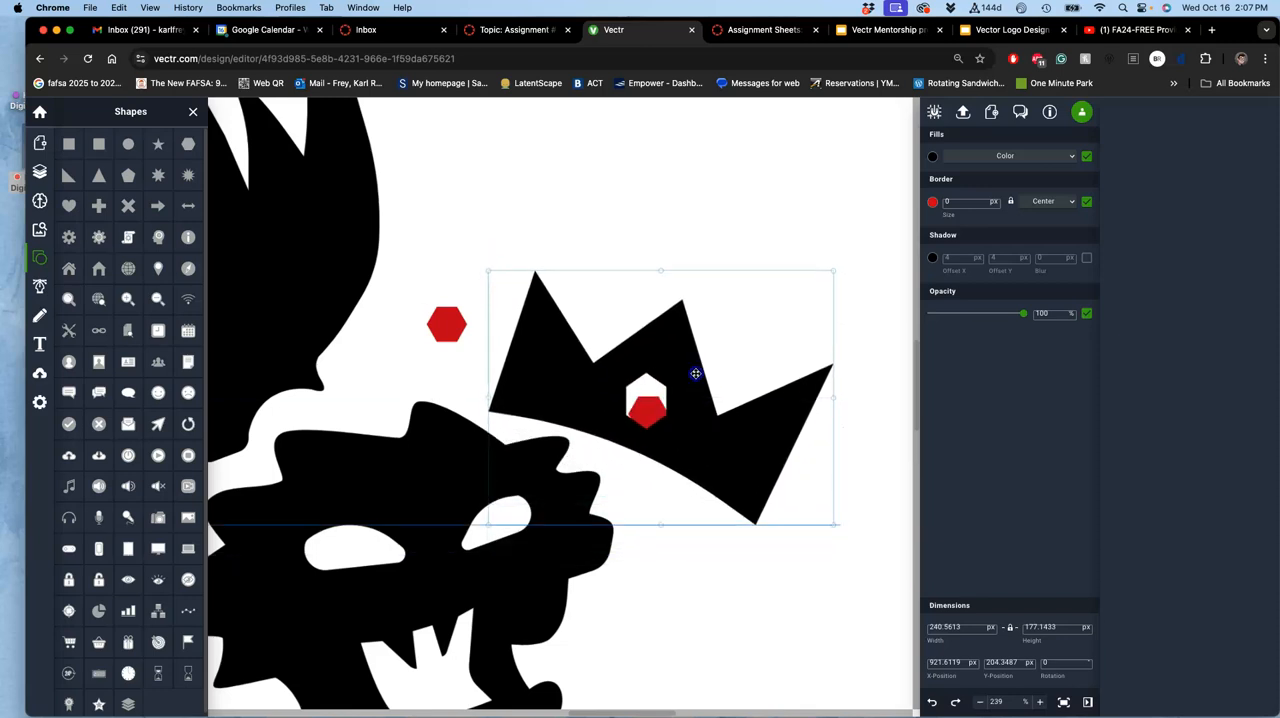
left_click_drag(696, 374, 736, 366)
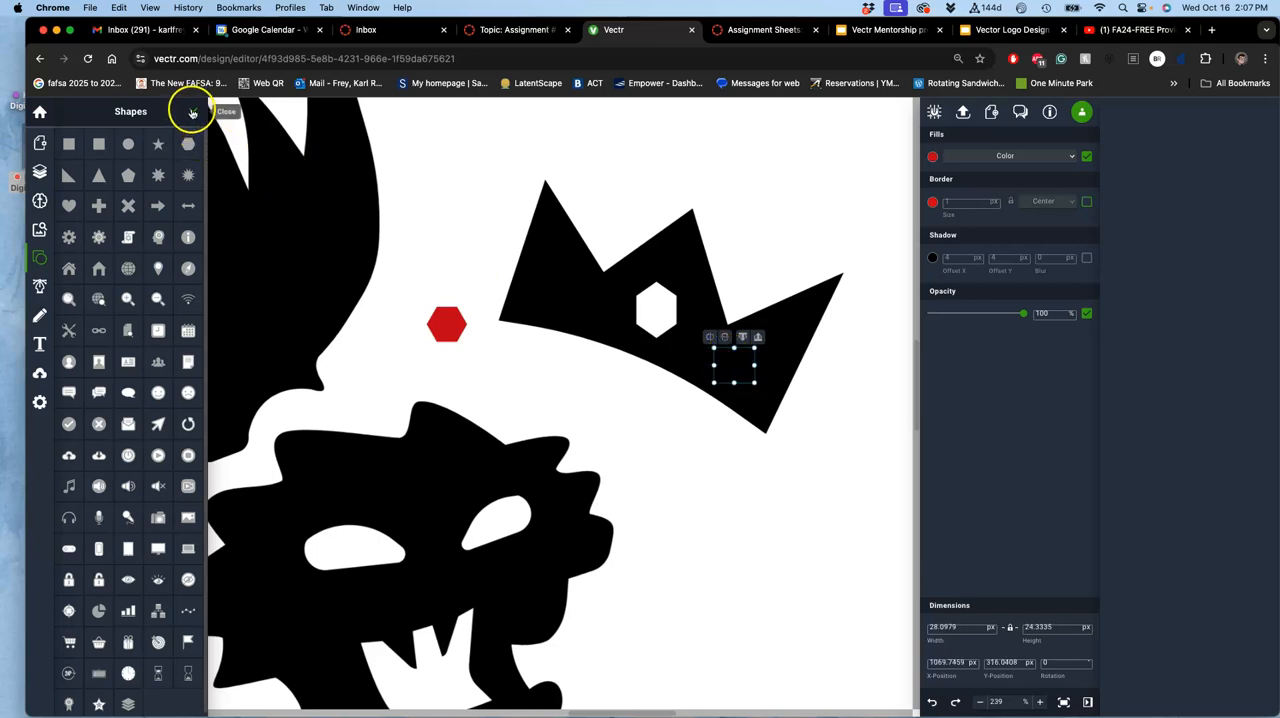
Step: Cut the last hexagon hole via the Layers panel and move the crown back onto the head
left_click(40, 172)
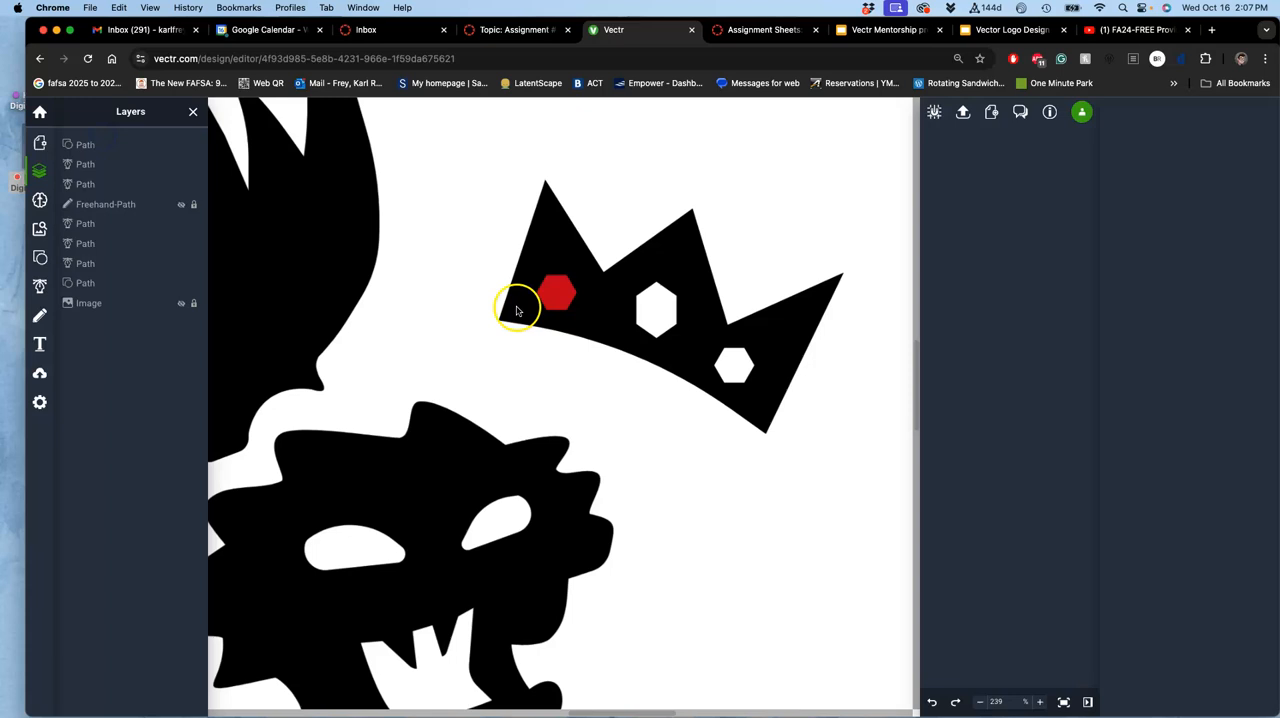
left_click(556, 292)
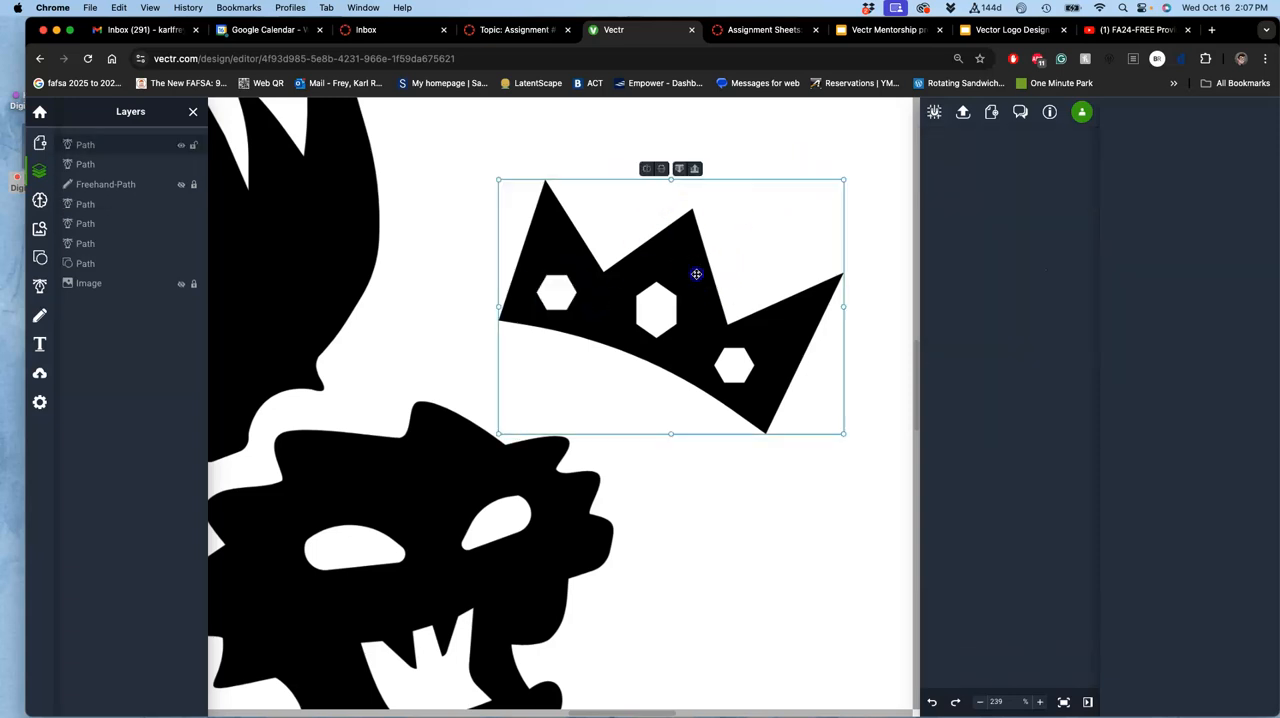
left_click_drag(696, 274, 584, 324)
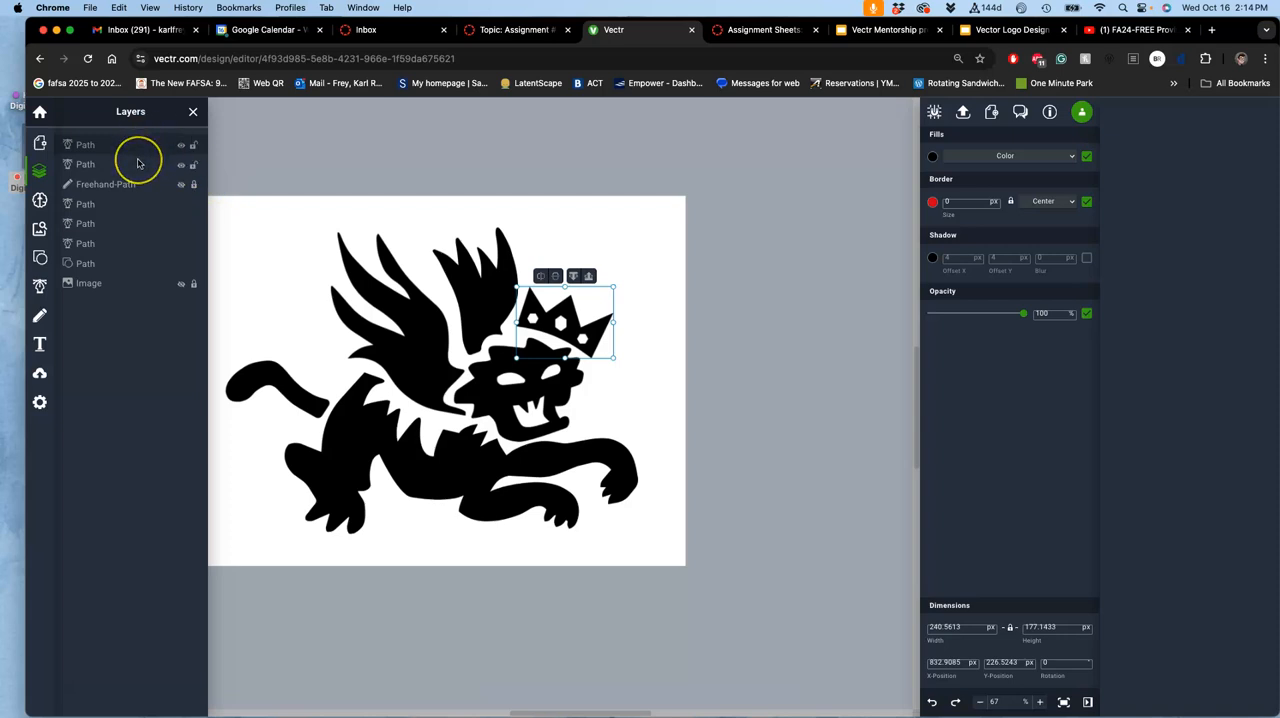
mouse_move(148, 170)
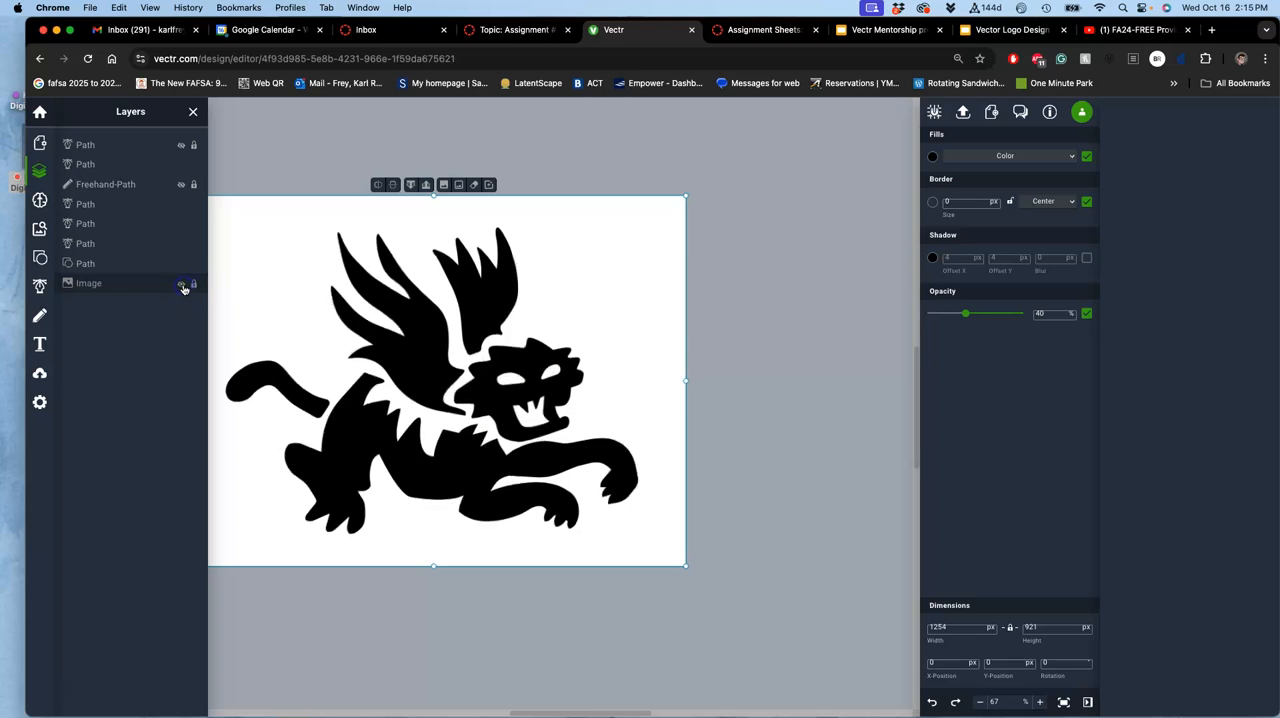
mouse_move(180, 284)
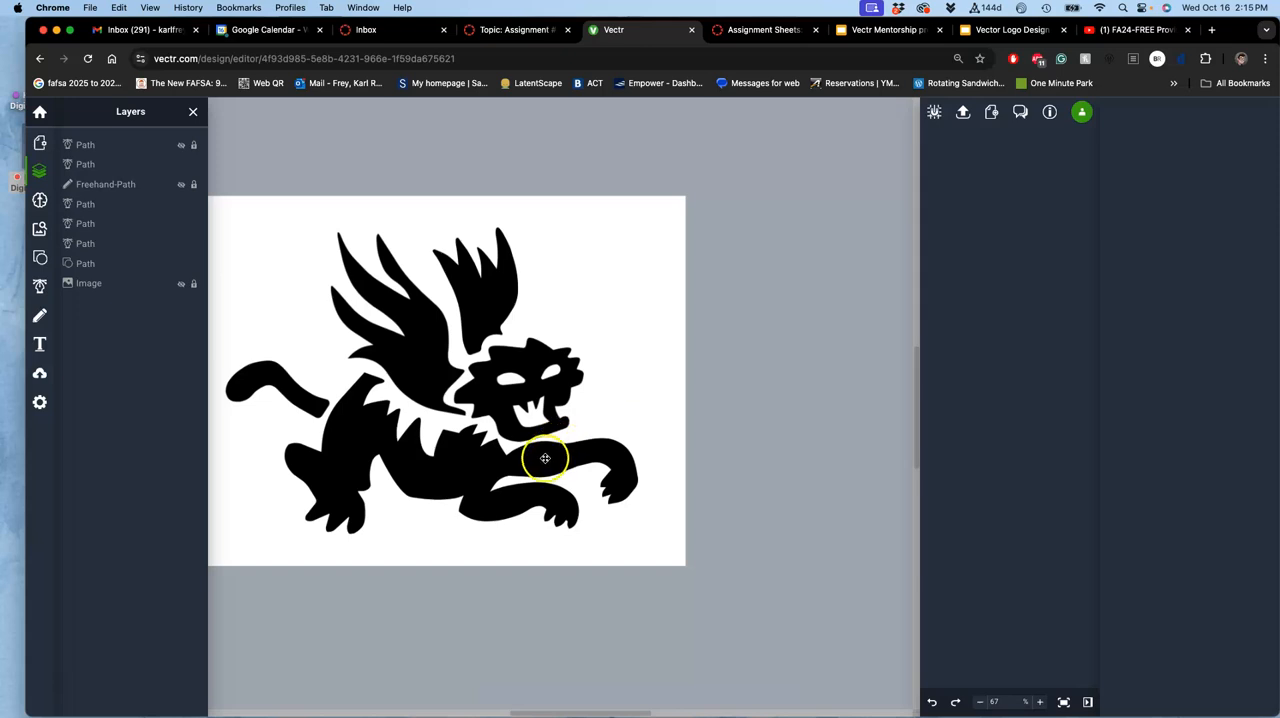
Step: Stretch the tiger's body shape further right and enter point-editing on its front paw
left_click(544, 460)
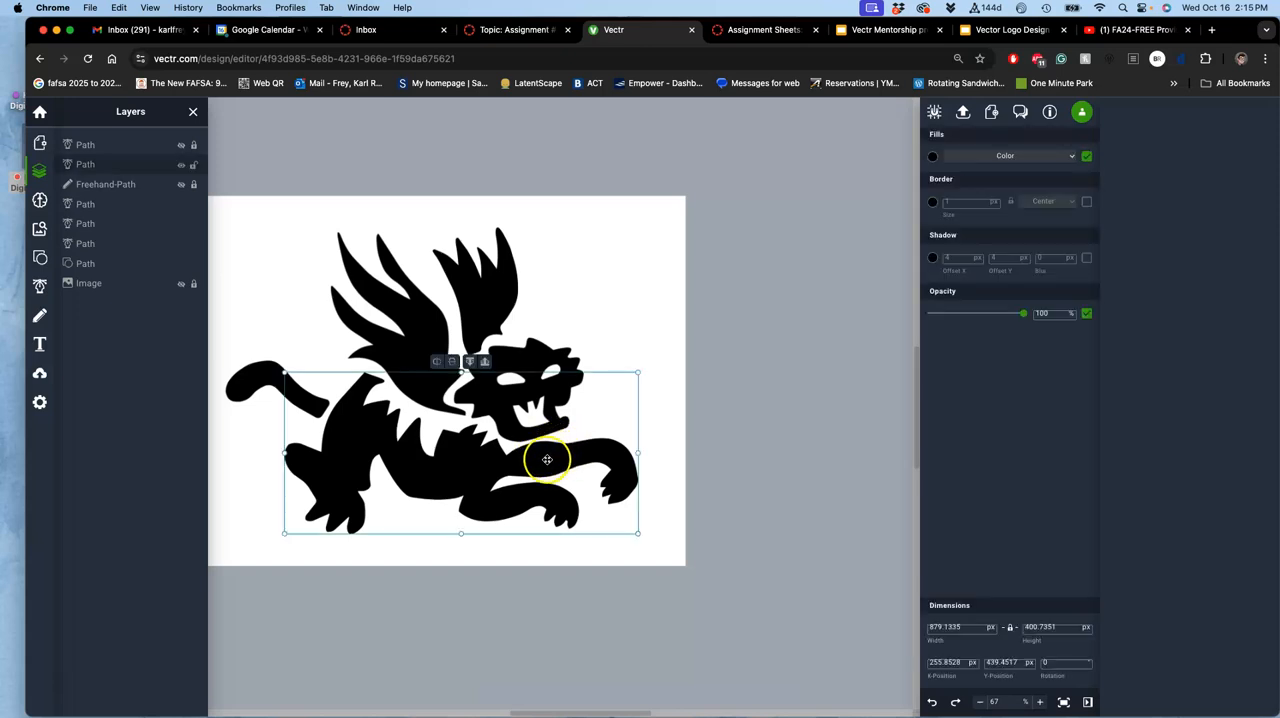
mouse_move(640, 452)
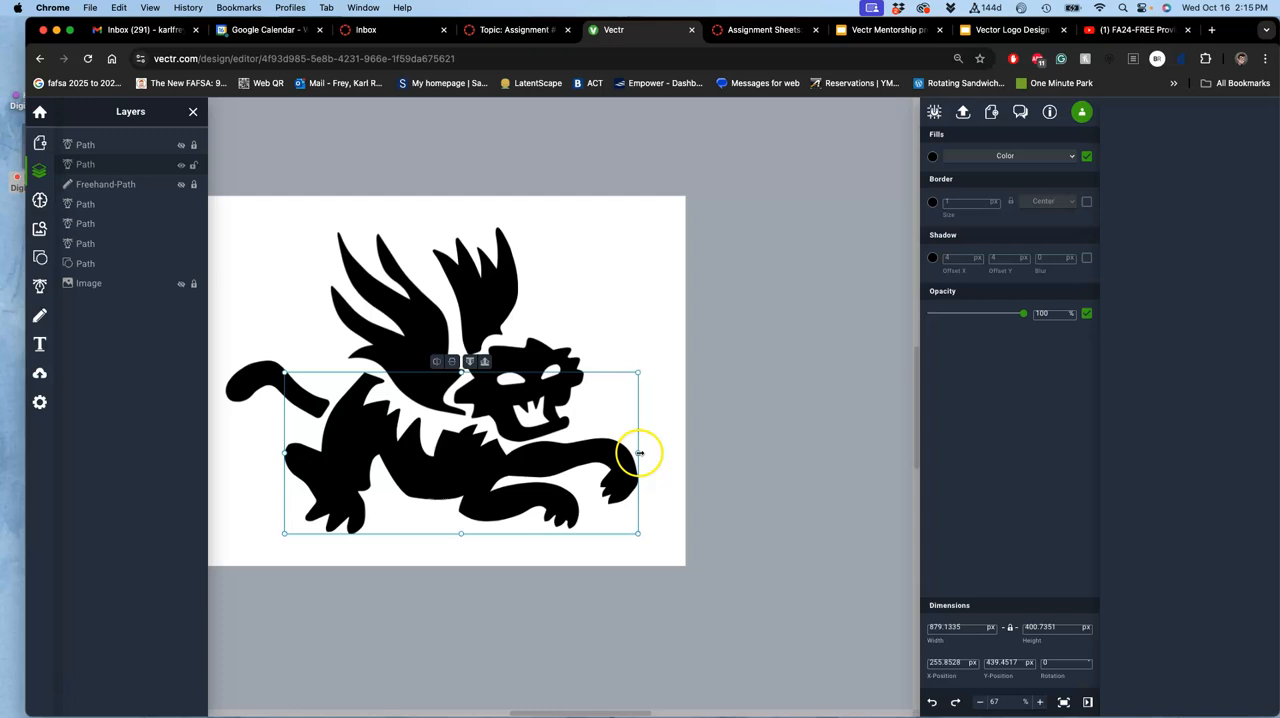
left_click_drag(638, 452, 618, 452)
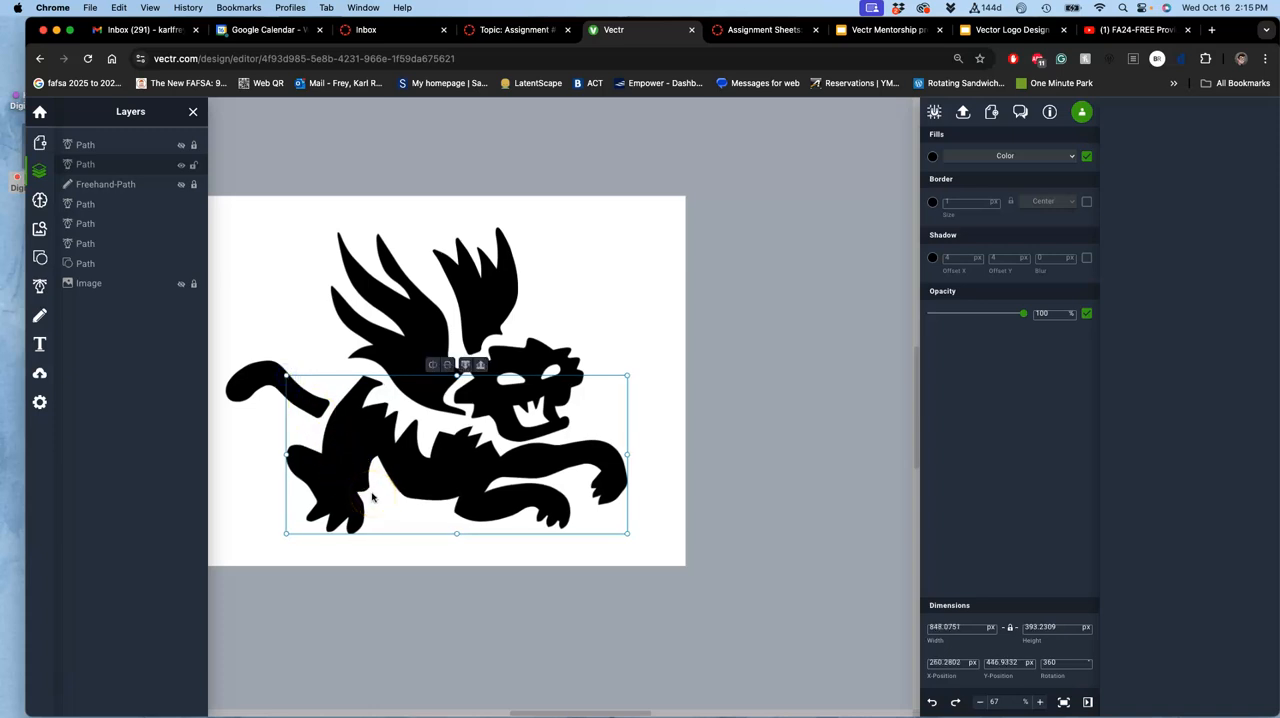
left_click(700, 432)
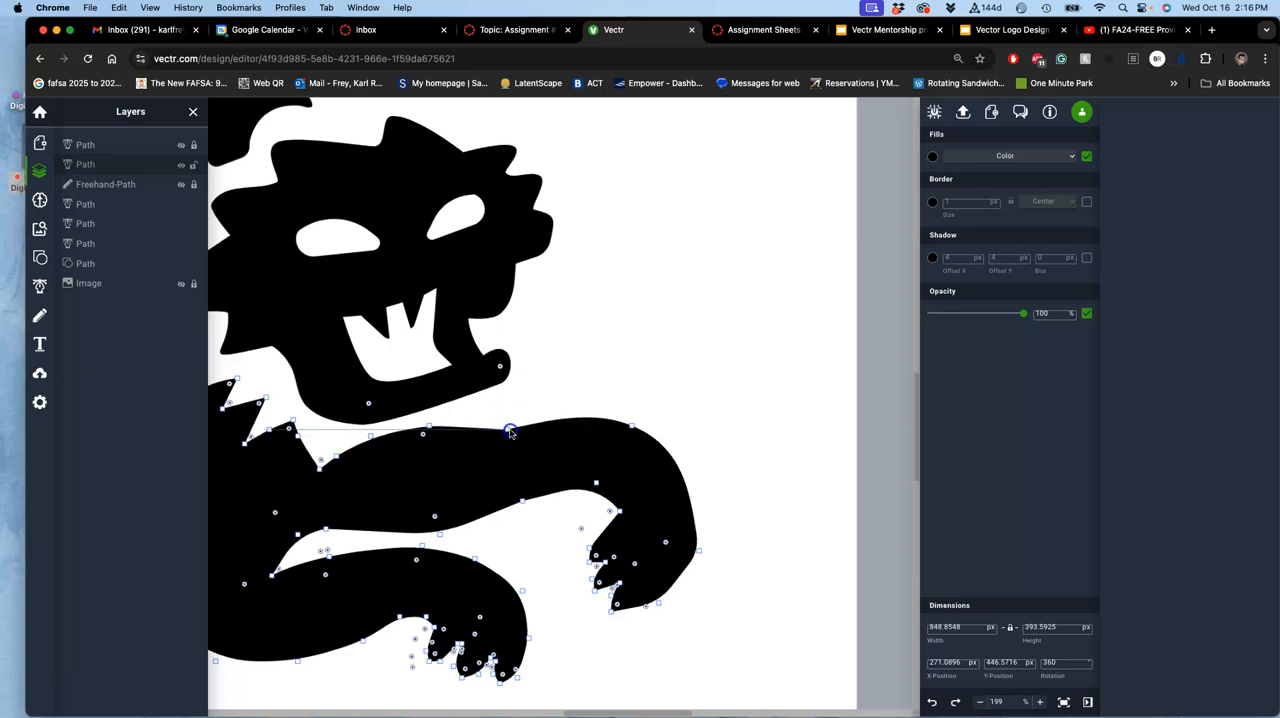
Step: Drag the front paw's anchor so the leg curves down to a rounded paw, then finish editing
left_click_drag(510, 432, 516, 428)
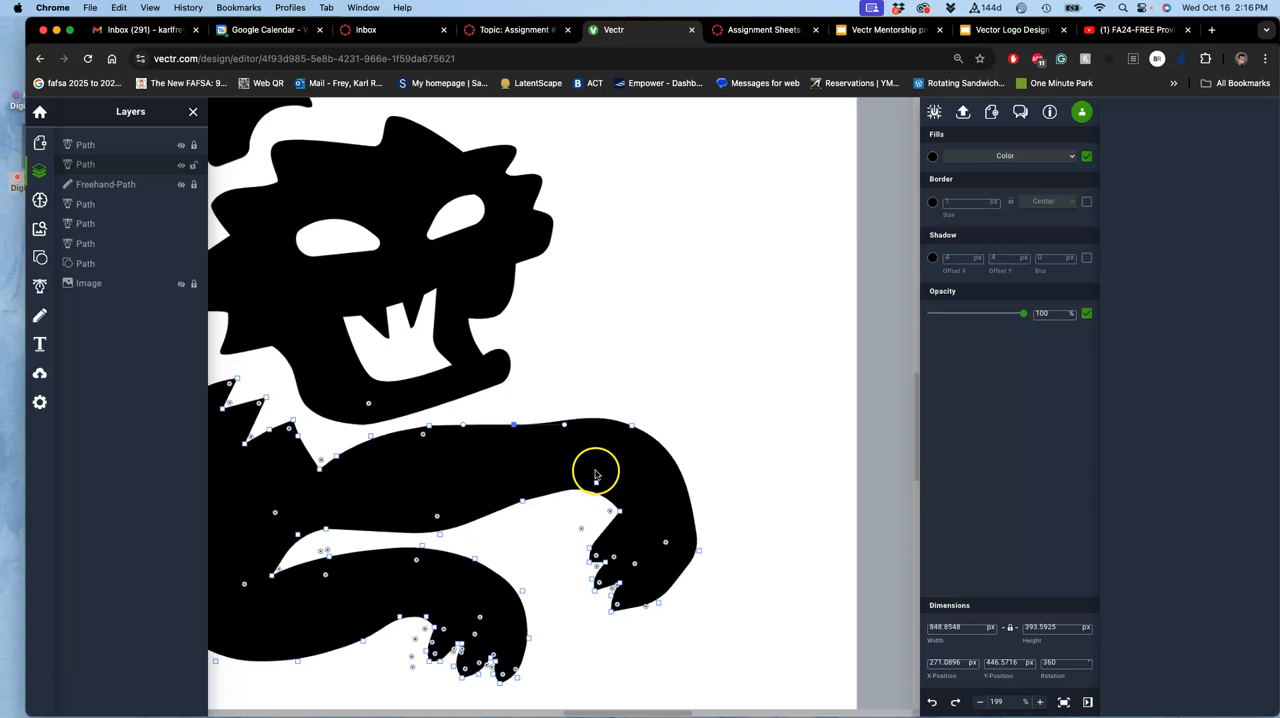
mouse_move(700, 552)
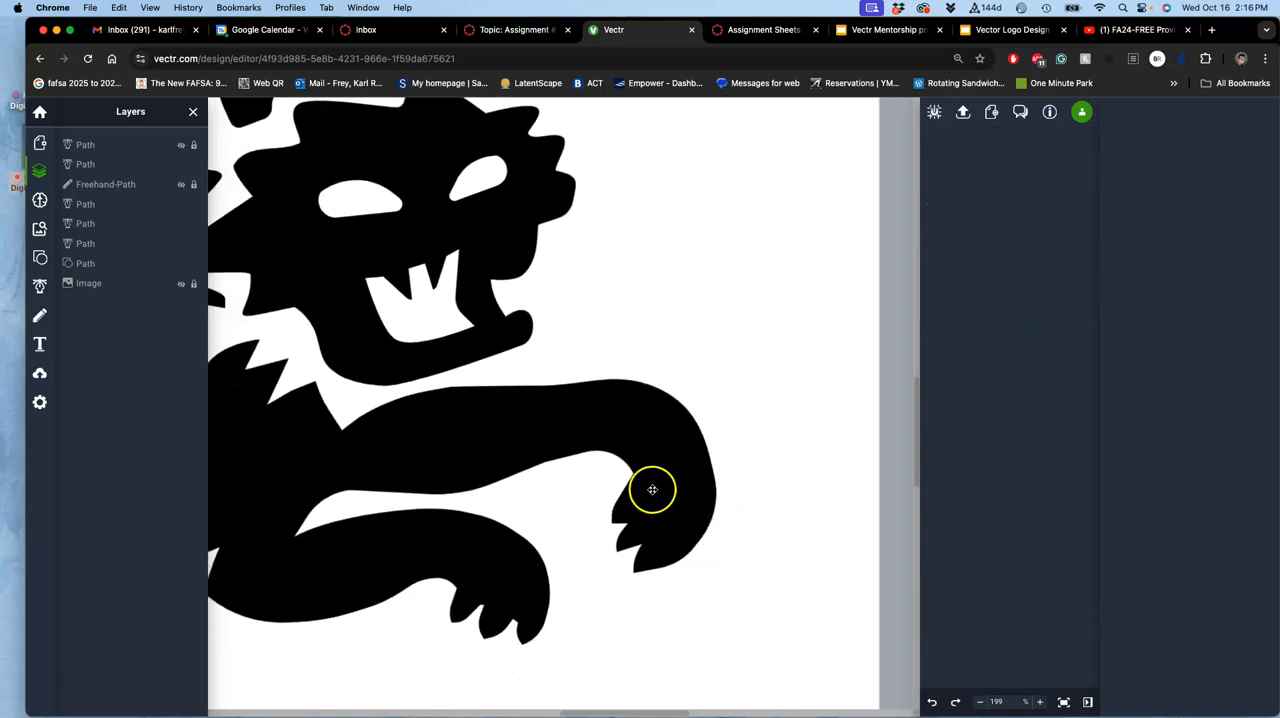
left_click(652, 490)
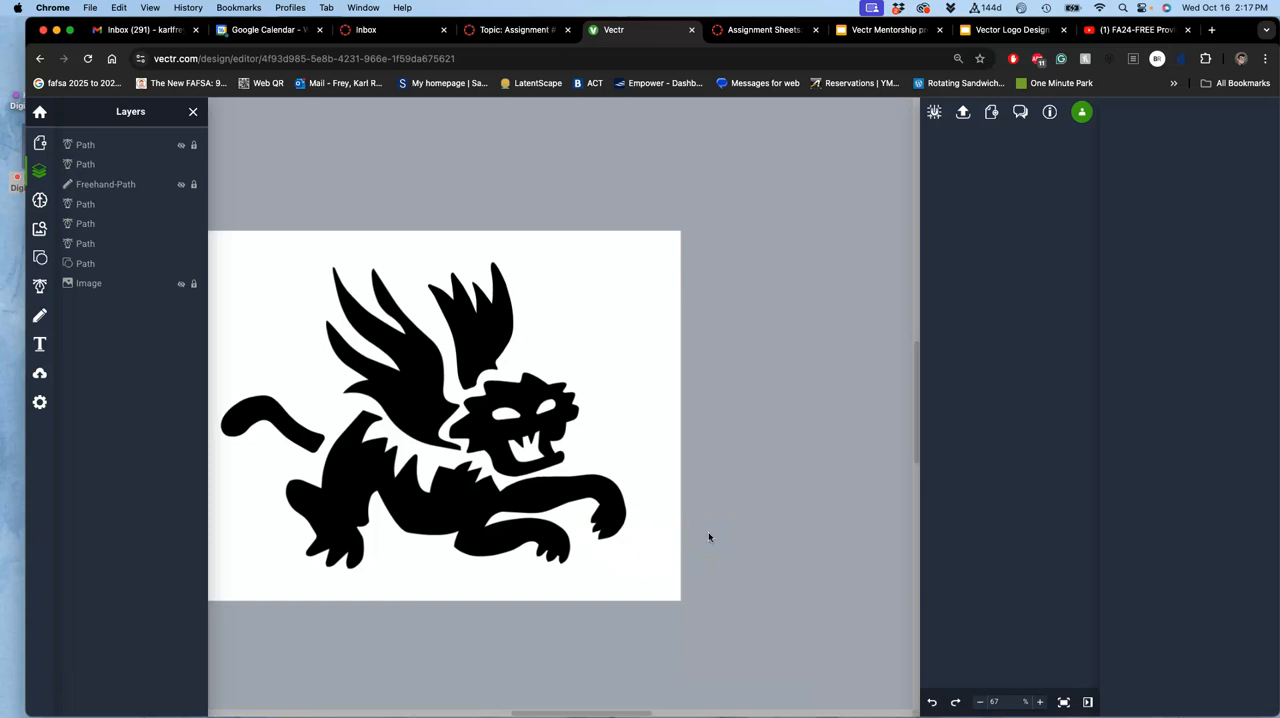
mouse_move(656, 432)
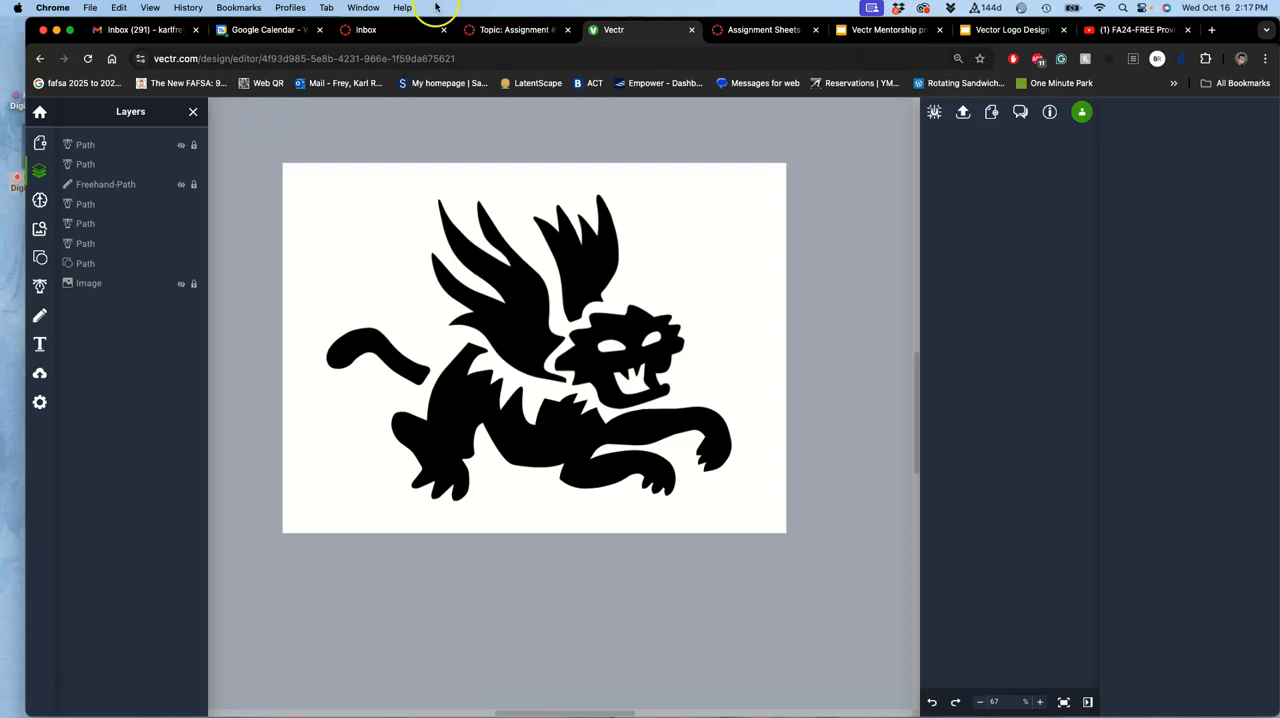
mouse_move(964, 112)
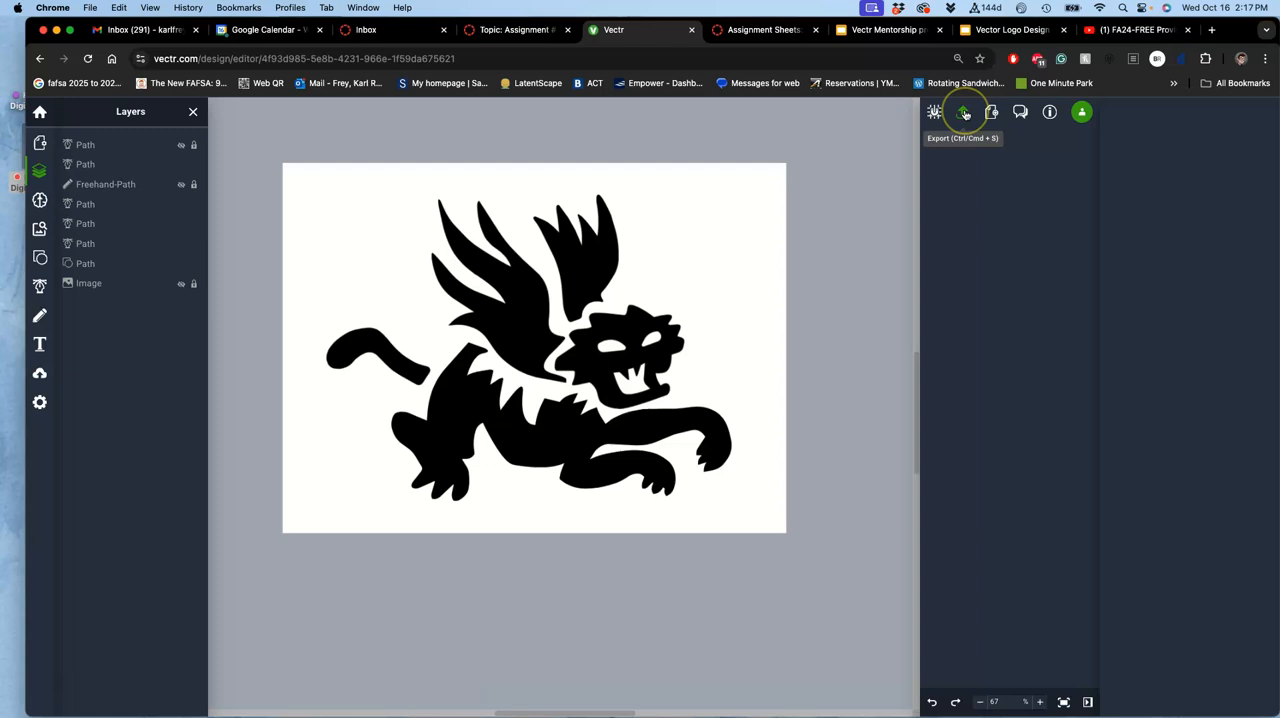
Step: Choose JPEG page export and begin enlarging the output height in pixels
left_click(964, 112)
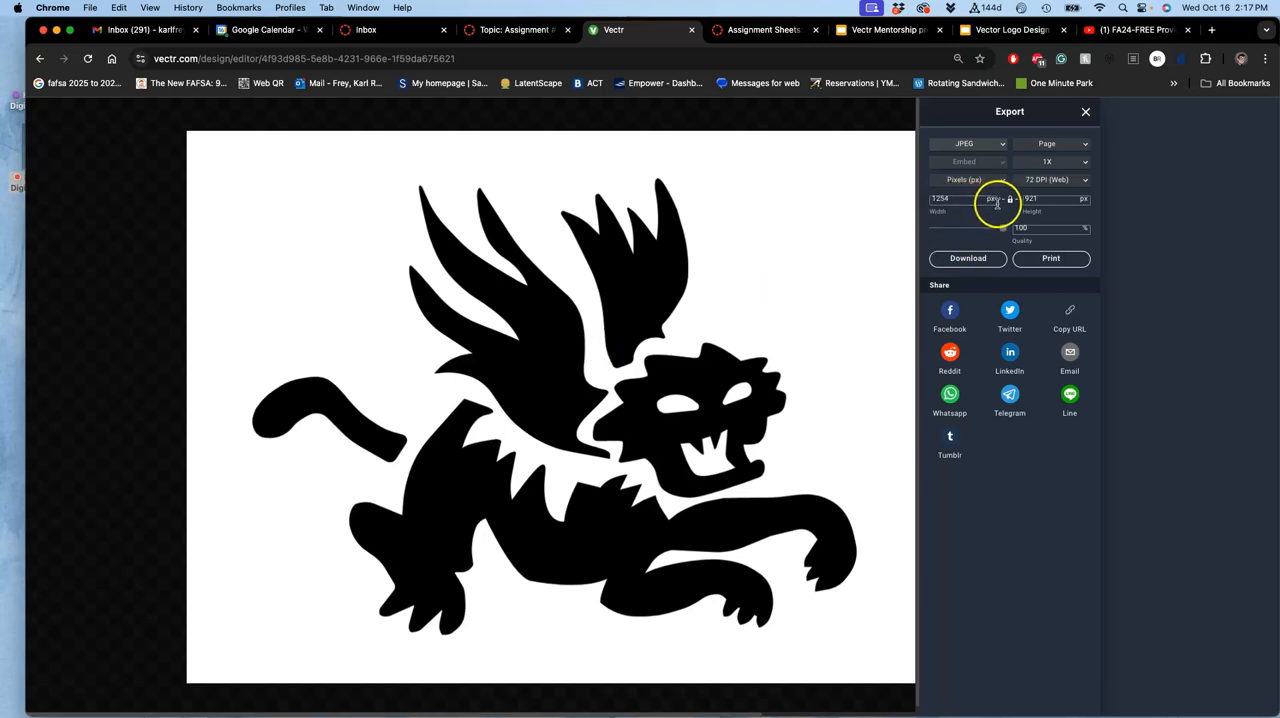
left_click(1056, 198)
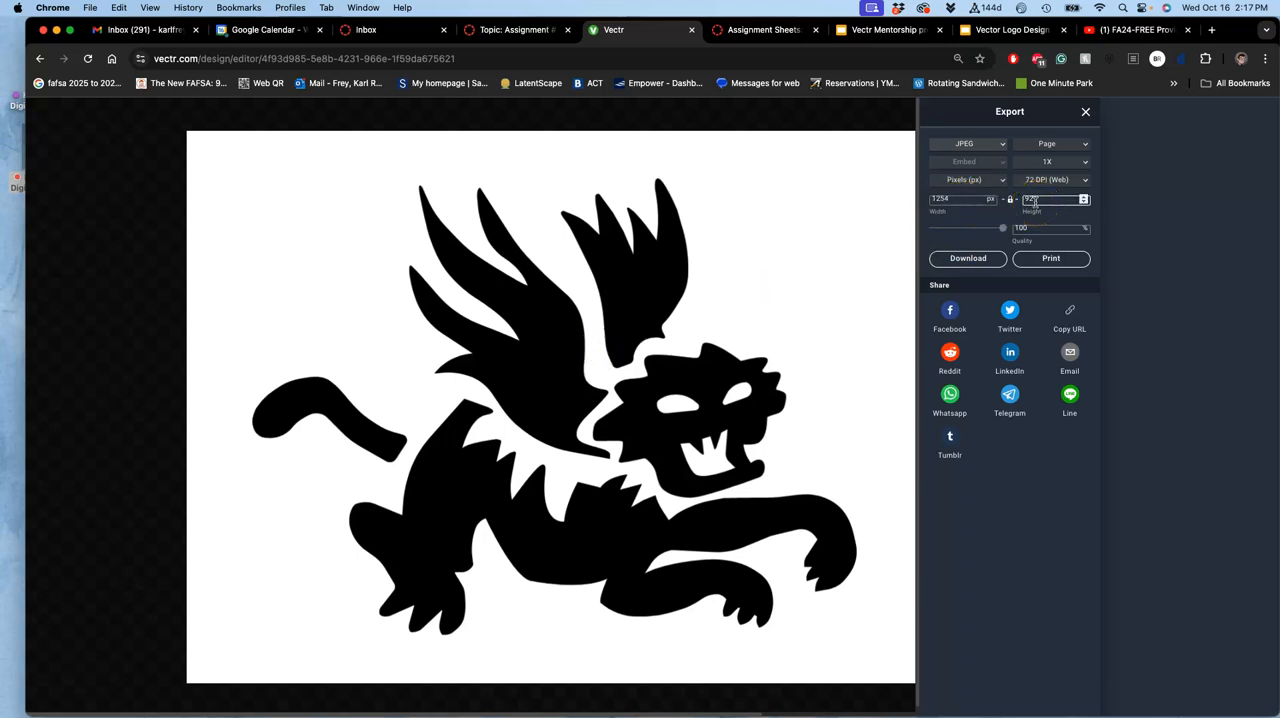